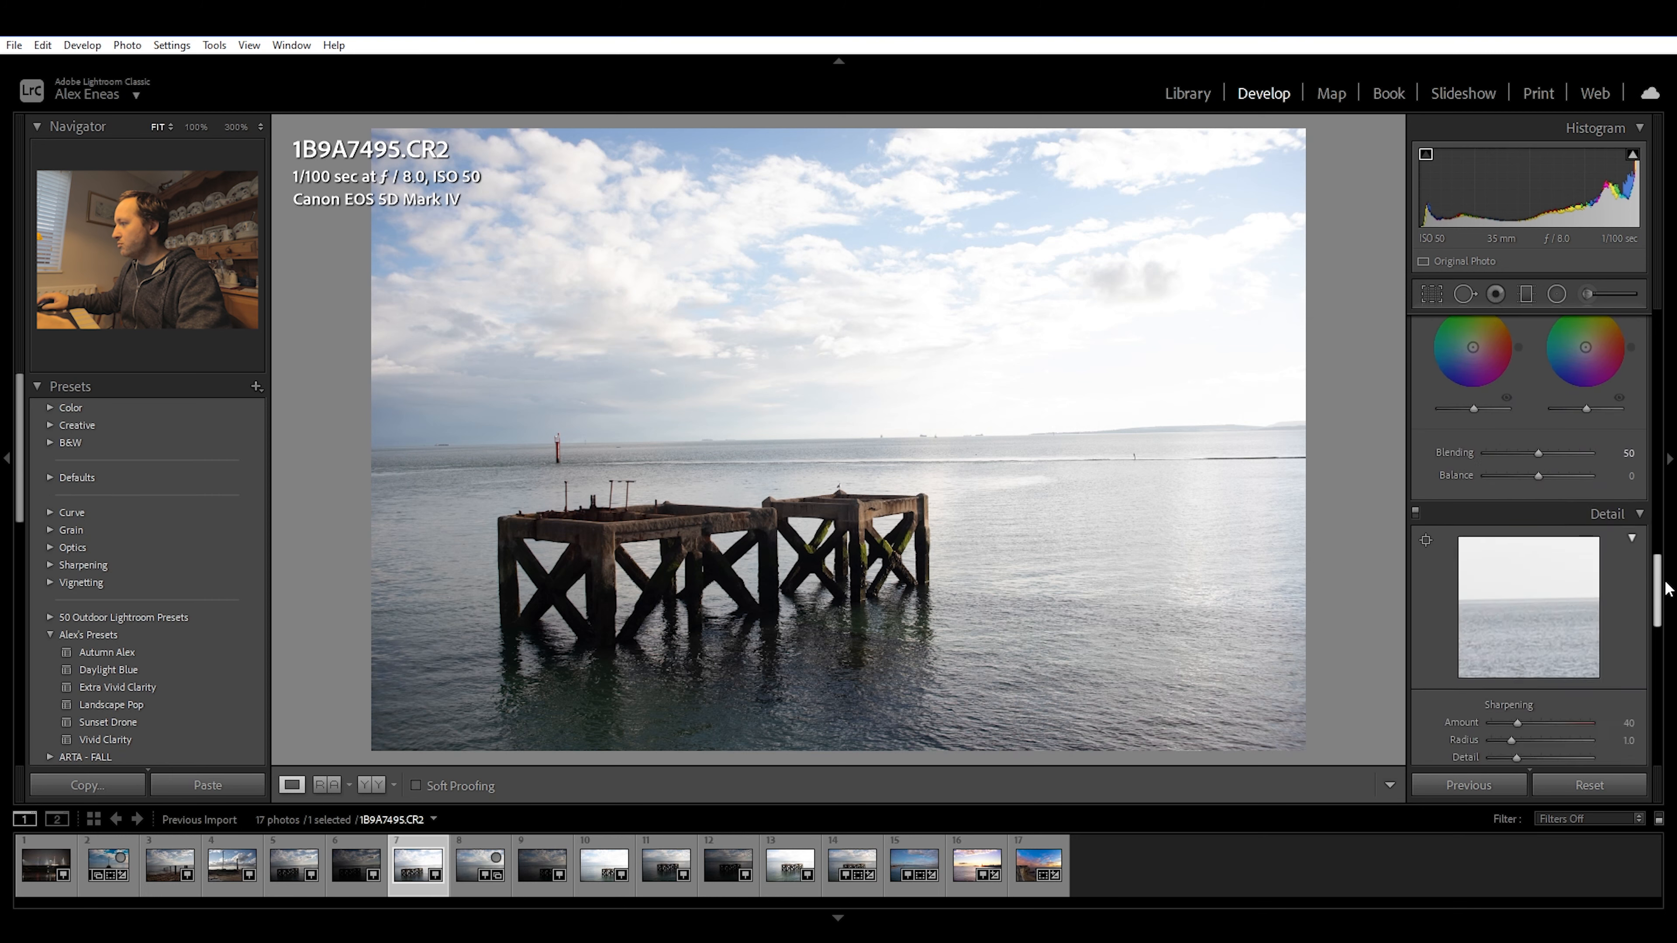
# Enable lens profile corrections with Make Canon and Model Canon EF 35mm f/1.4 L USM.
pyautogui.scroll(-3)
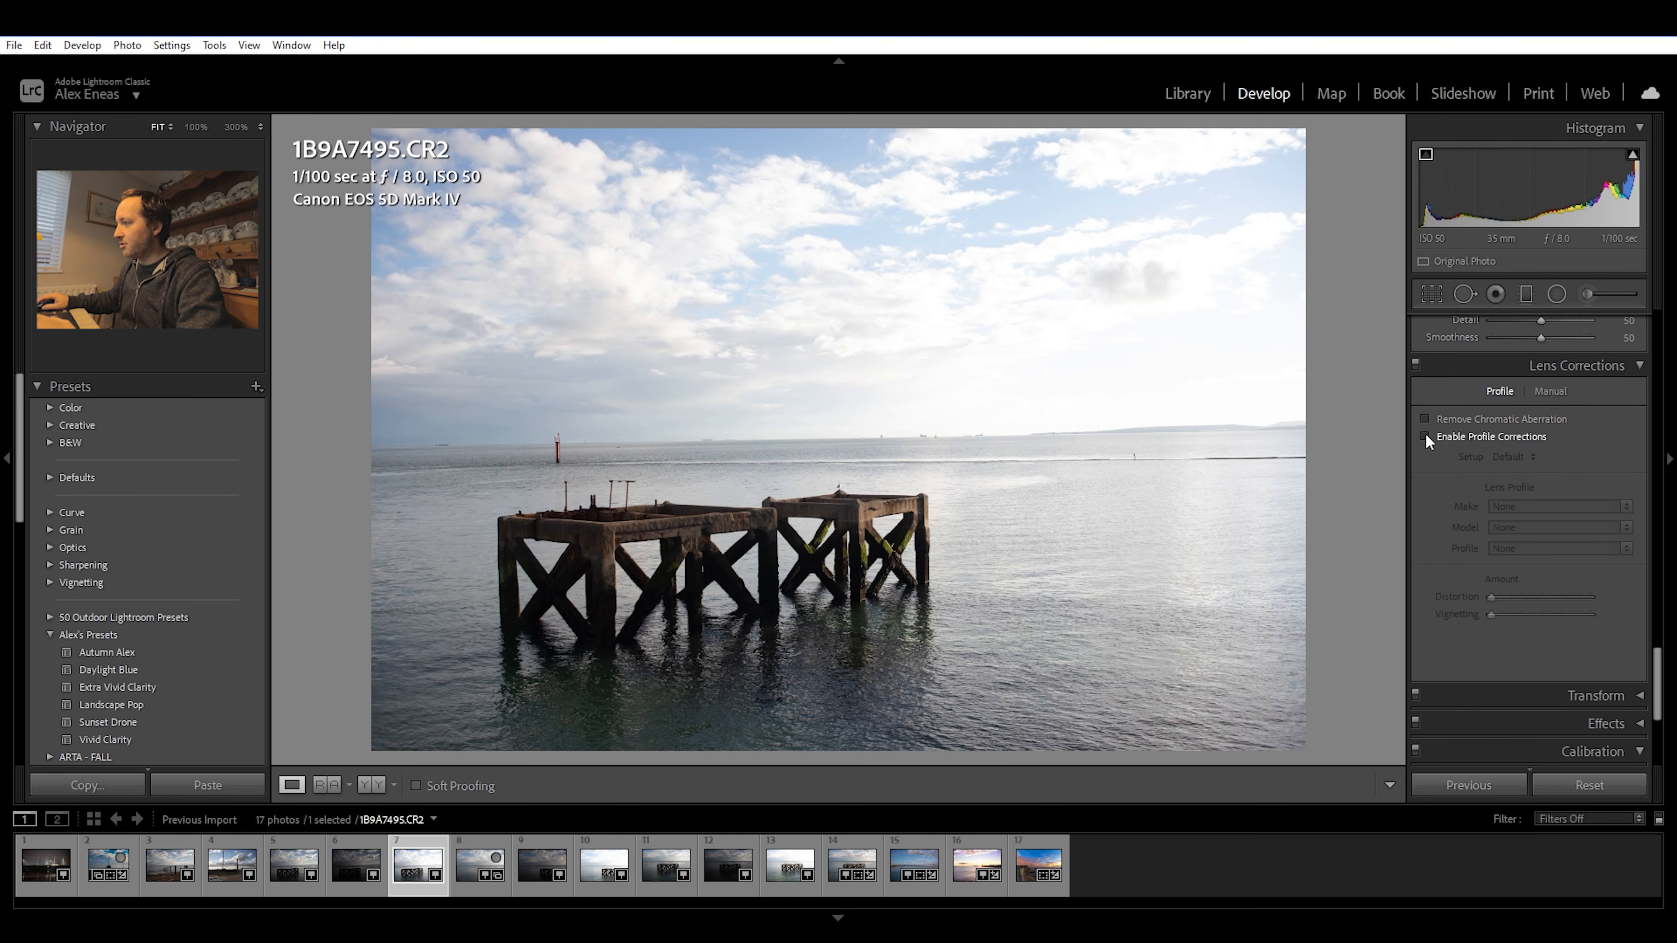
pyautogui.click(1425, 437)
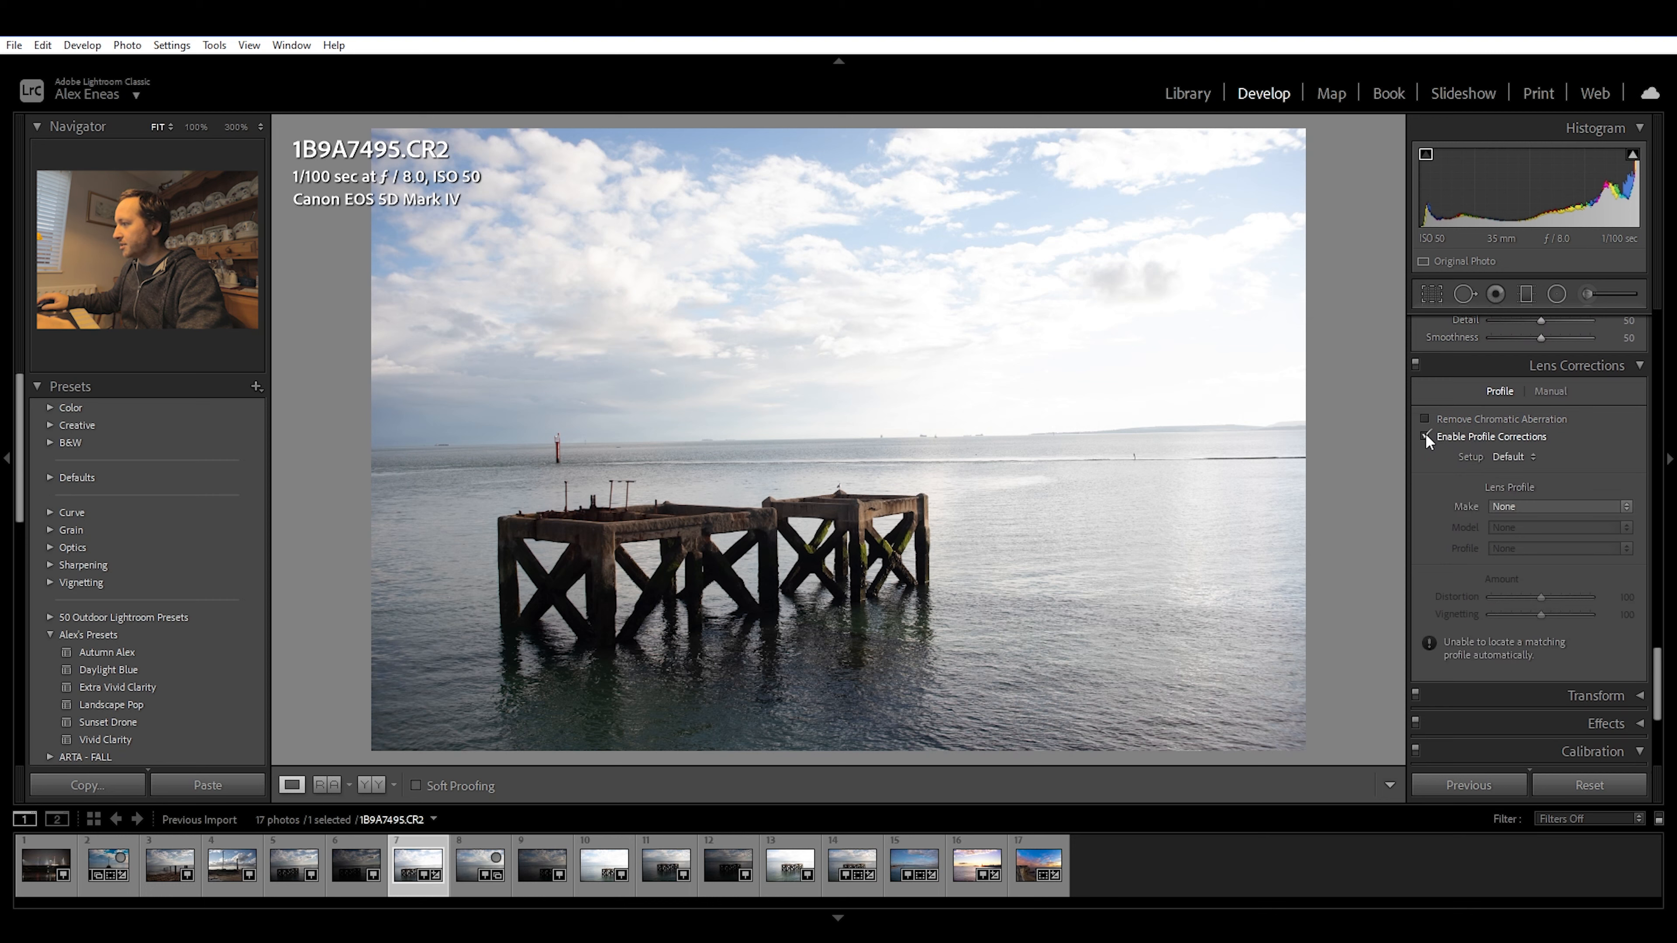
pyautogui.click(1426, 437)
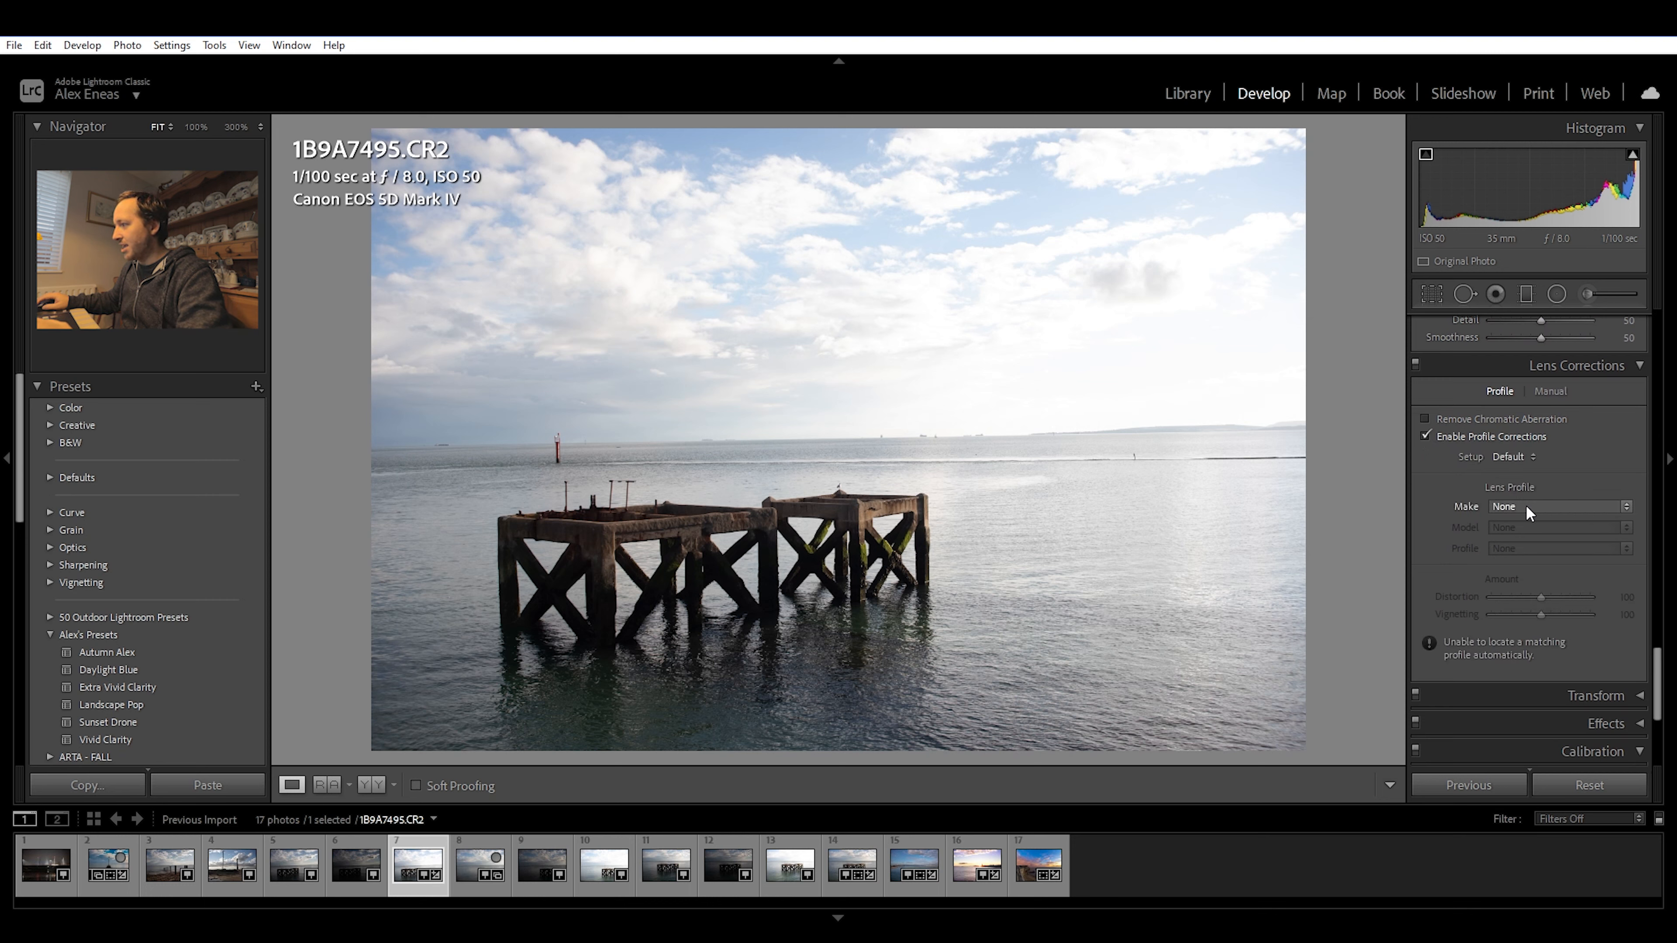
pyautogui.click(1558, 506)
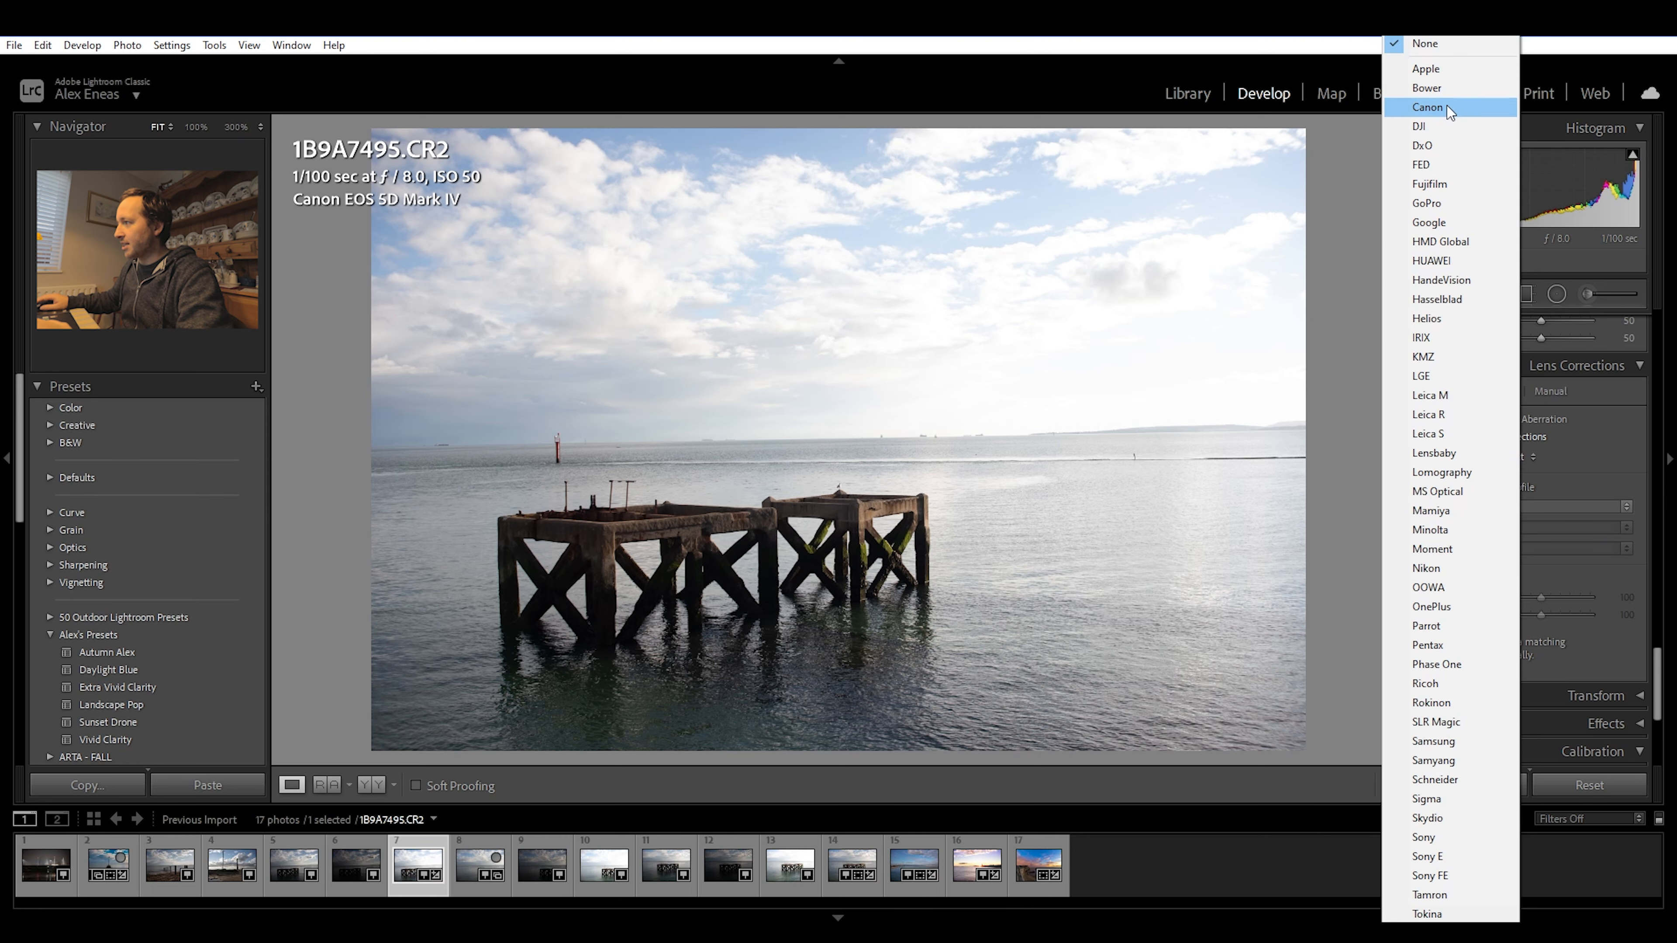
pyautogui.click(1429, 107)
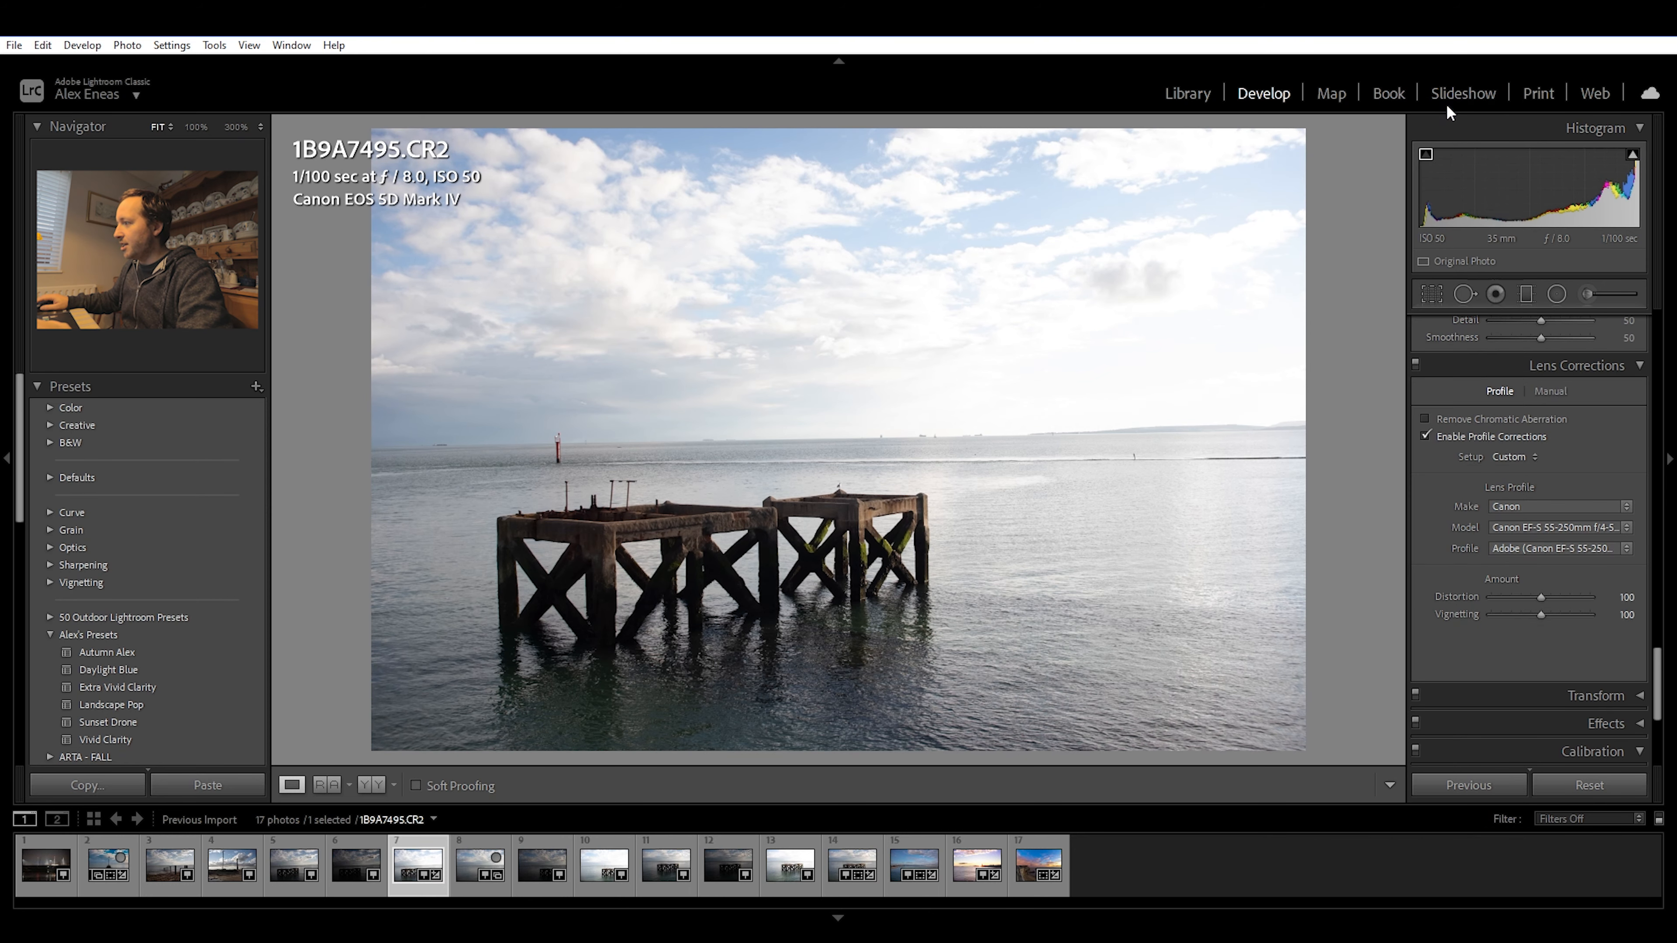
pyautogui.moveTo(1615, 511)
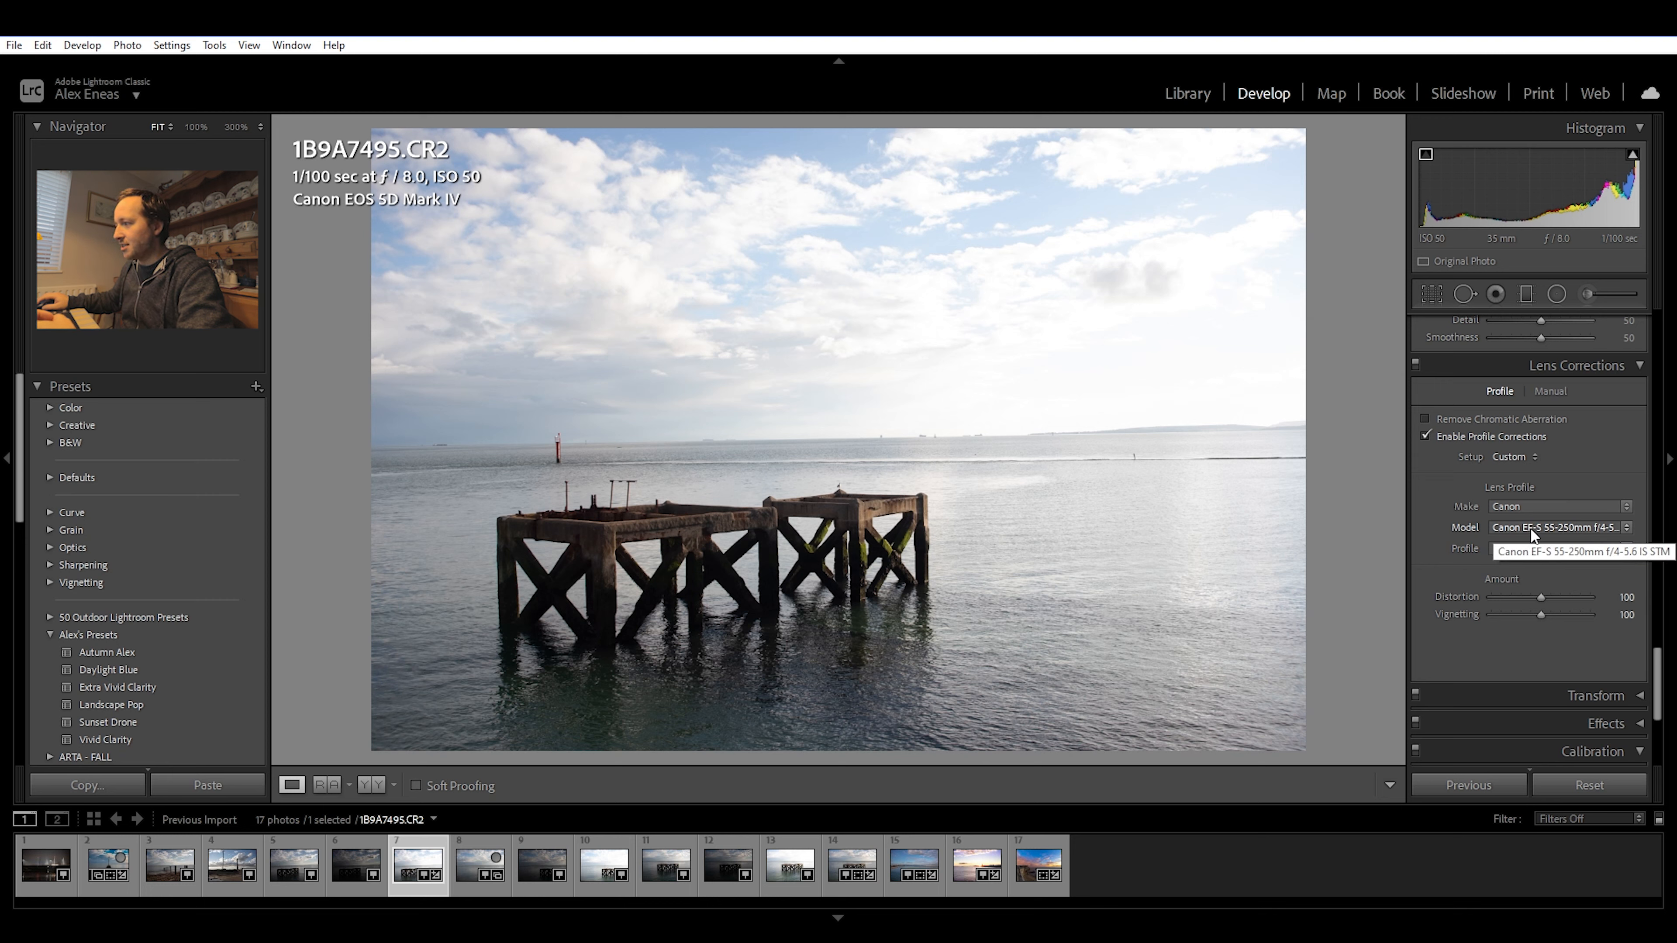
pyautogui.click(1559, 526)
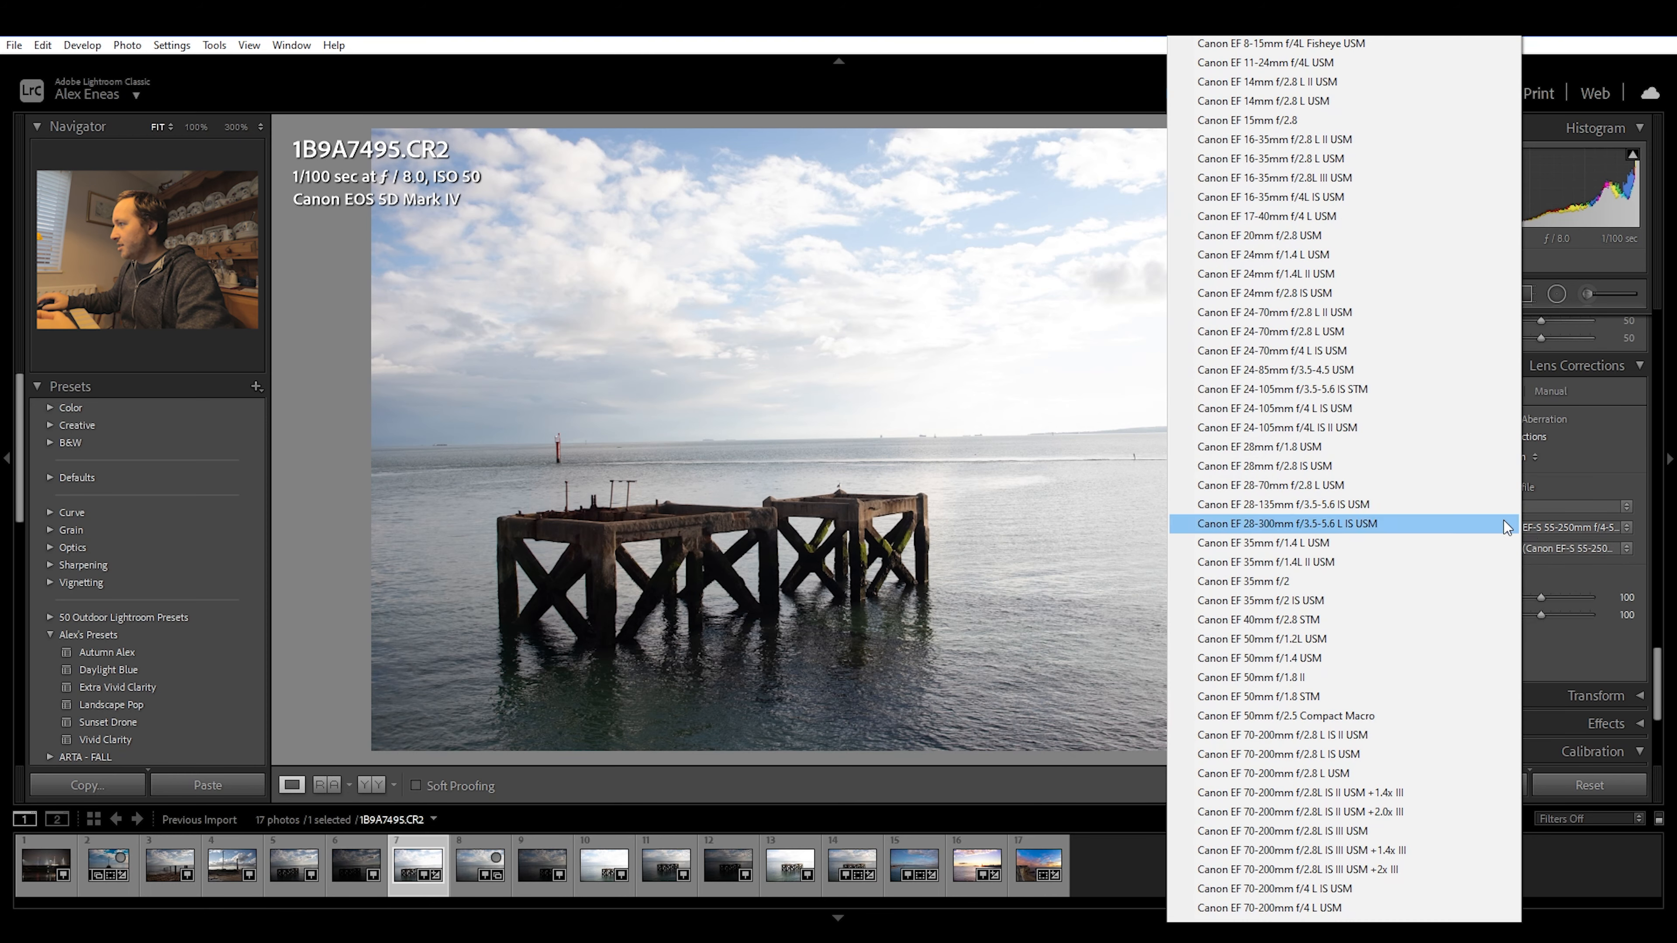
pyautogui.moveTo(1343, 447)
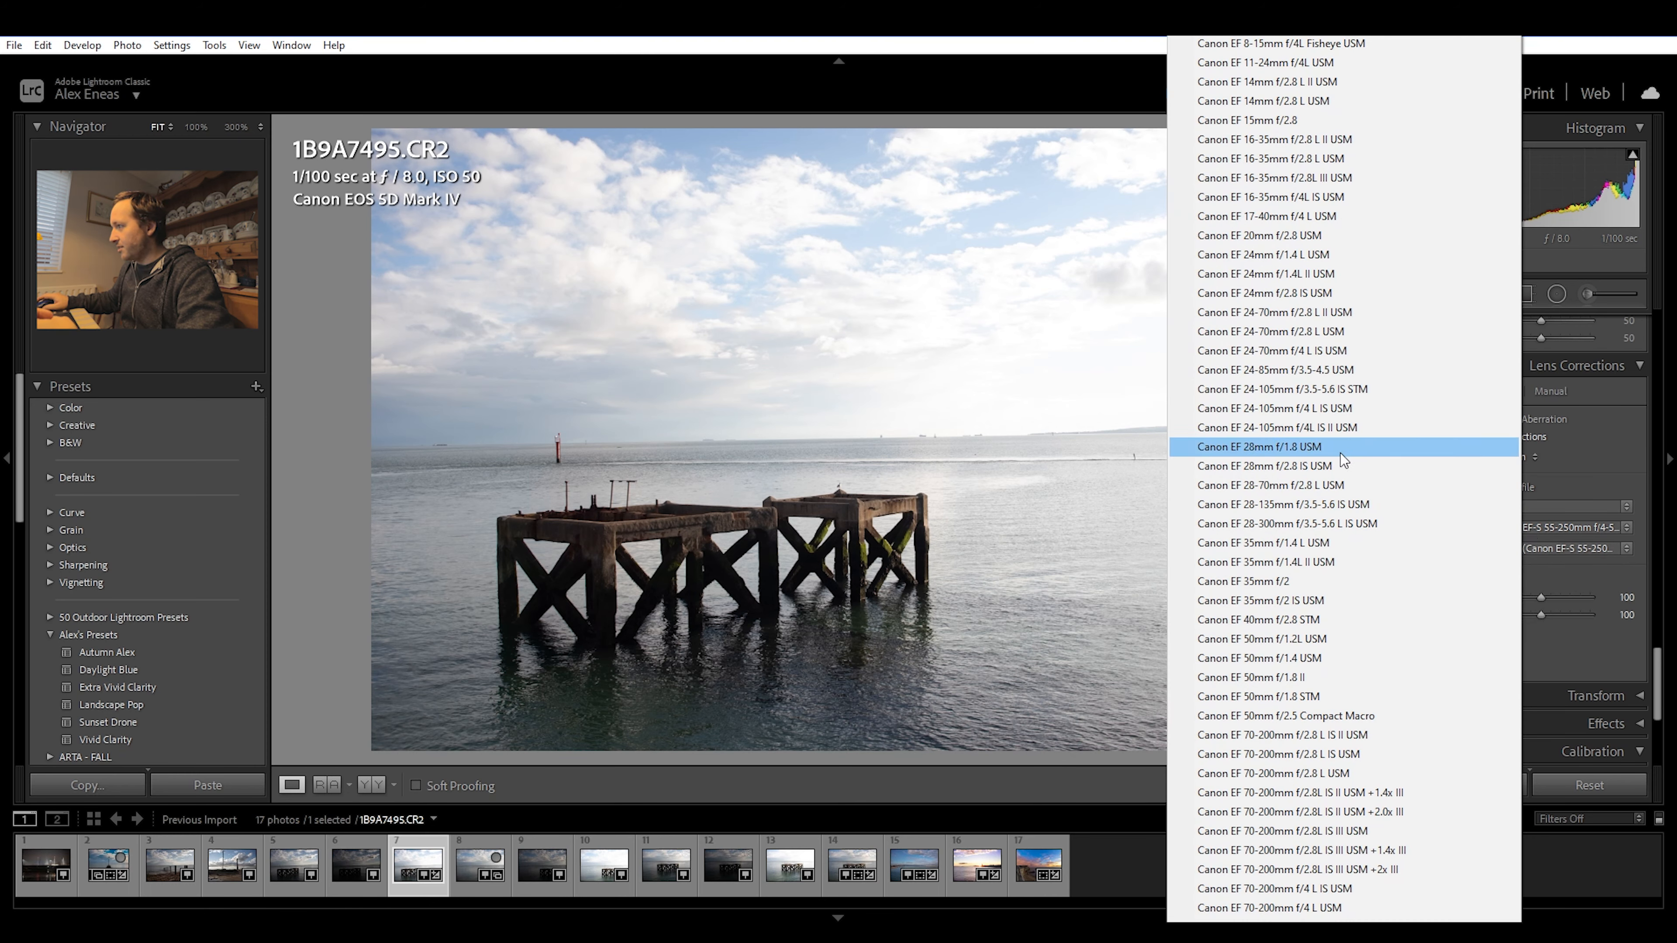
pyautogui.moveTo(1306, 543)
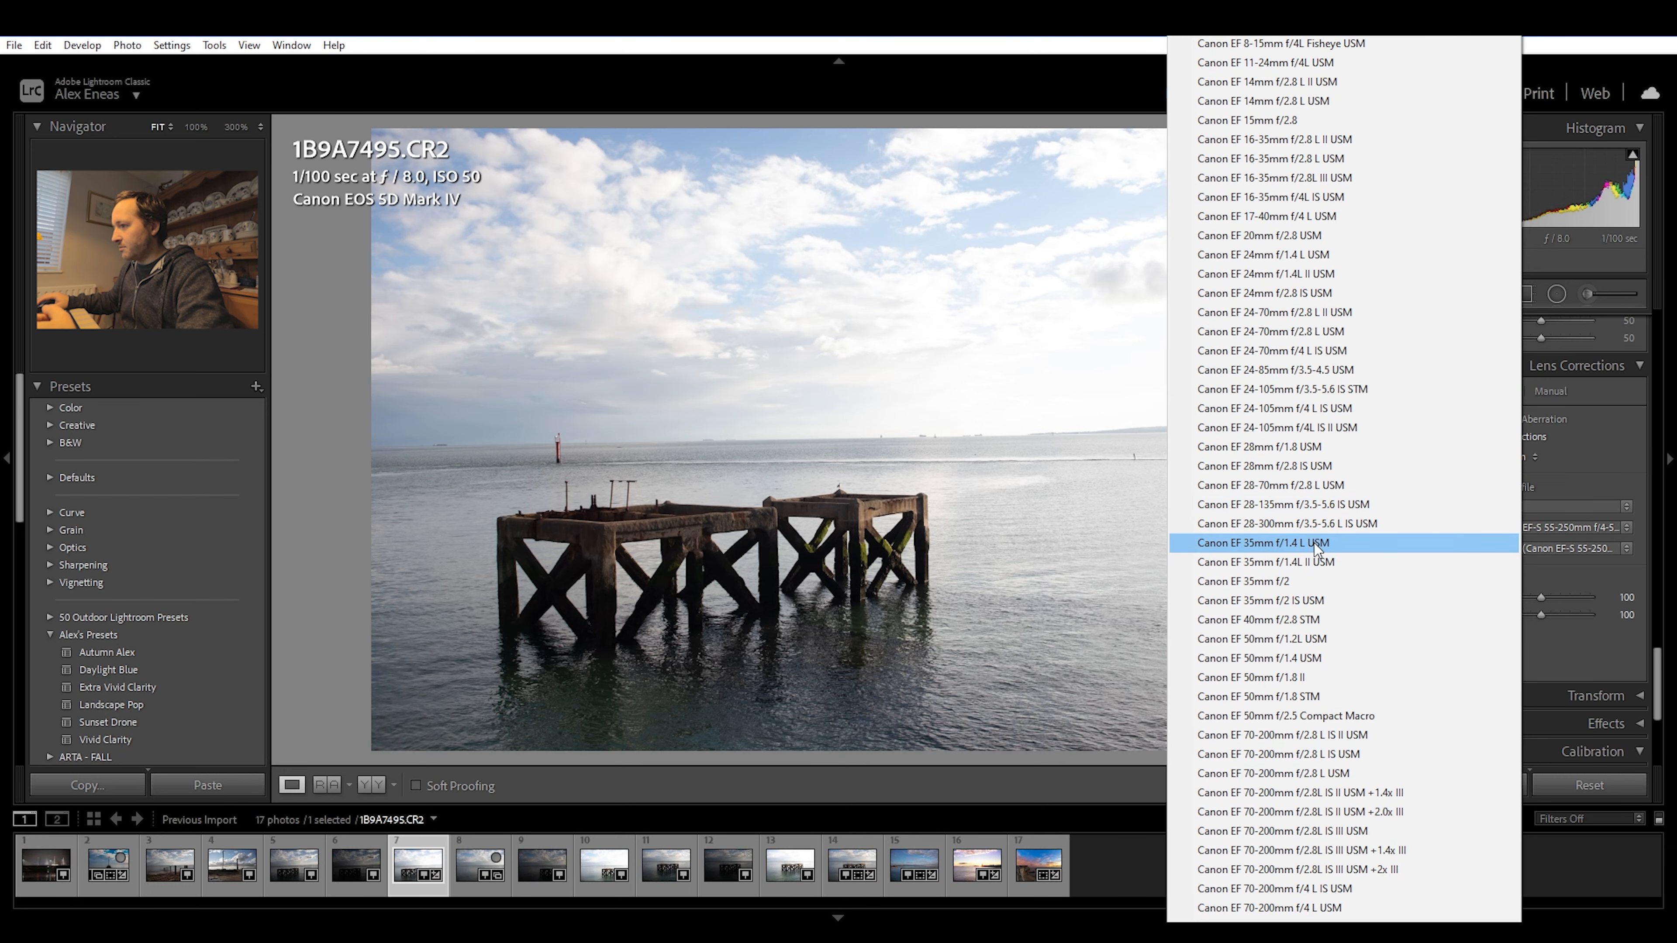
pyautogui.click(1291, 542)
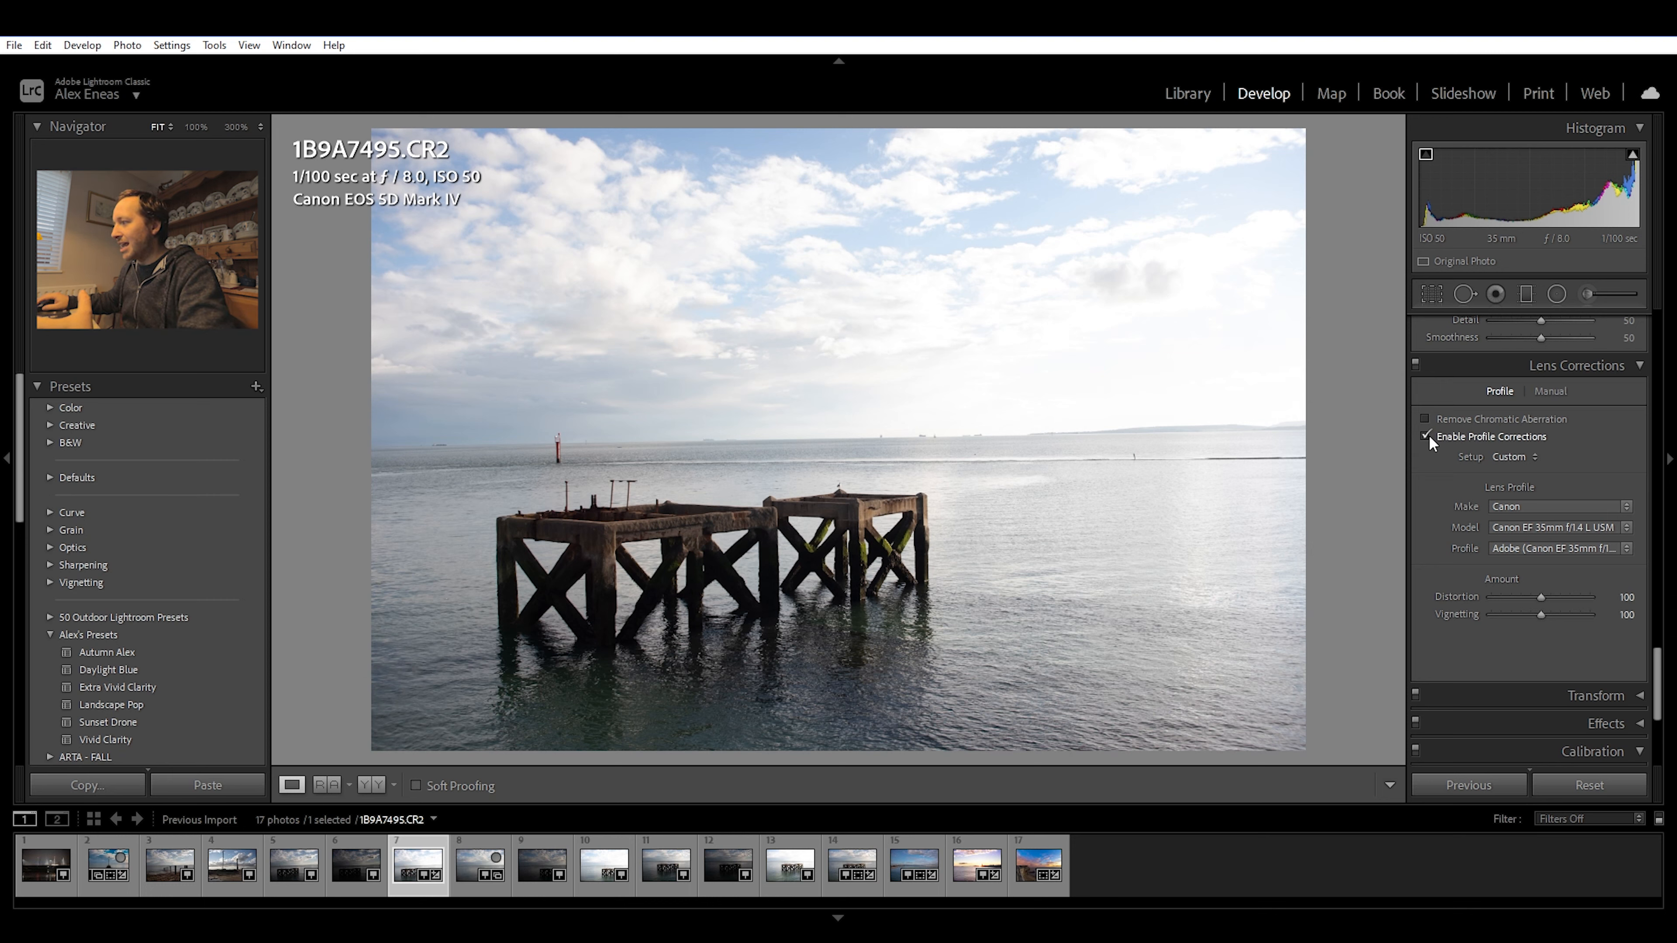
# Toggle profile corrections off and back on to compare the corrected pier photo.
pyautogui.click(1426, 439)
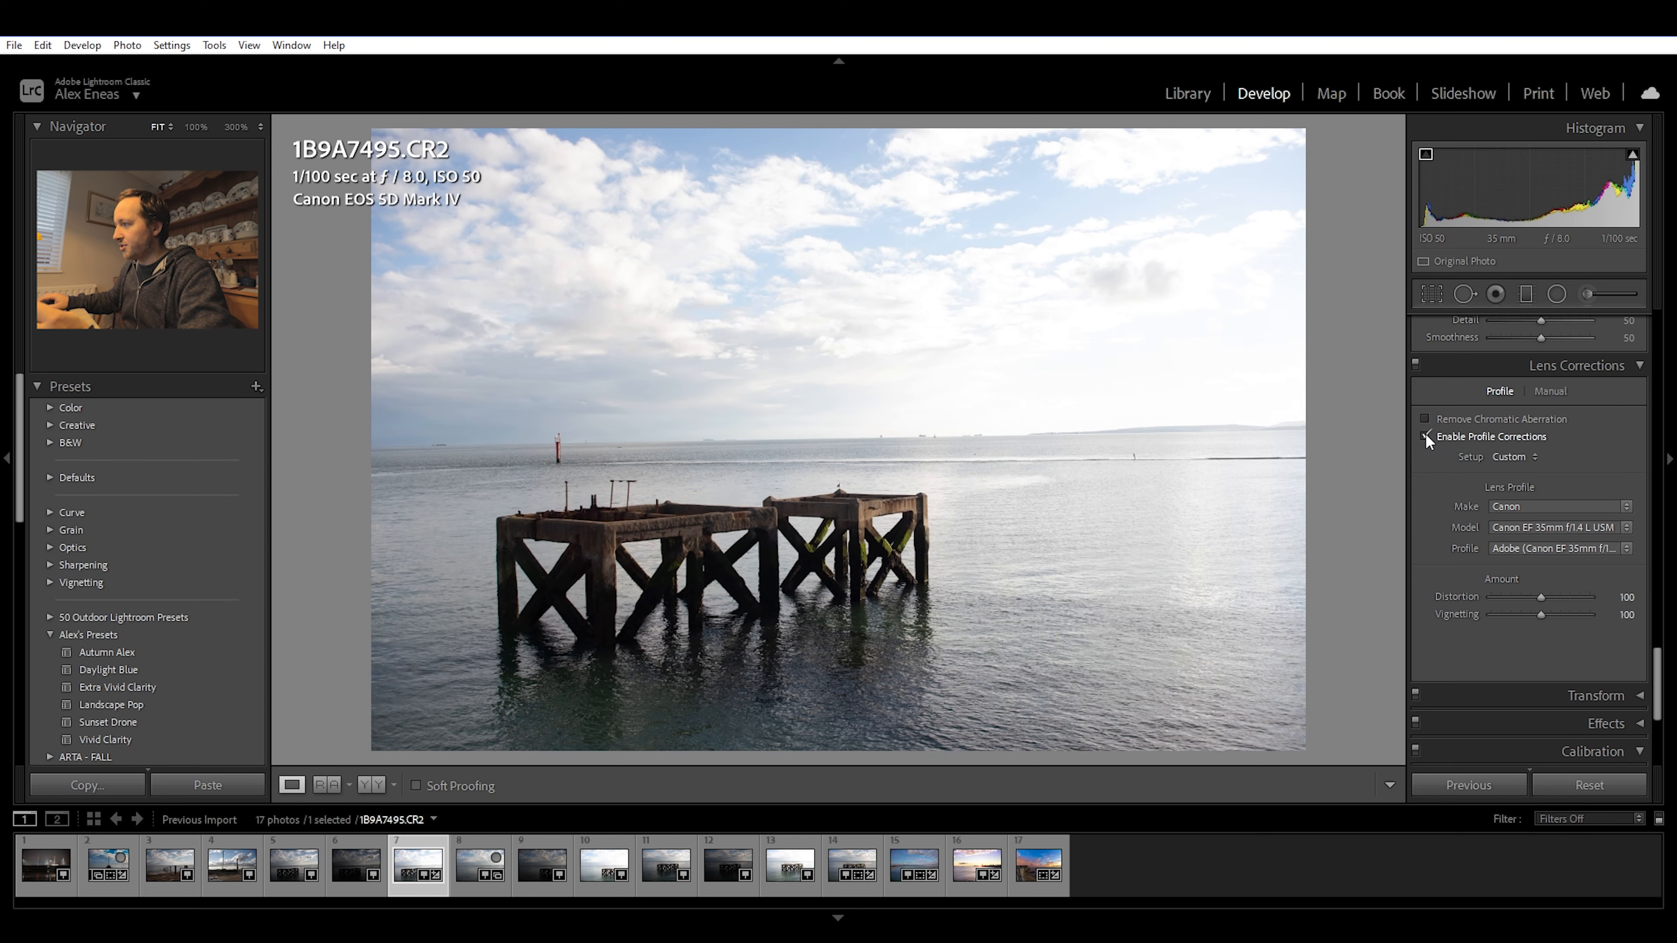
pyautogui.click(1425, 438)
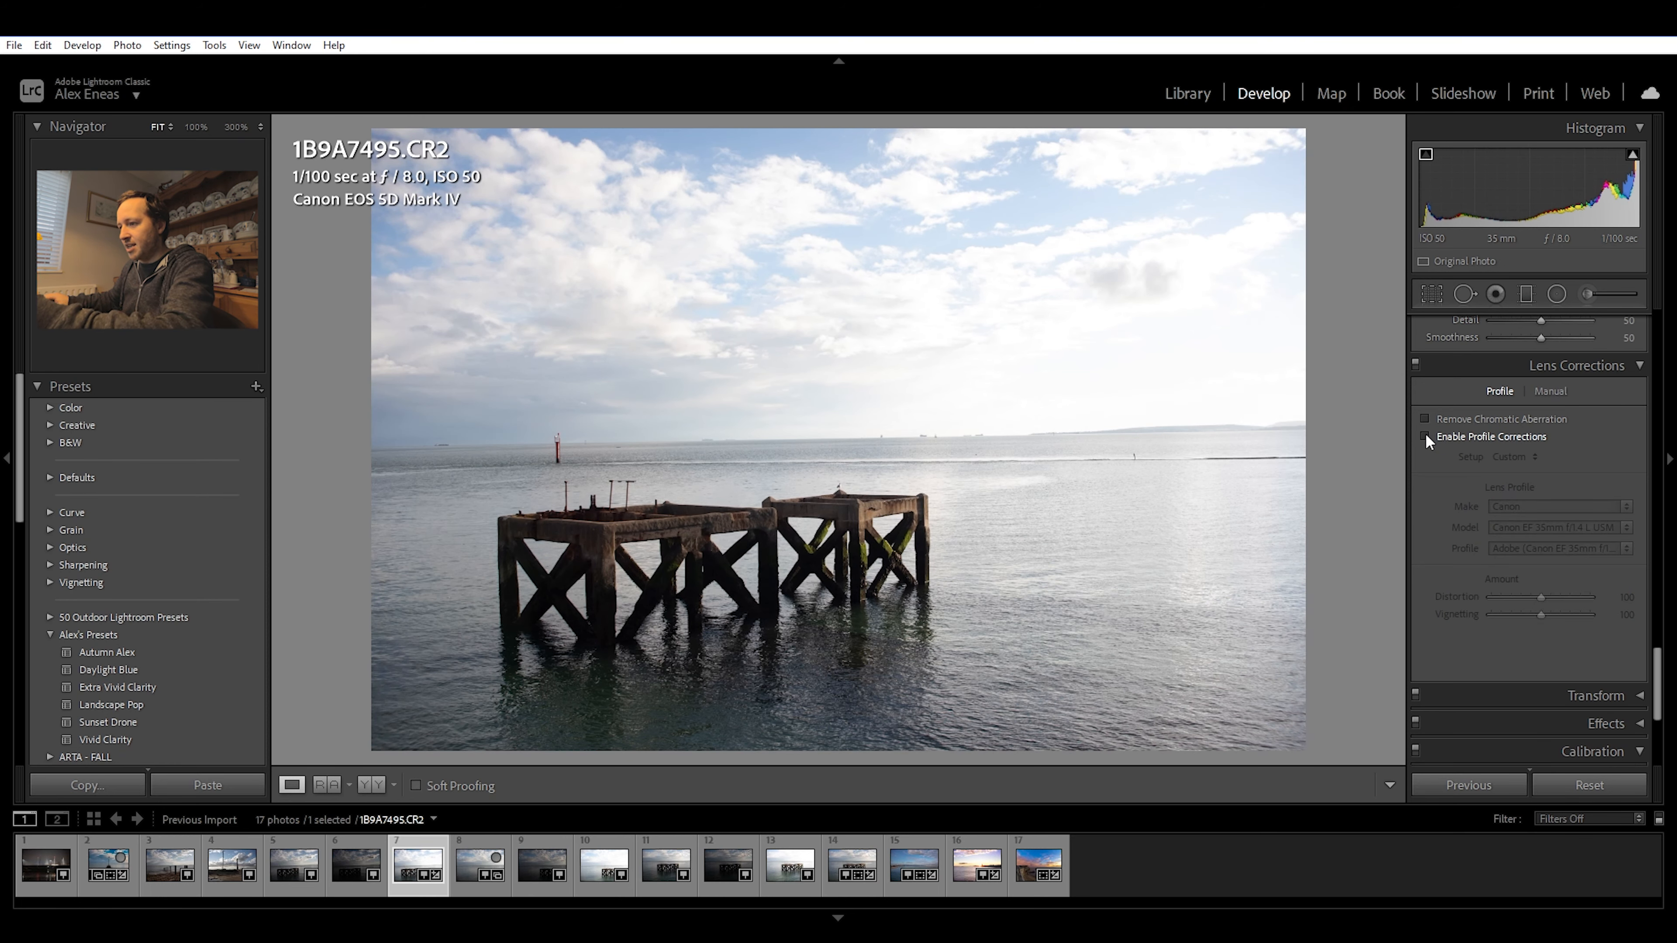
pyautogui.click(1426, 439)
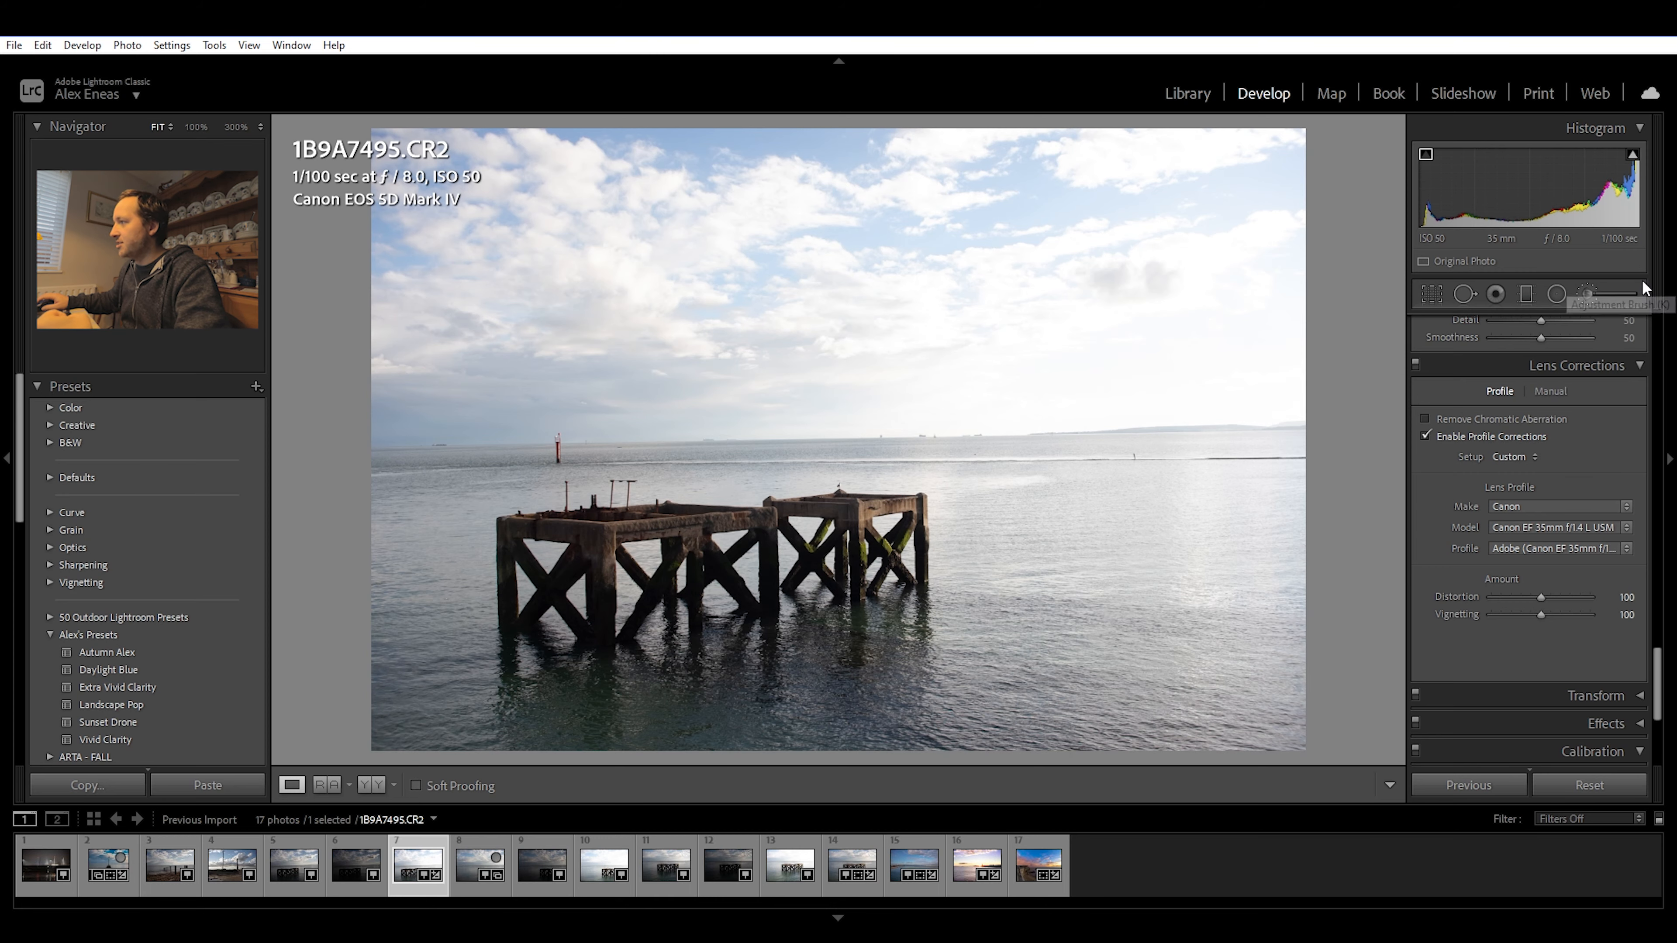
pyautogui.moveTo(1641, 276)
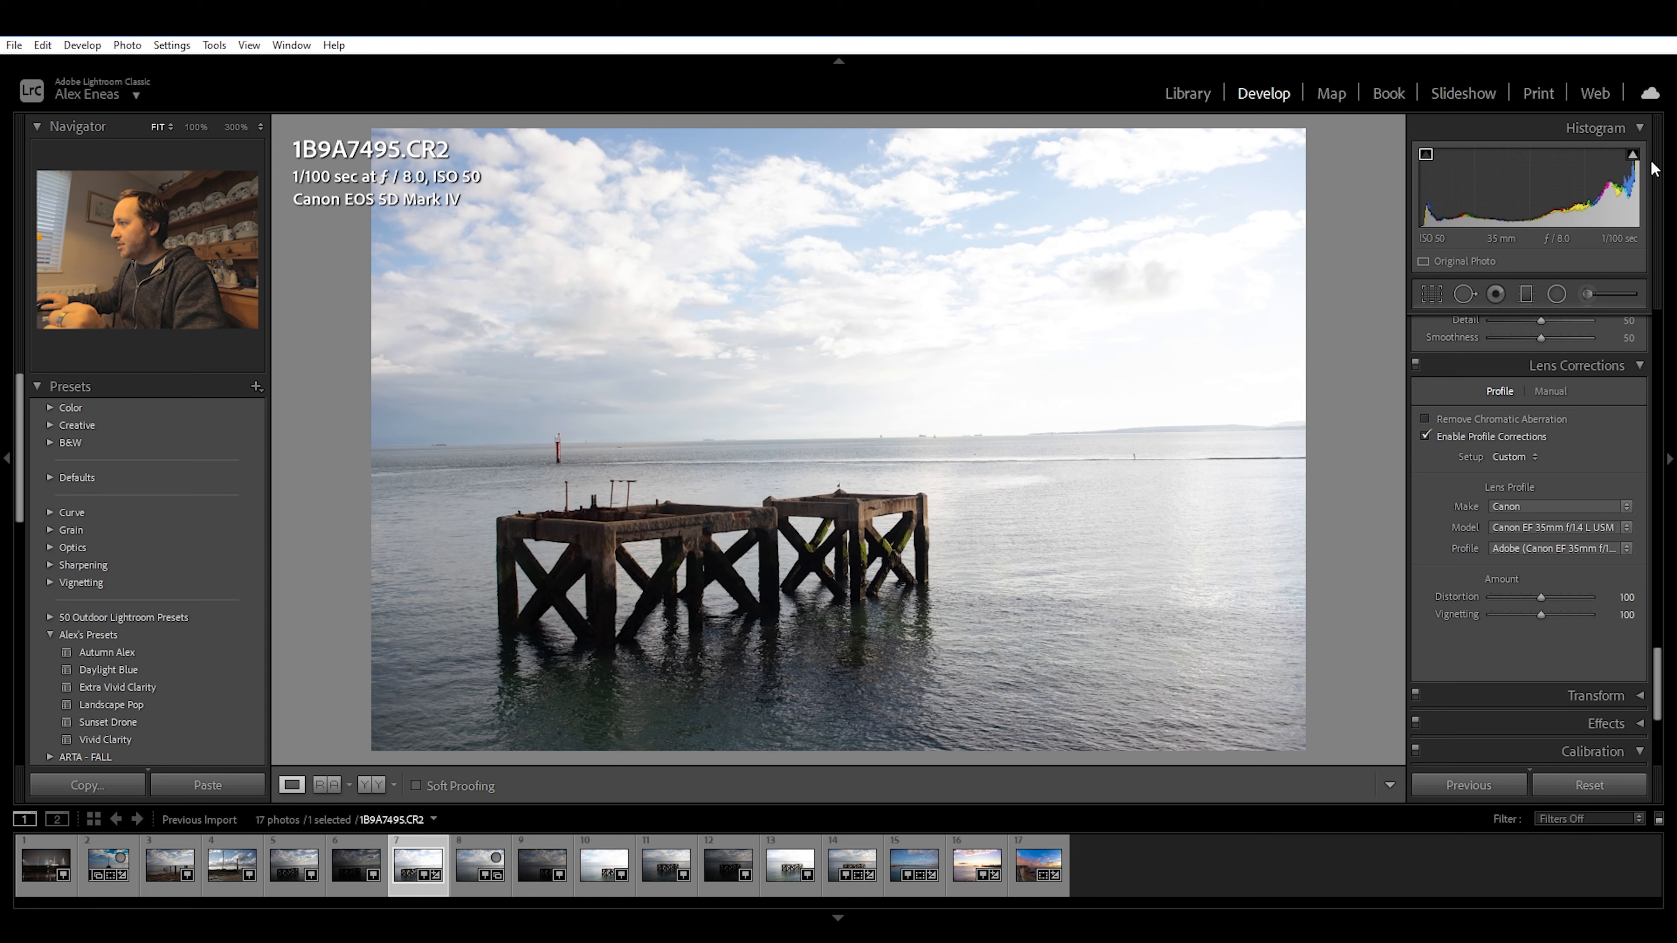
# Turn on the highlight clipping warning from the Histogram's top-right triangle.
pyautogui.click(1635, 158)
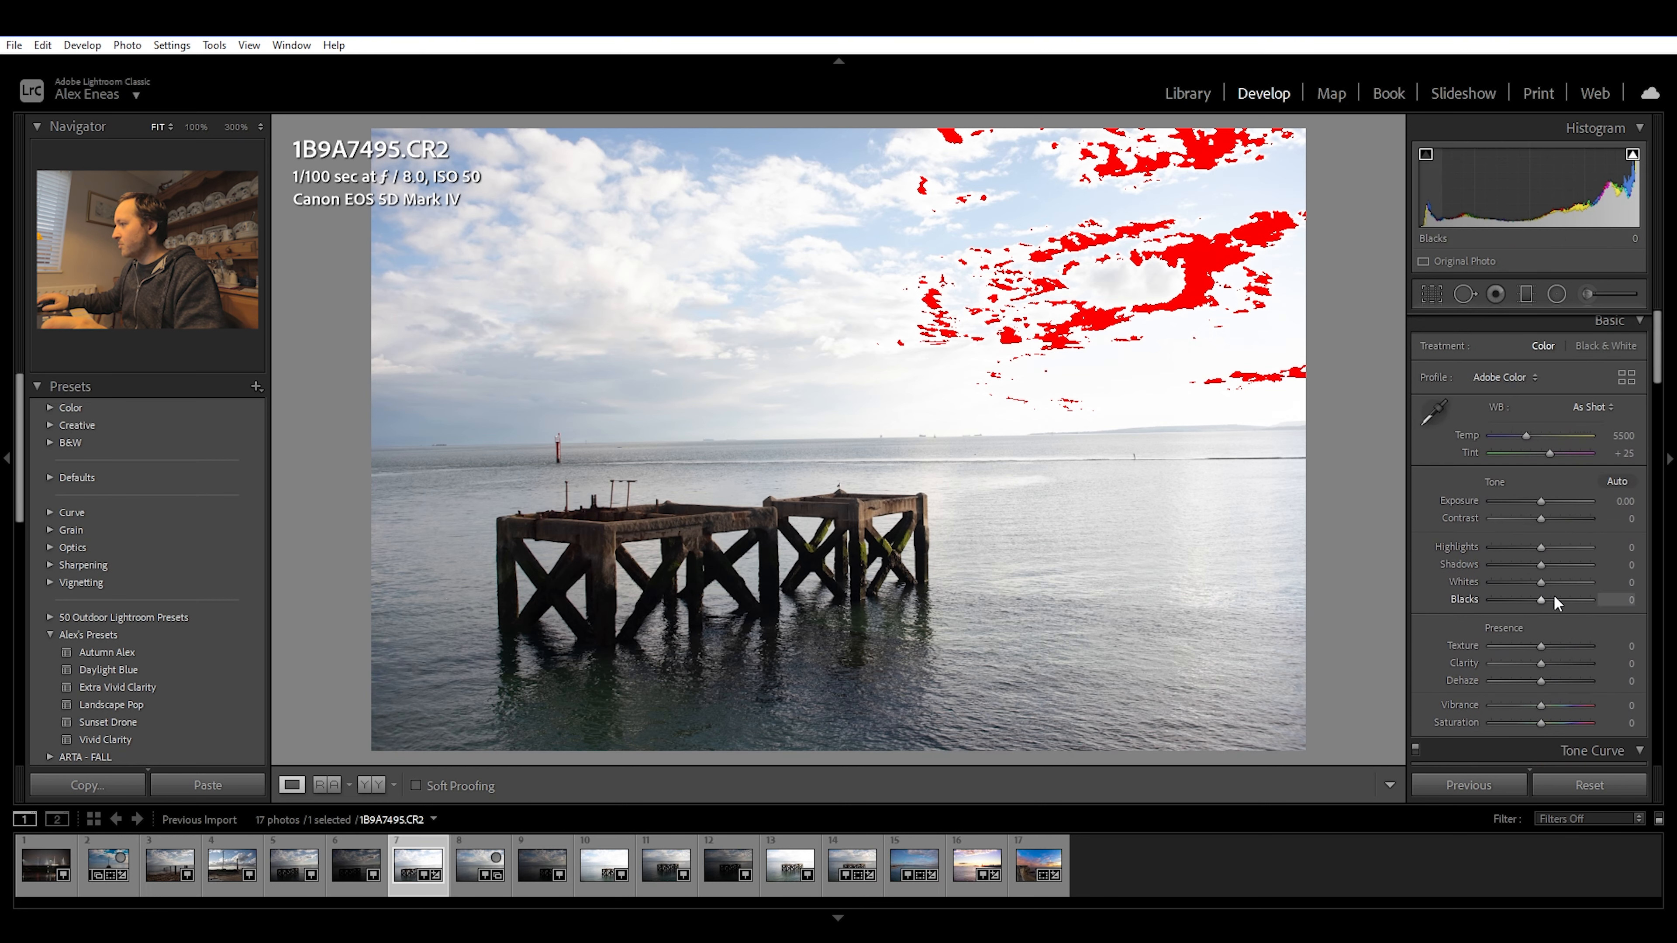
# Settle Highlights at about -42, just below where the sky clipping reappears.
pyautogui.moveTo(1573, 547); pyautogui.dragTo(1514, 547)
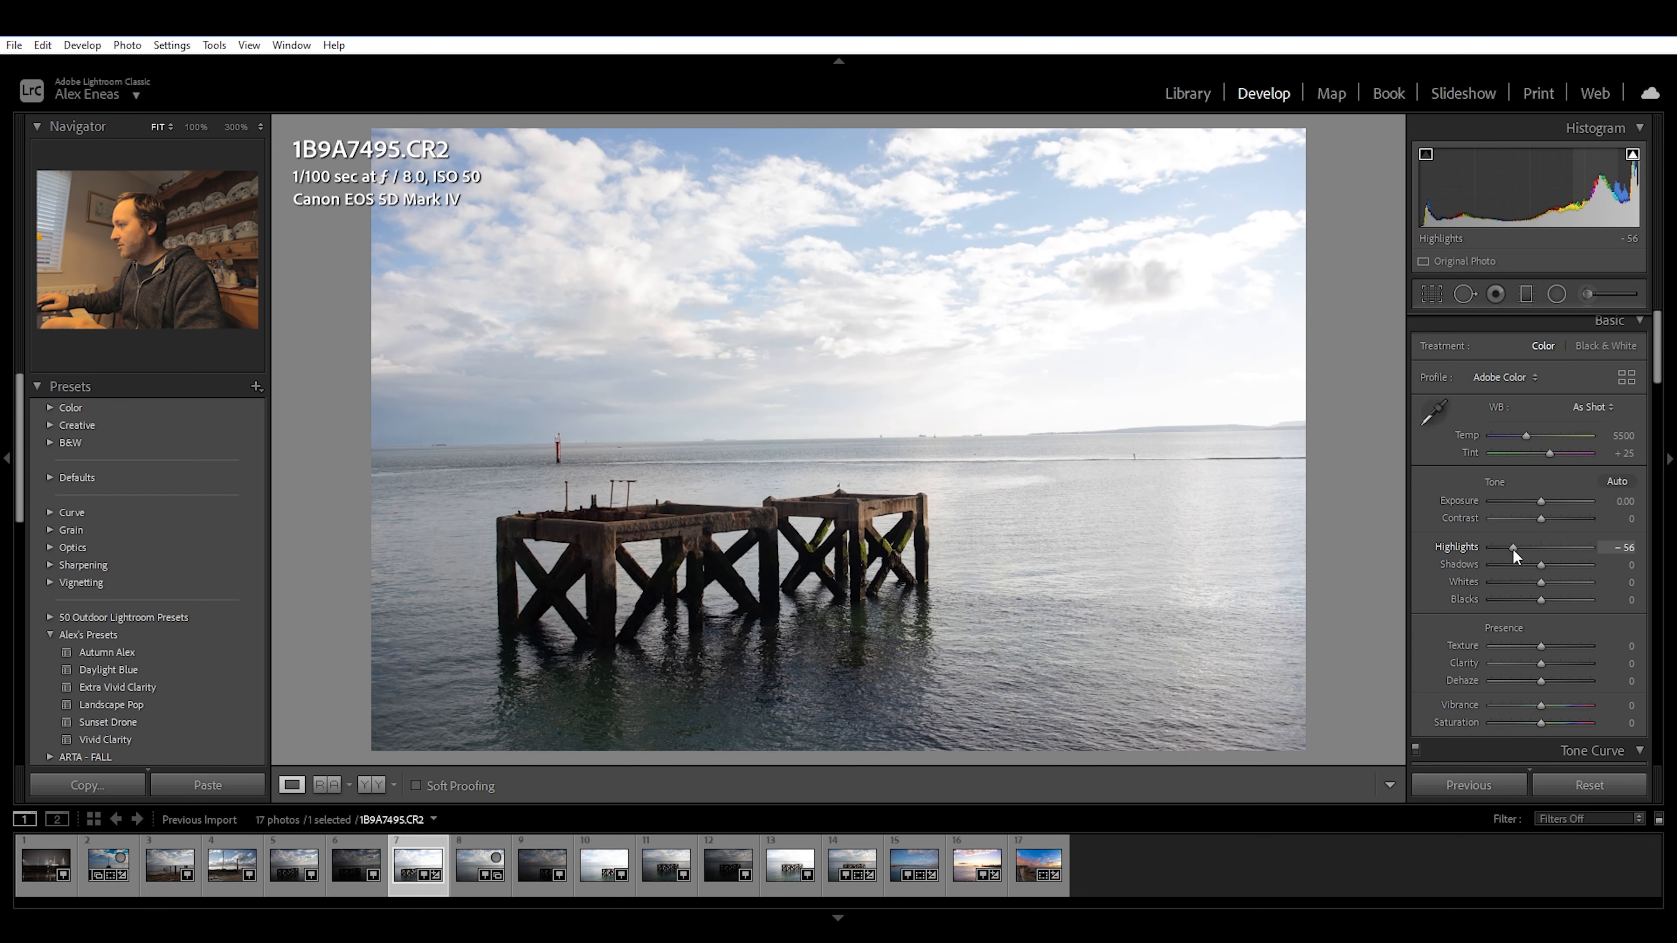
pyautogui.moveTo(1511, 547); pyautogui.dragTo(1520, 546)
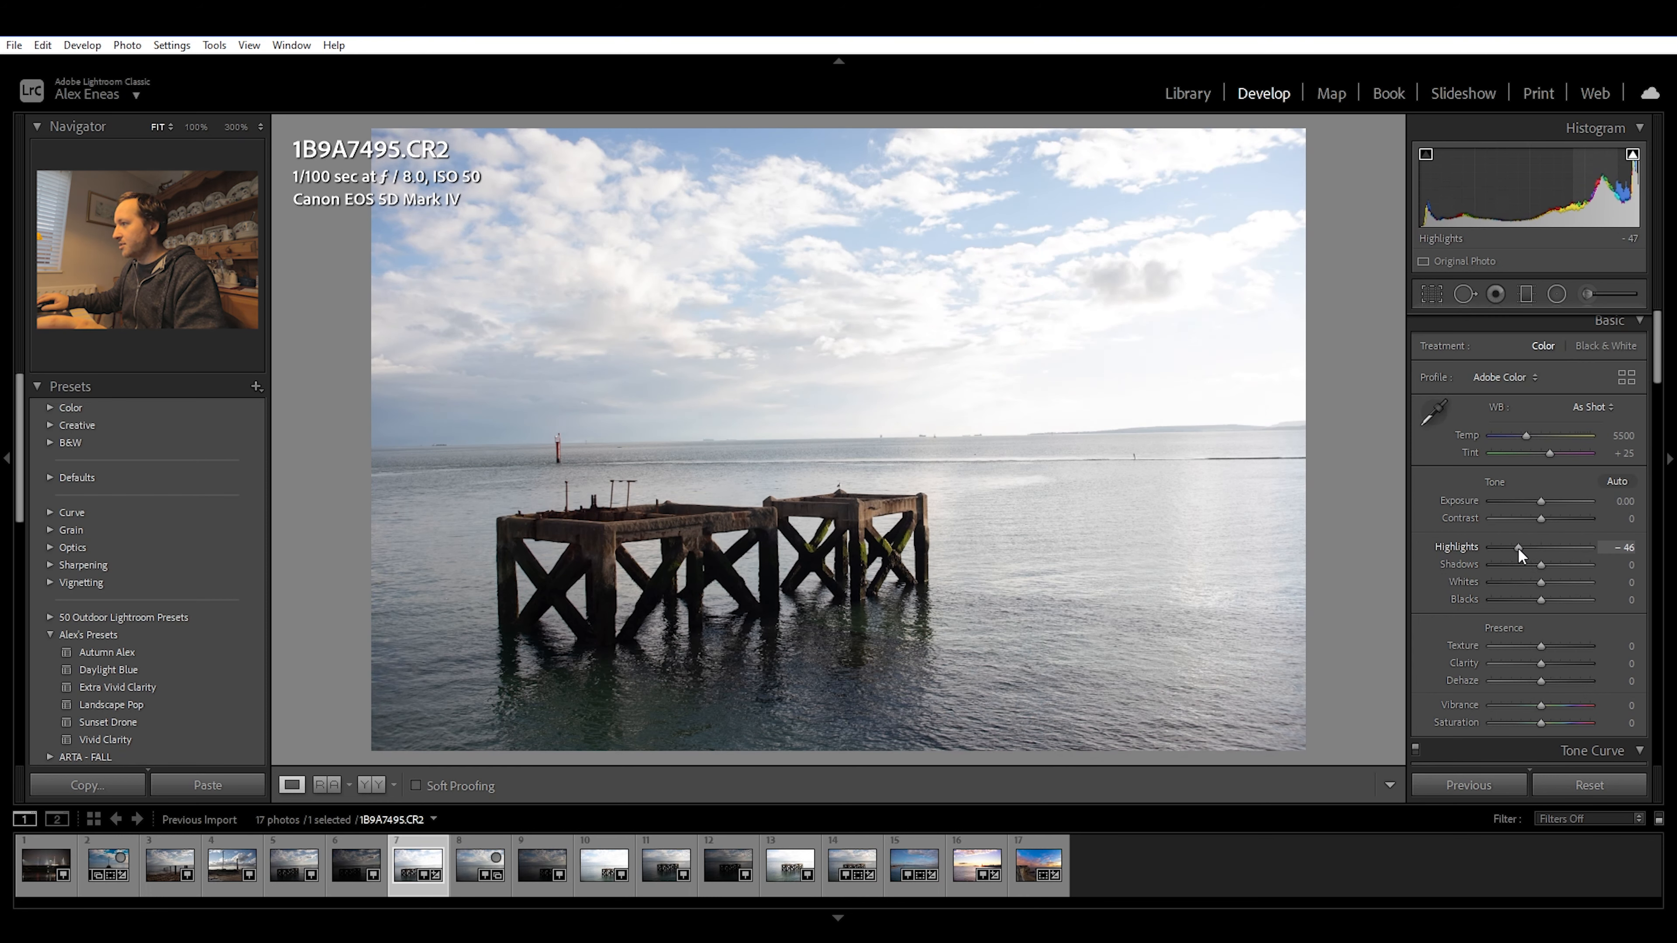
pyautogui.moveTo(1514, 547); pyautogui.dragTo(1521, 547)
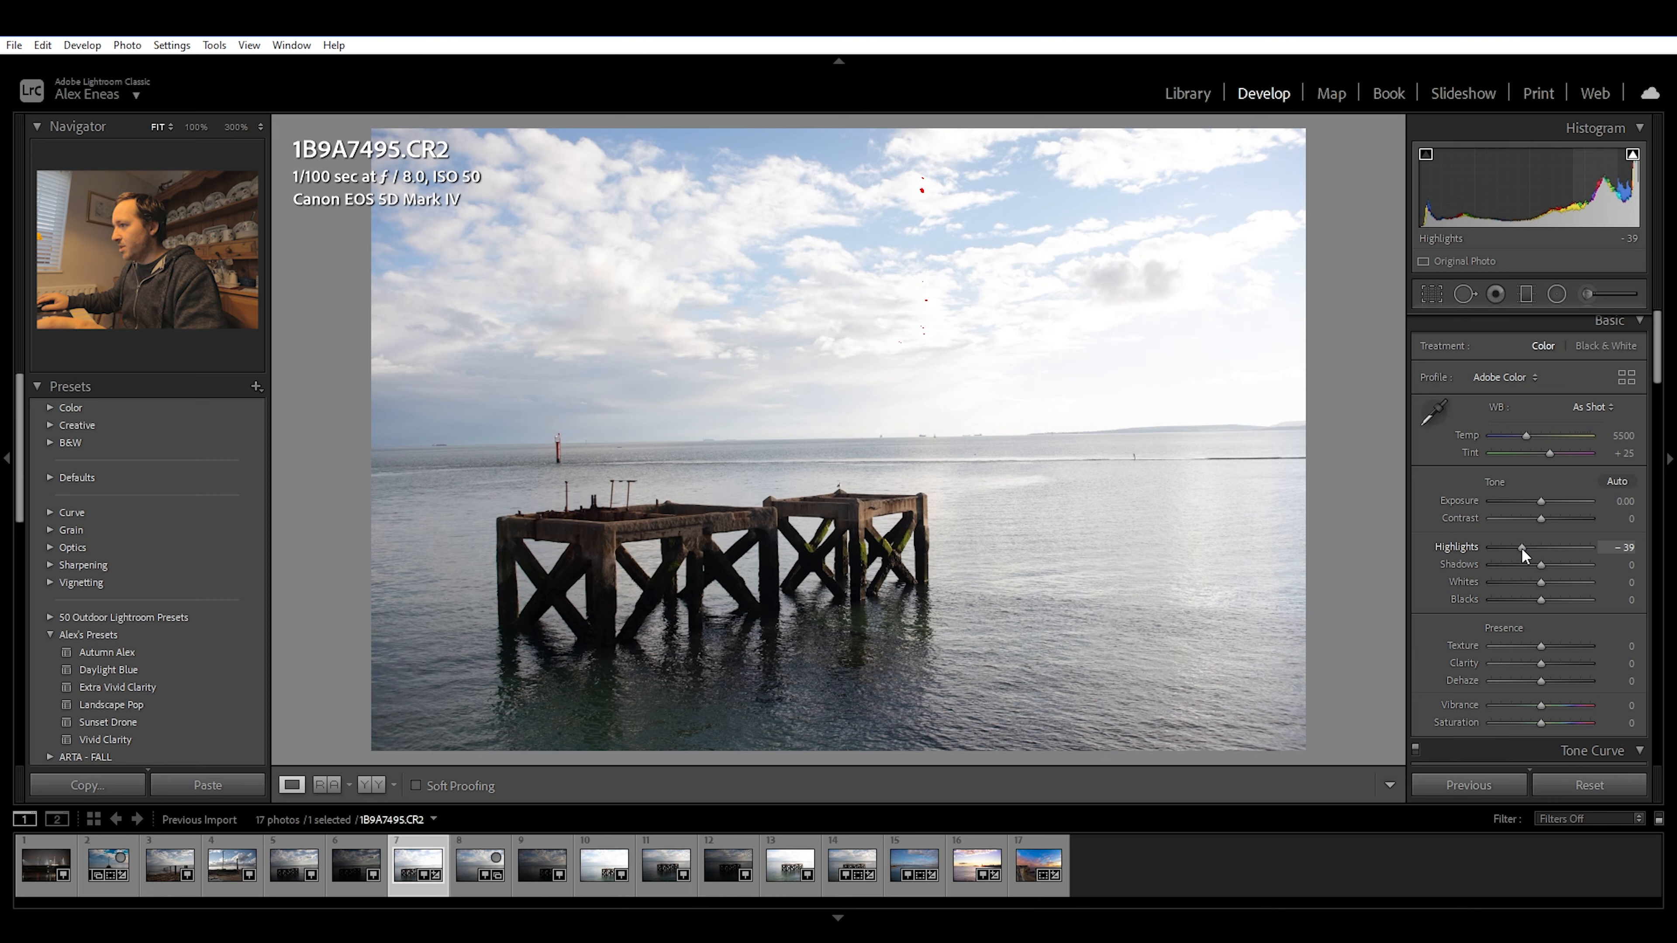
pyautogui.moveTo(1524, 547); pyautogui.dragTo(1520, 547)
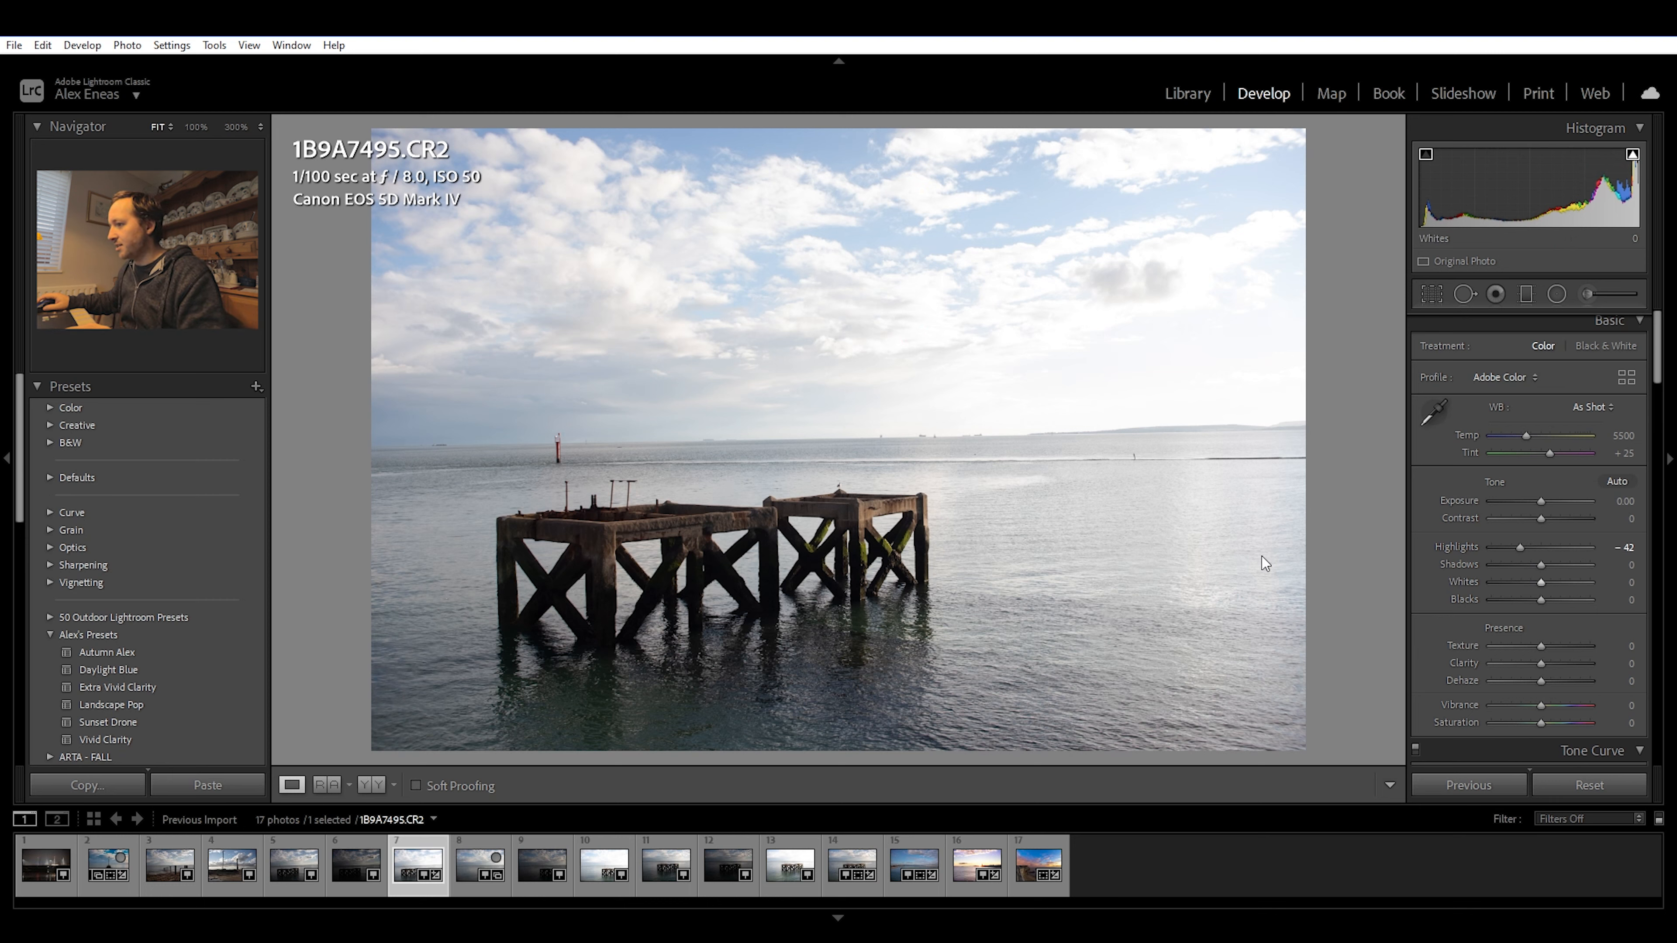
# Push Blacks to minimum, then ease back to about -16 so pier shadows stop clipping.
pyautogui.moveTo(1540, 599); pyautogui.dragTo(1511, 599)
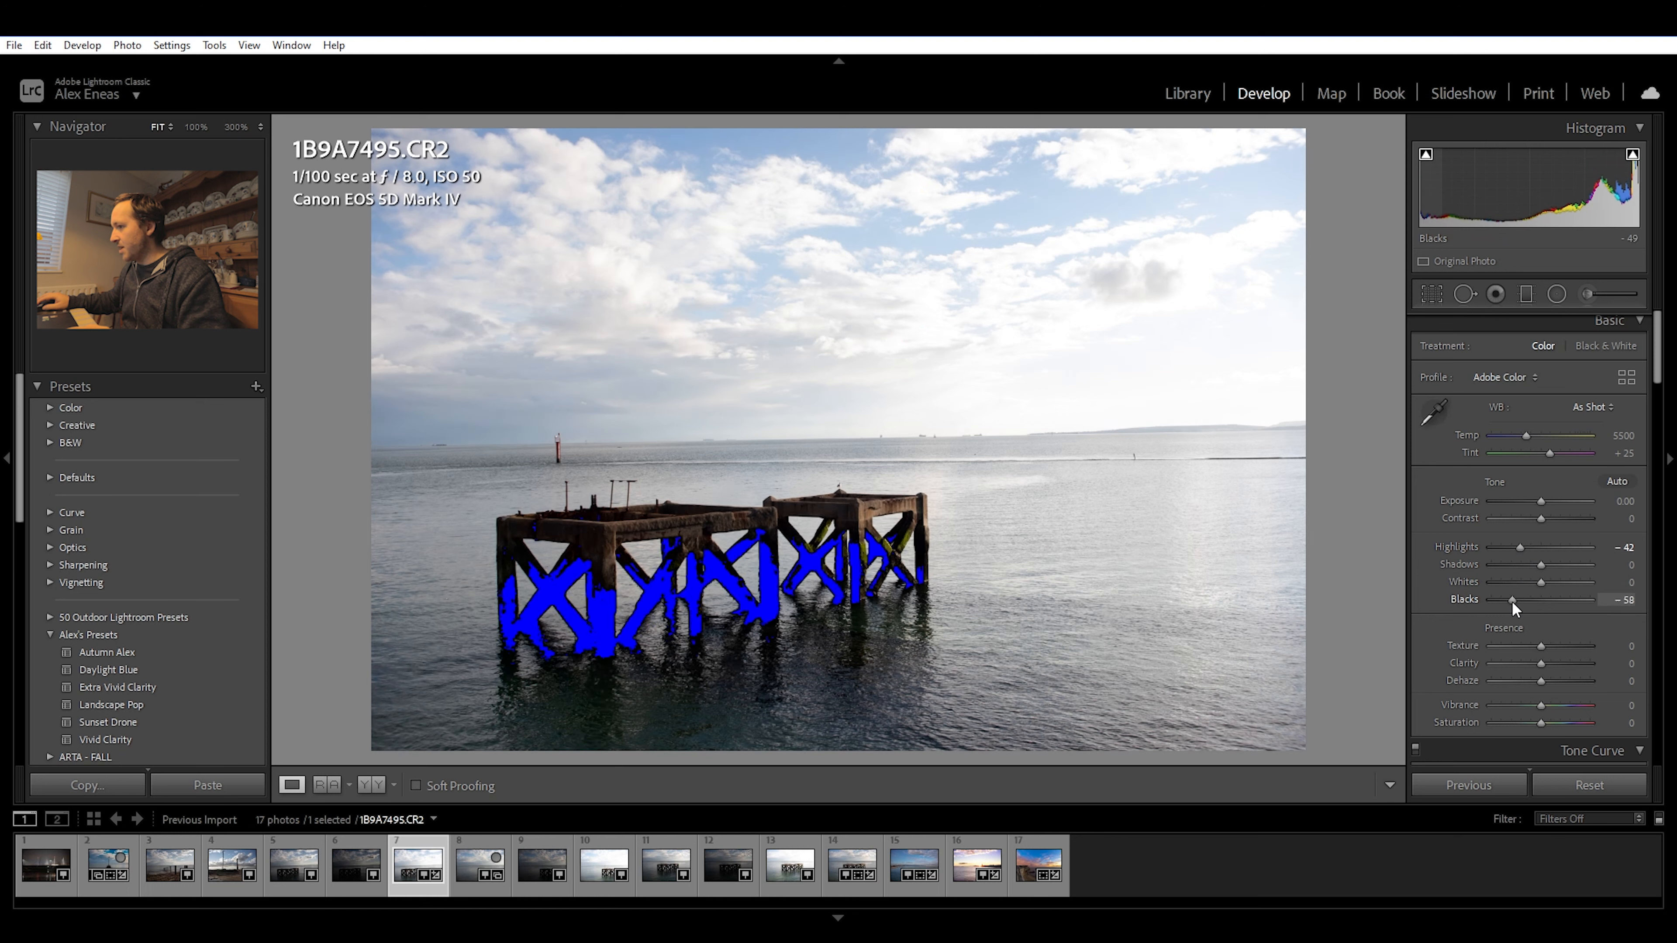
pyautogui.moveTo(1523, 599); pyautogui.dragTo(1492, 599)
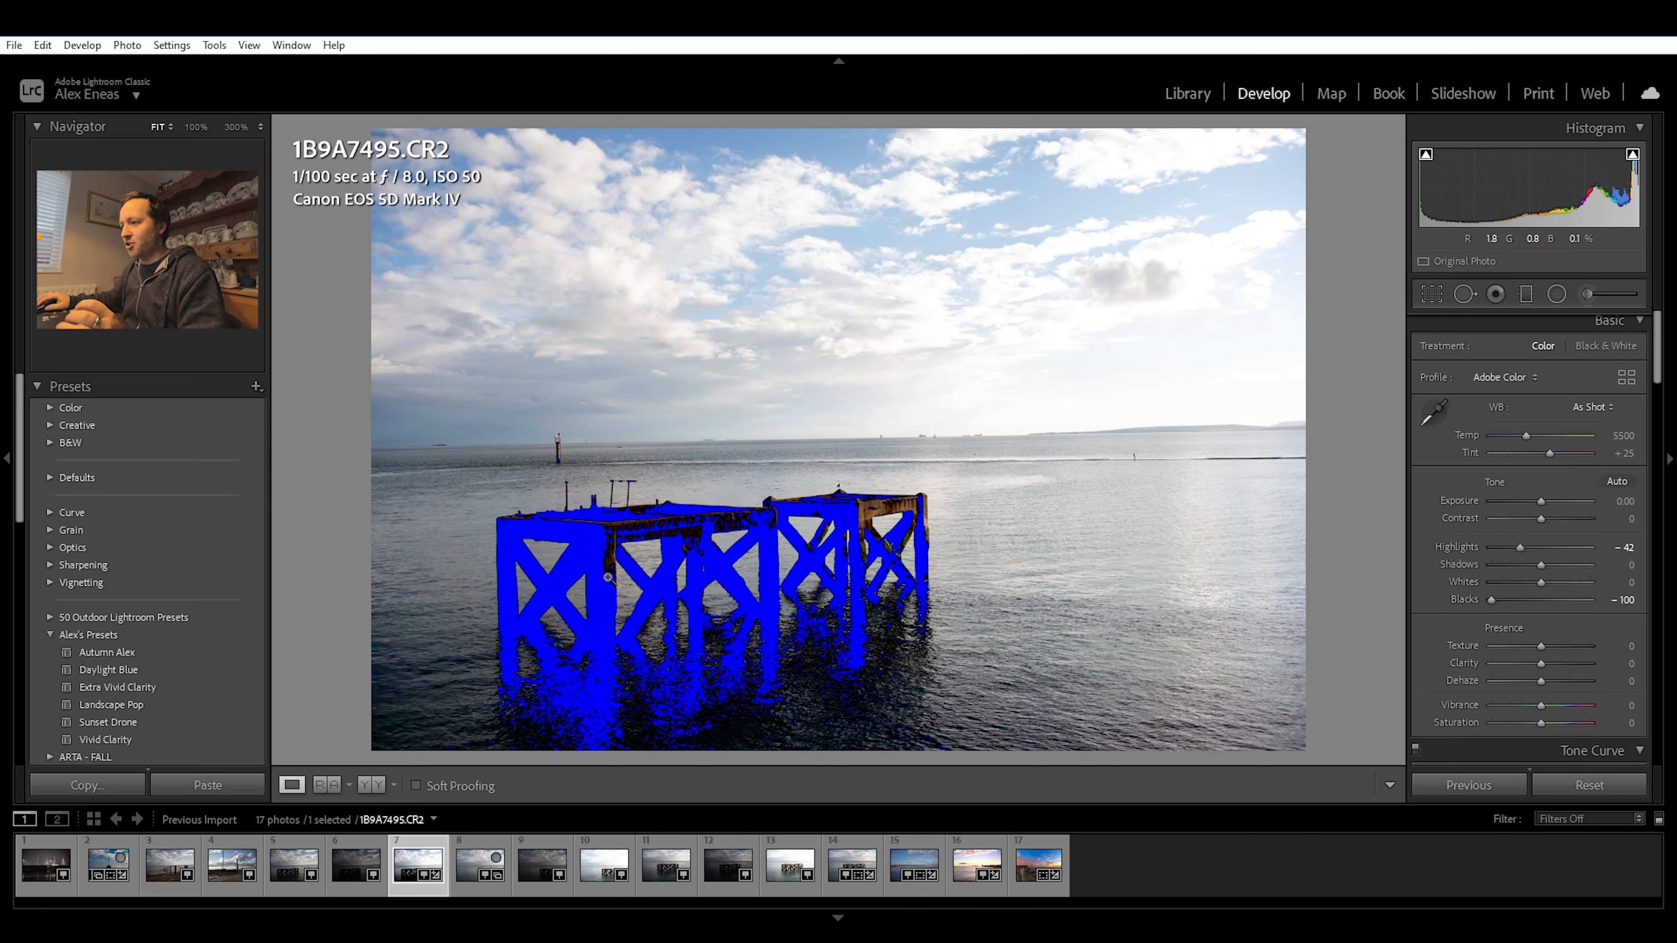
pyautogui.moveTo(1490, 599); pyautogui.dragTo(1510, 599)
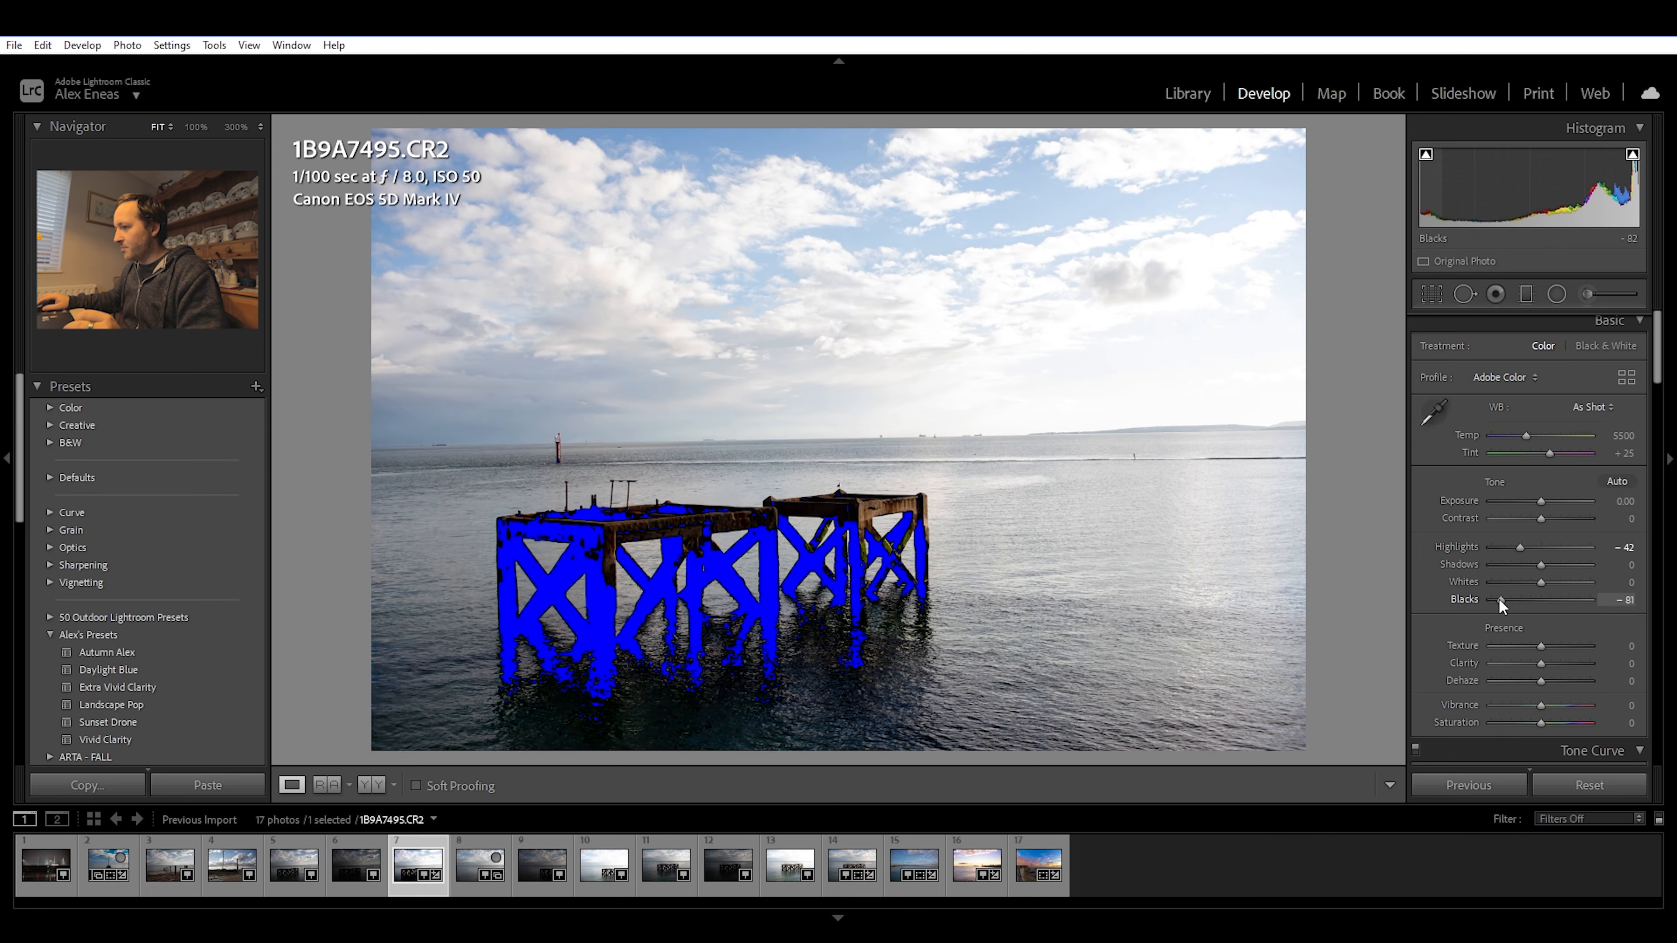
pyautogui.moveTo(1497, 601); pyautogui.dragTo(1528, 601)
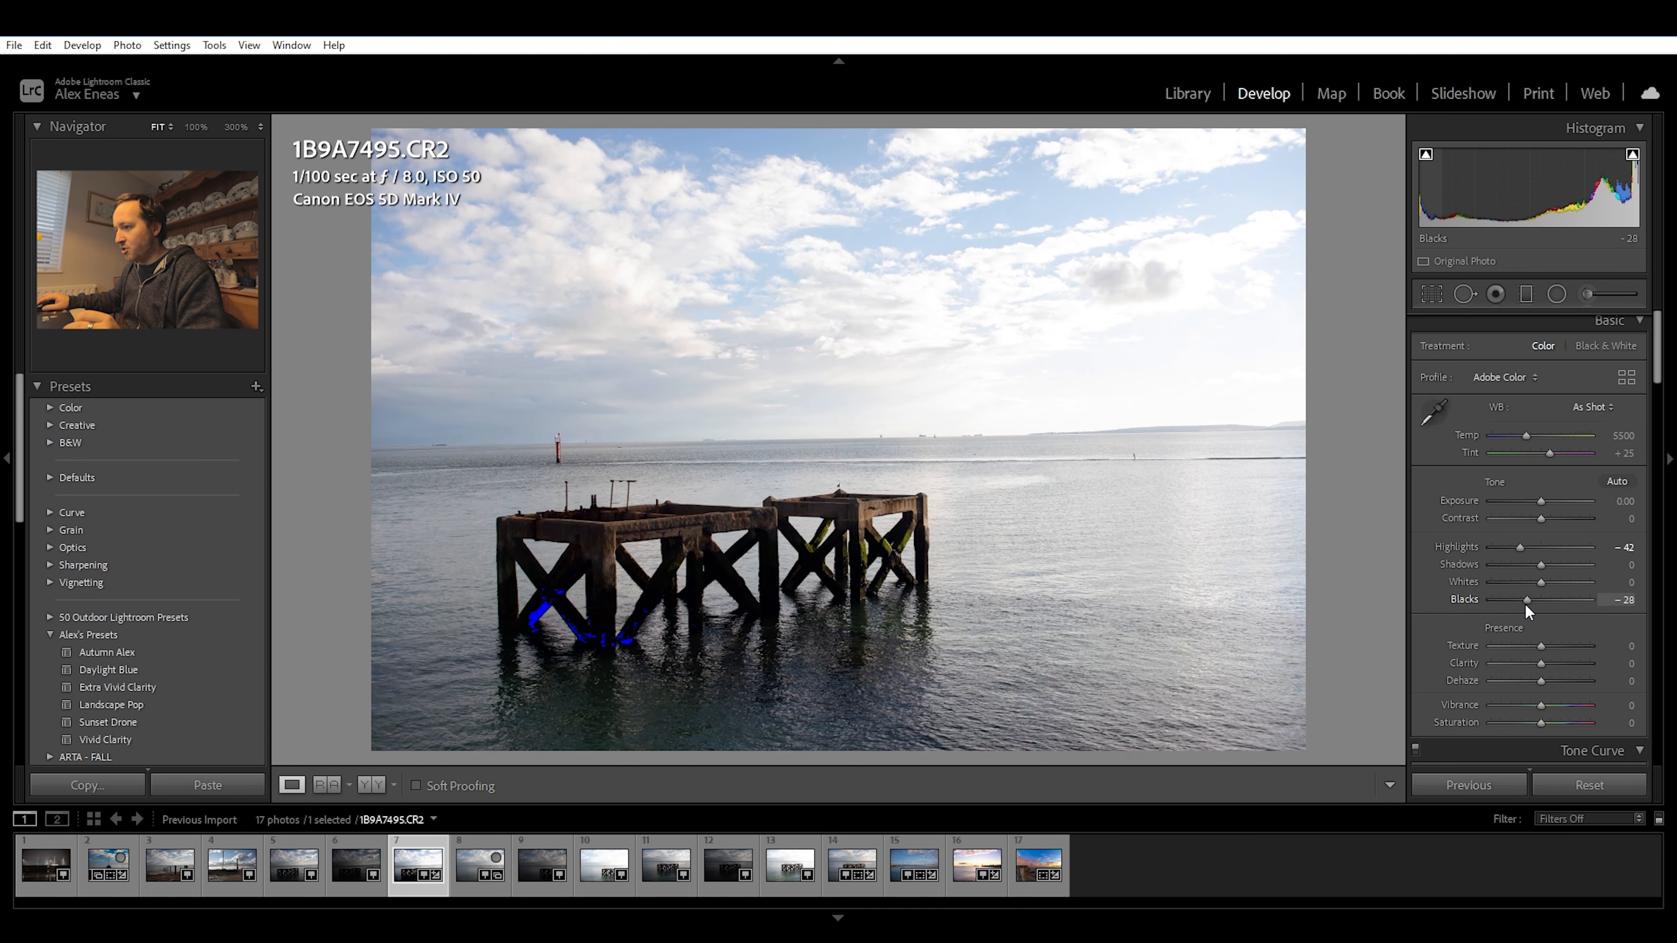
pyautogui.moveTo(1527, 600); pyautogui.dragTo(1531, 600)
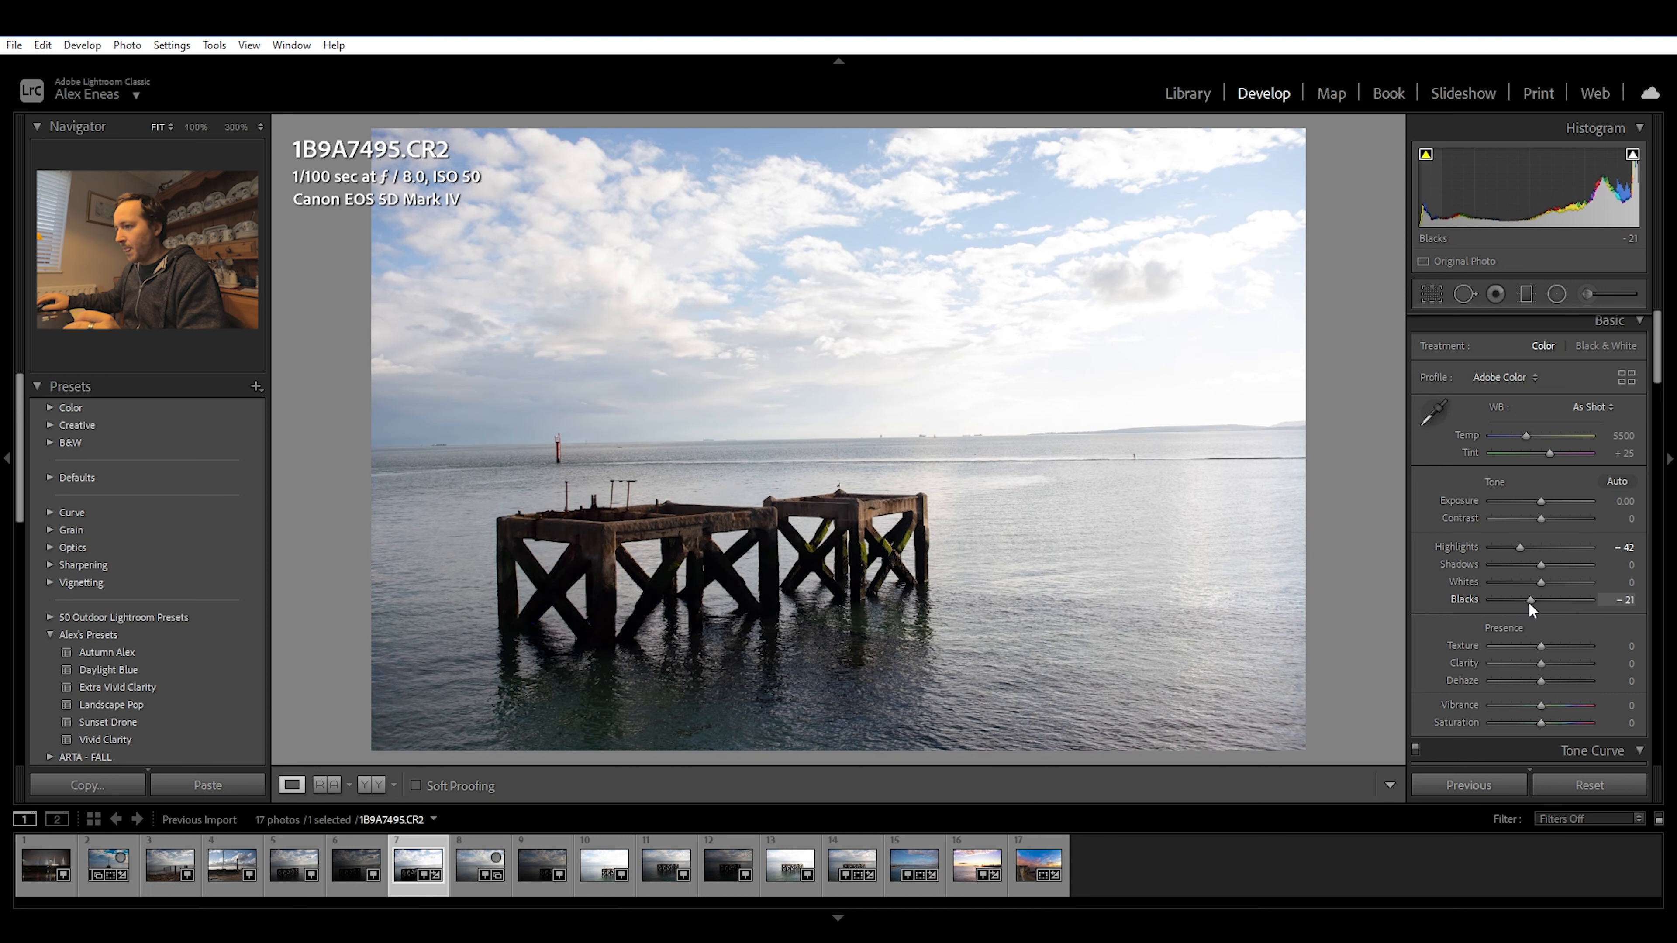
pyautogui.moveTo(1529, 600); pyautogui.dragTo(1535, 599)
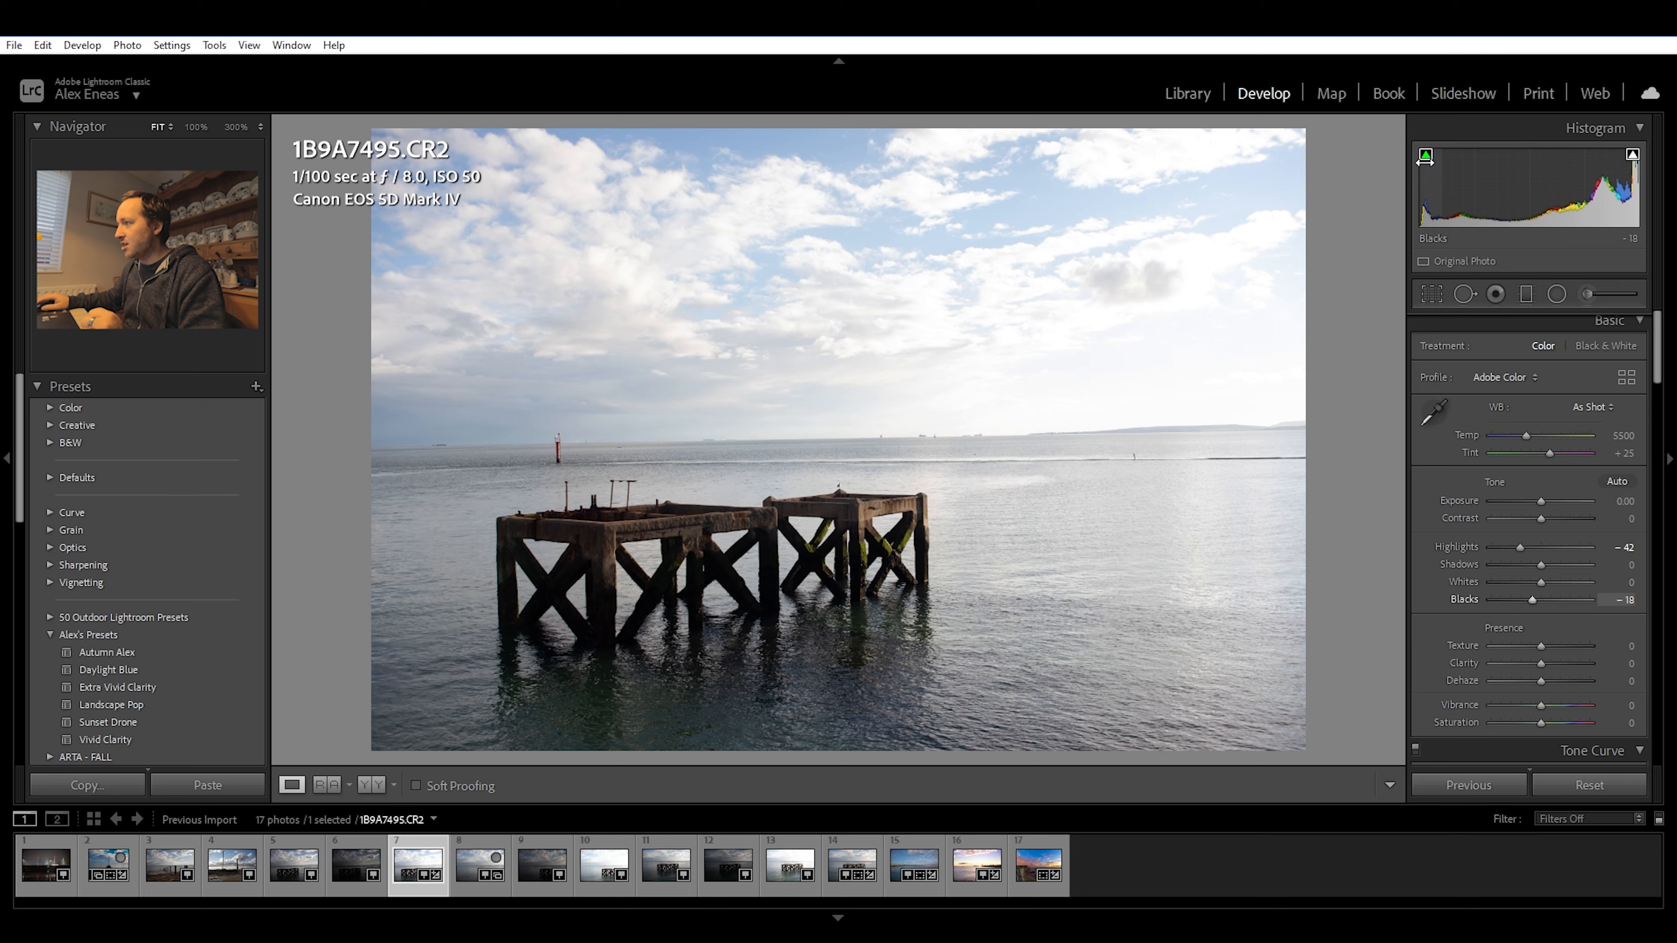
pyautogui.moveTo(1425, 156)
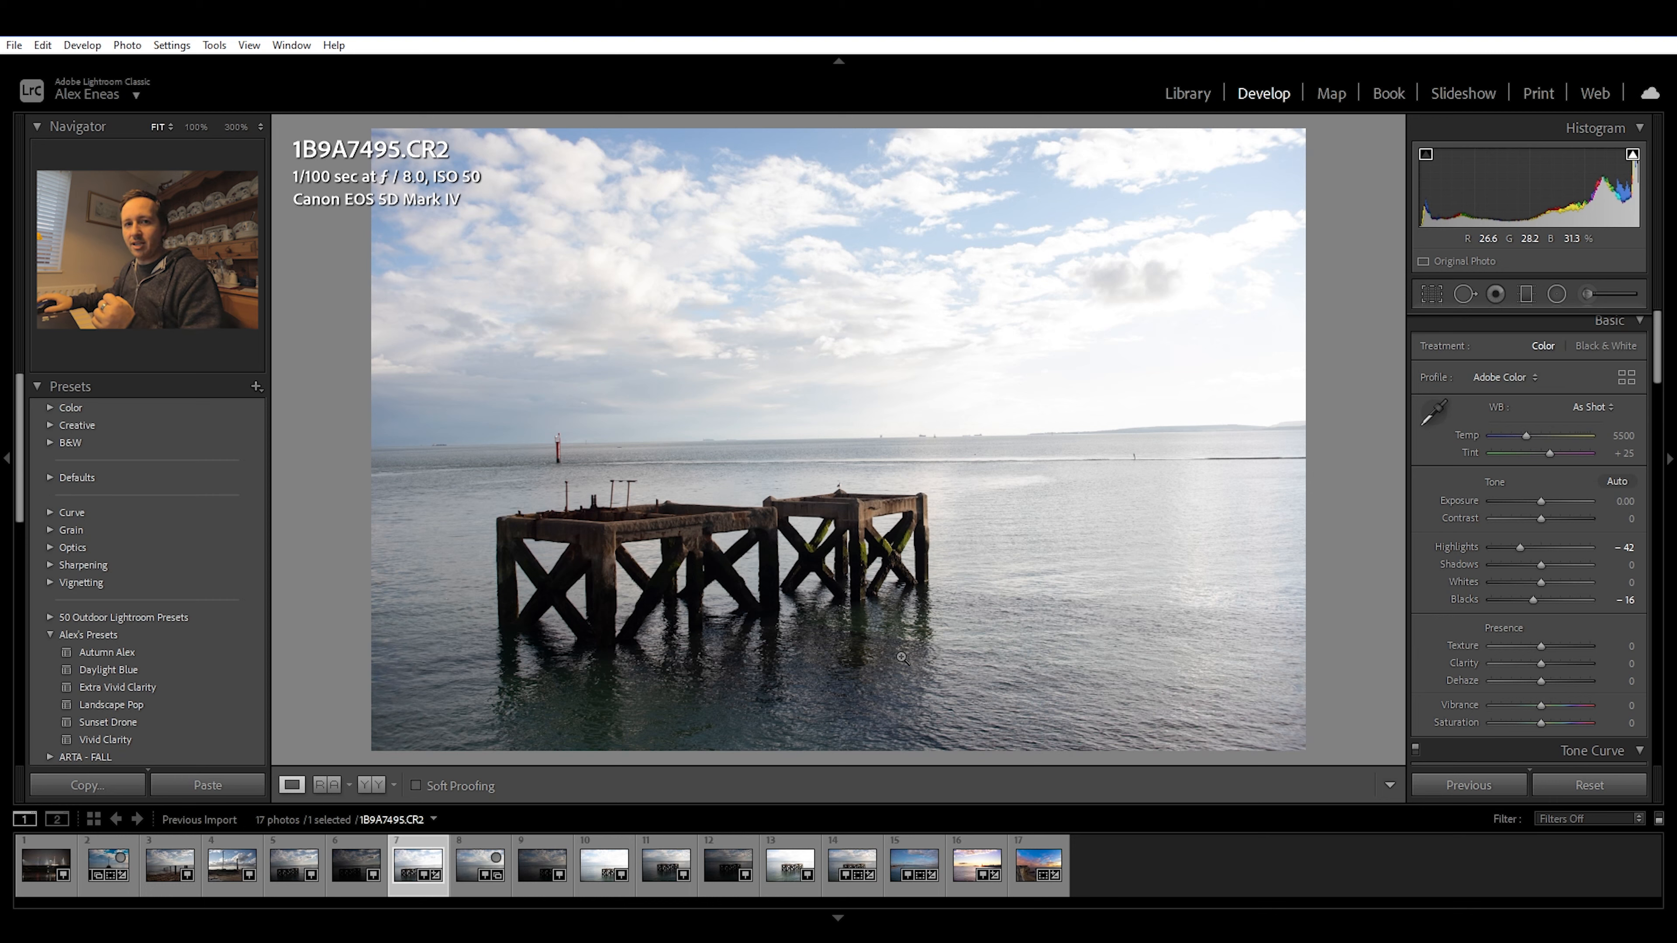
pyautogui.moveTo(1431, 293)
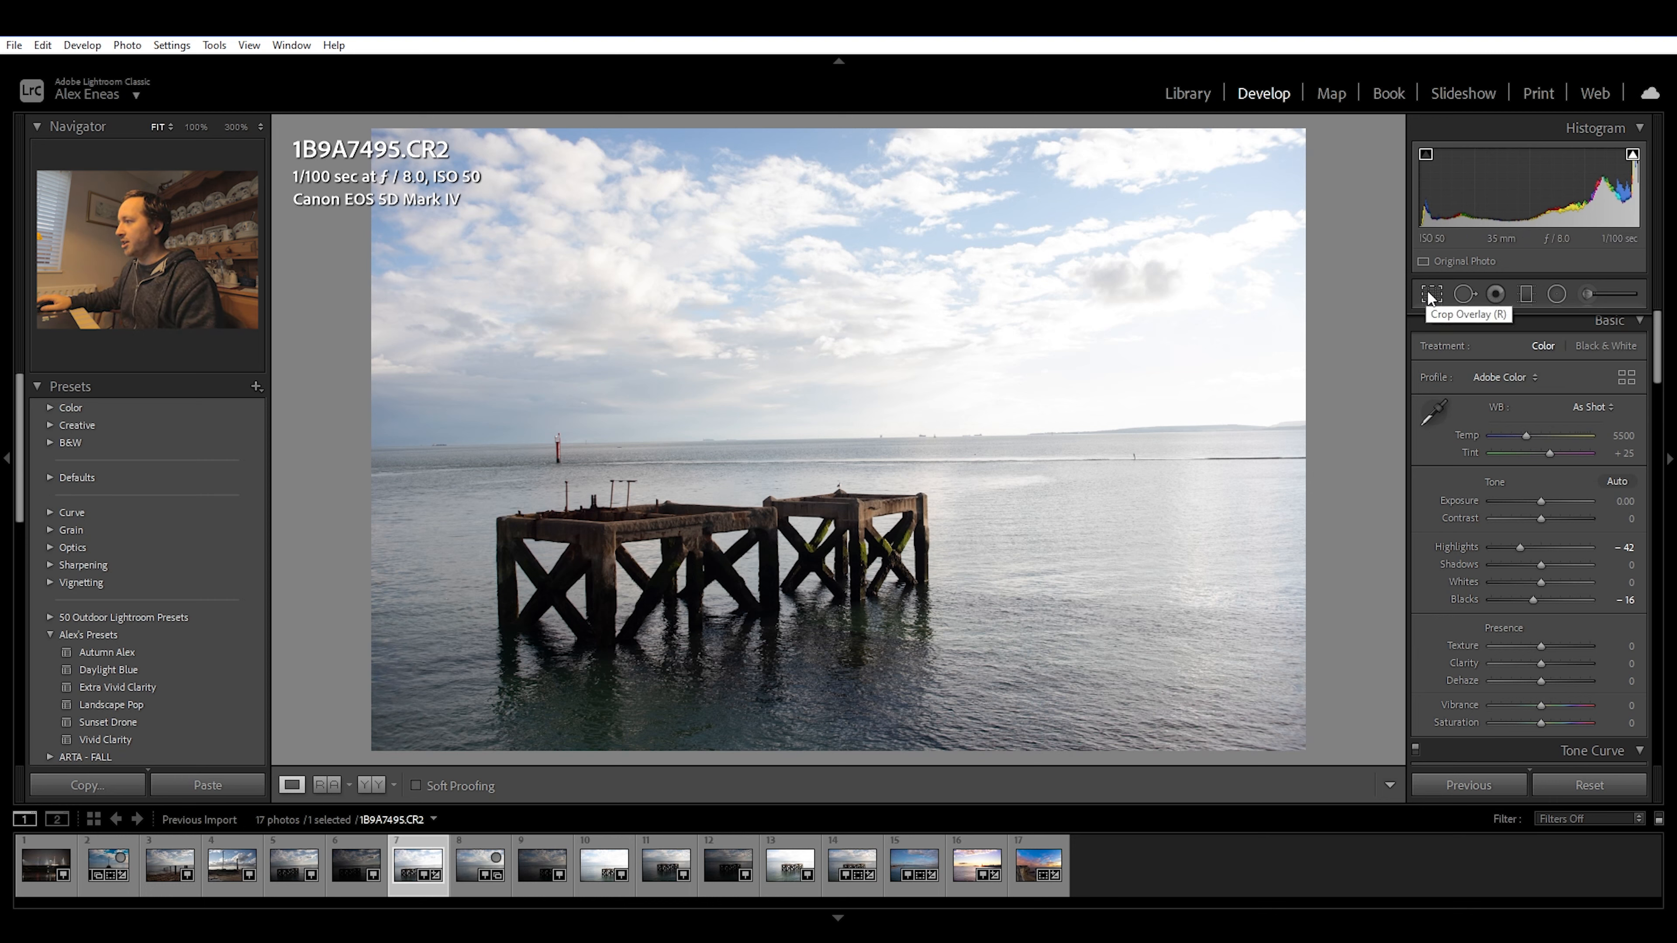
# Trace the horizon with the straighten tool, rotating the photo about 1.34 degrees to level it.
pyautogui.click(1430, 295)
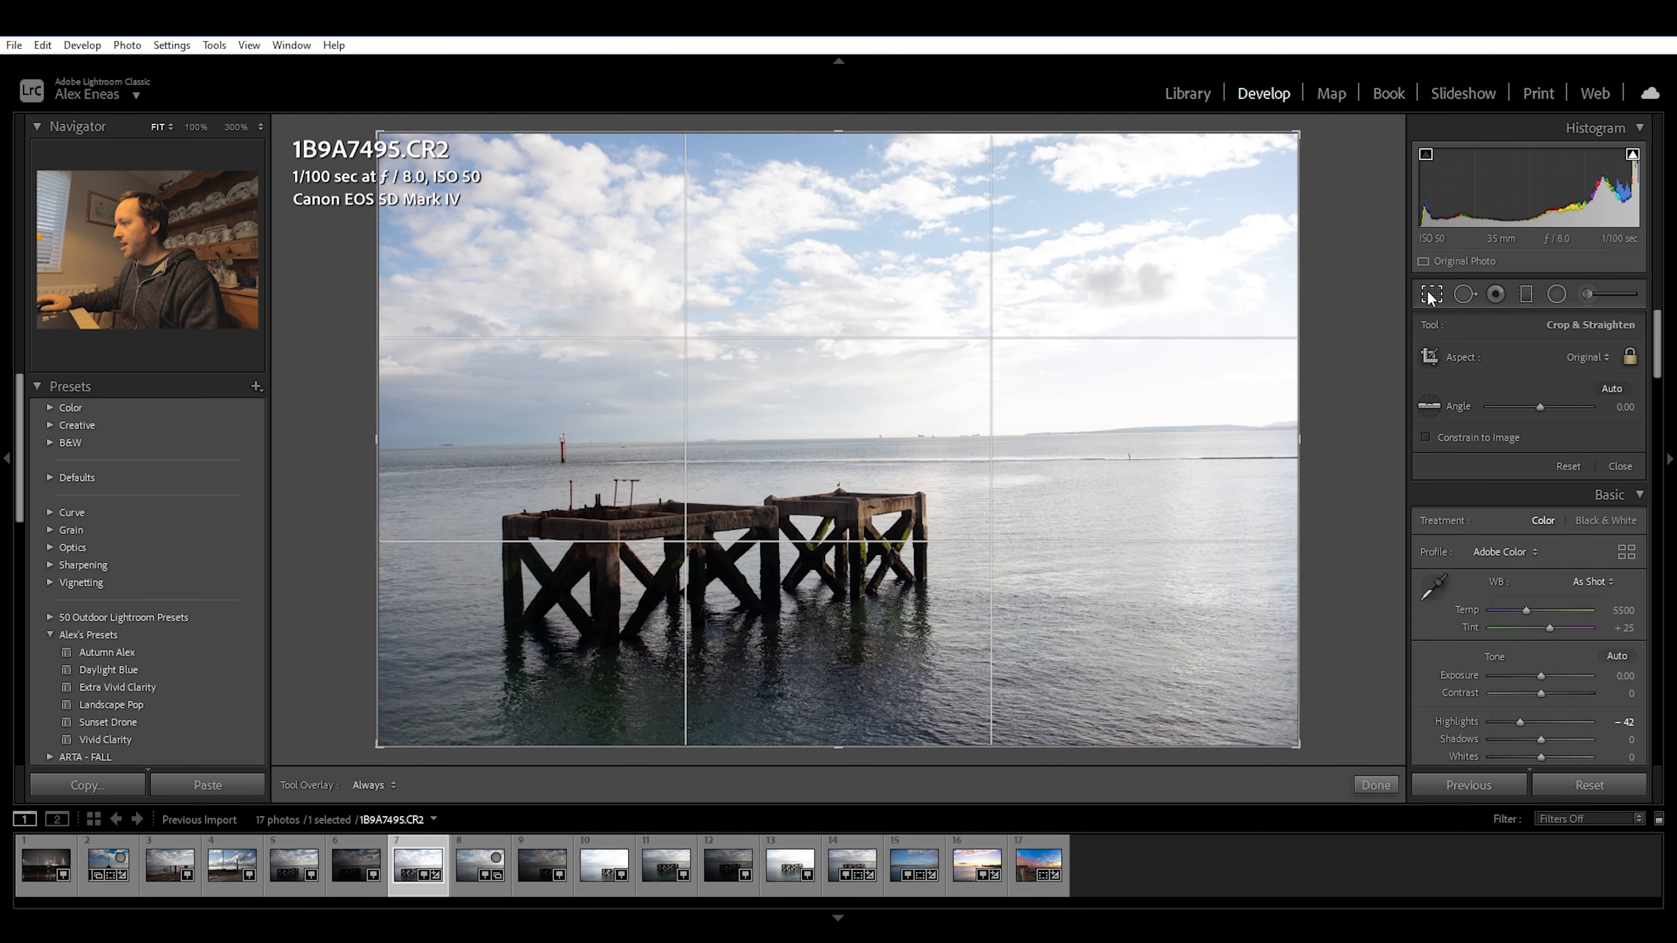
pyautogui.moveTo(1431, 406)
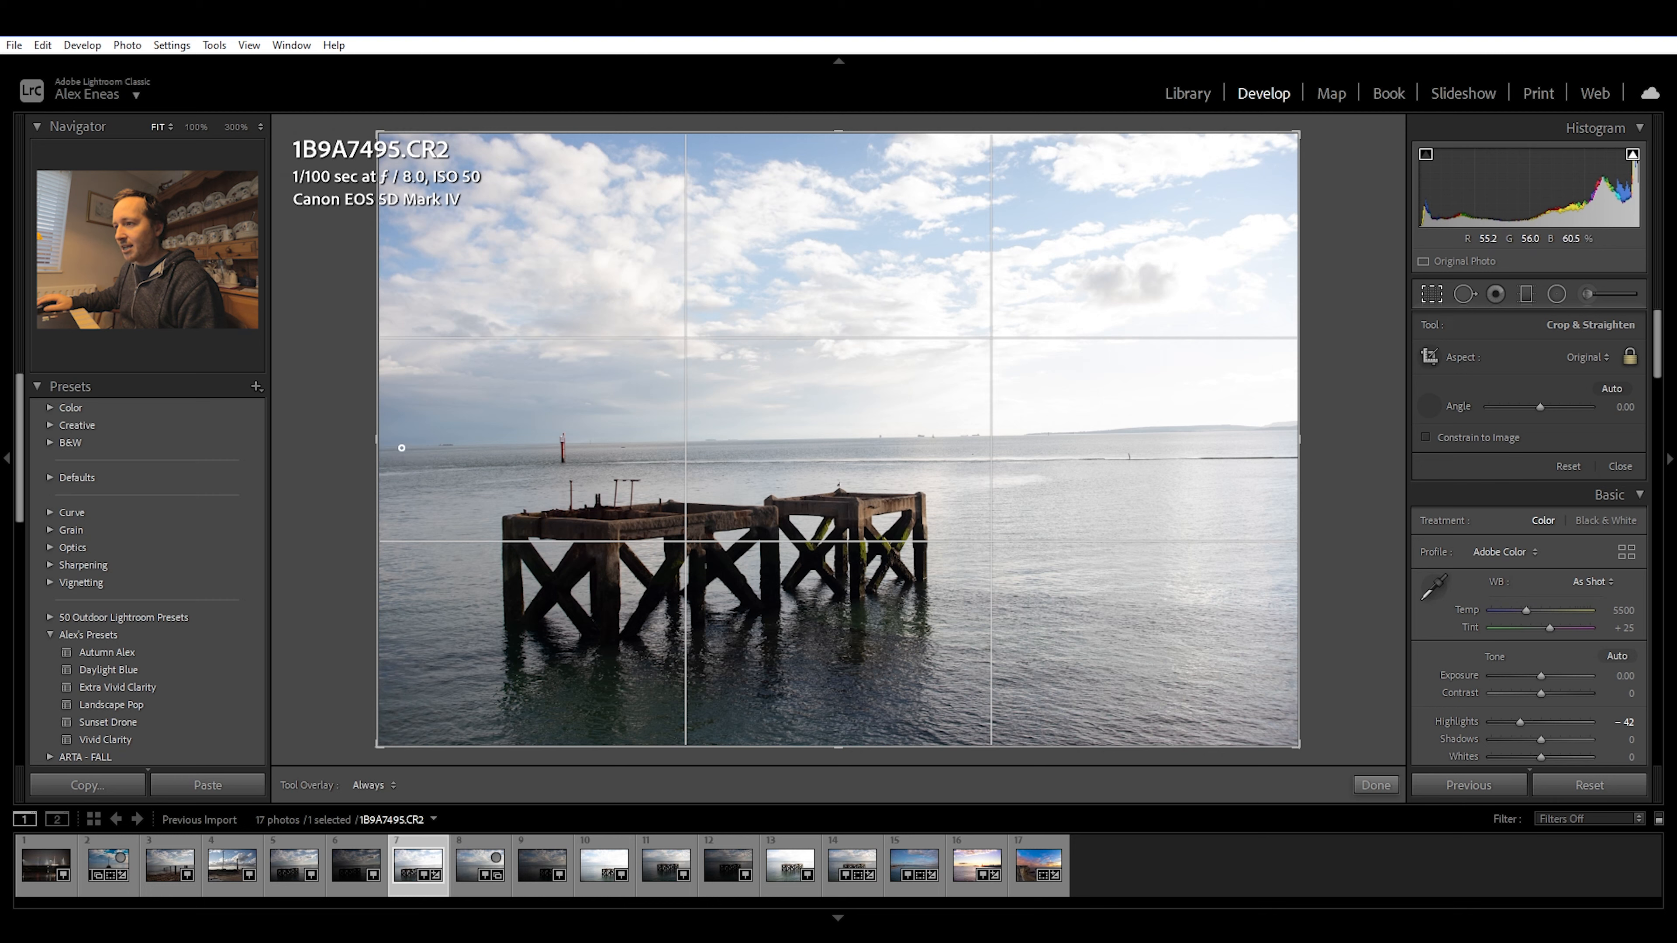
pyautogui.moveTo(401, 447); pyautogui.dragTo(1145, 496)
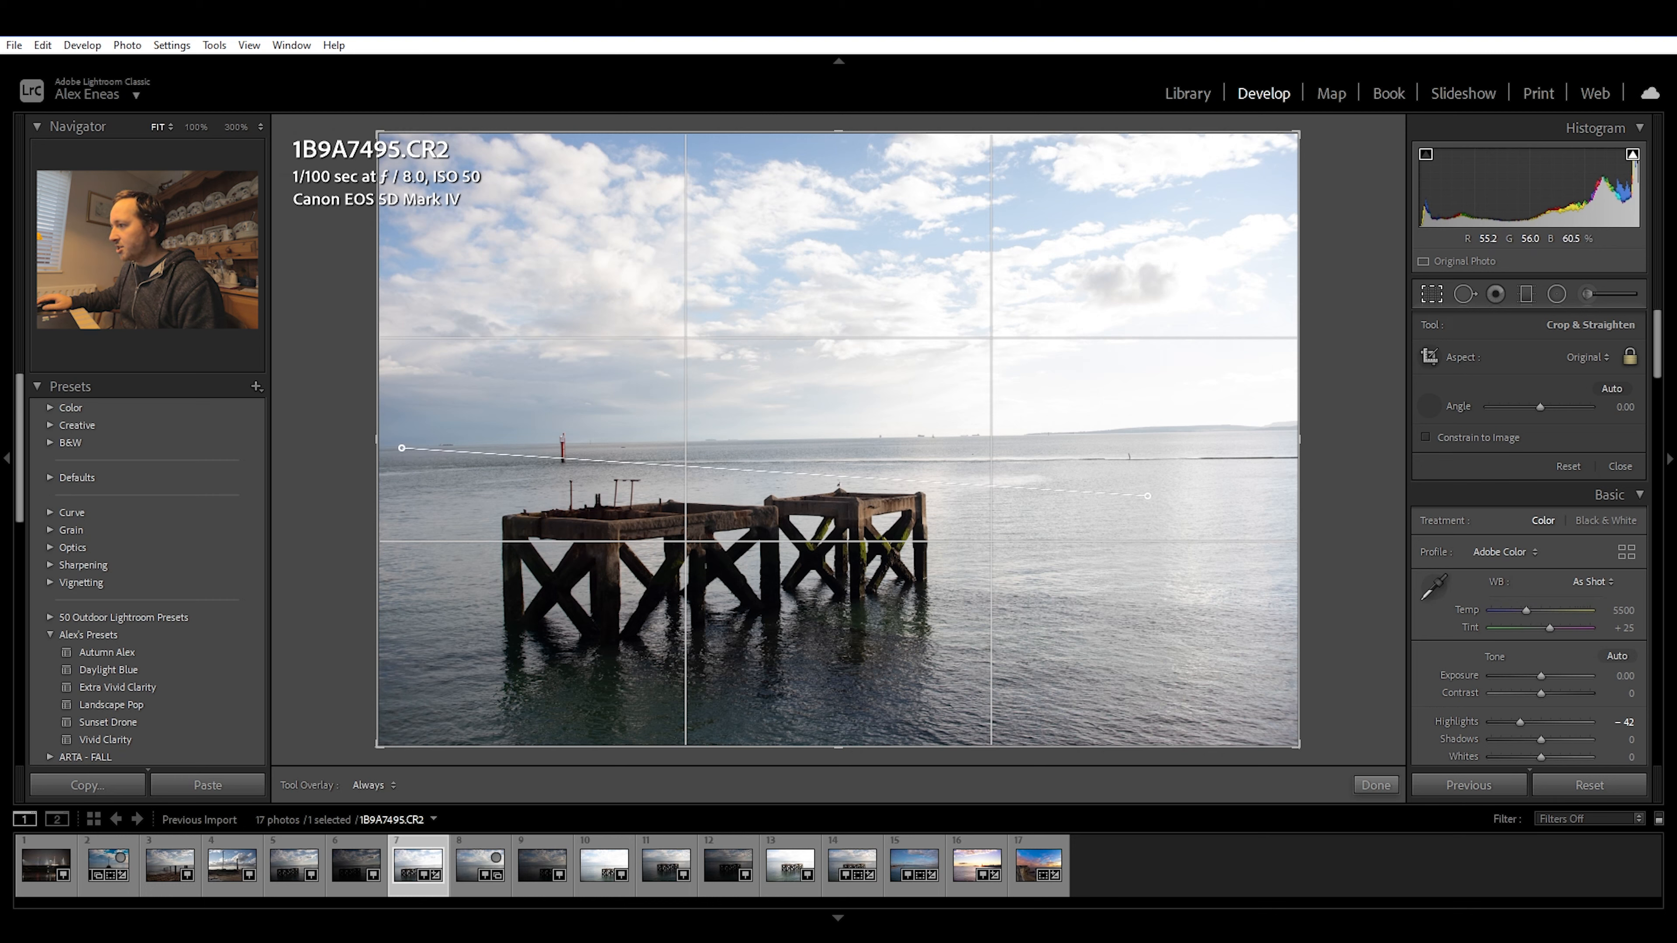
pyautogui.moveTo(1145, 495); pyautogui.dragTo(1277, 428)
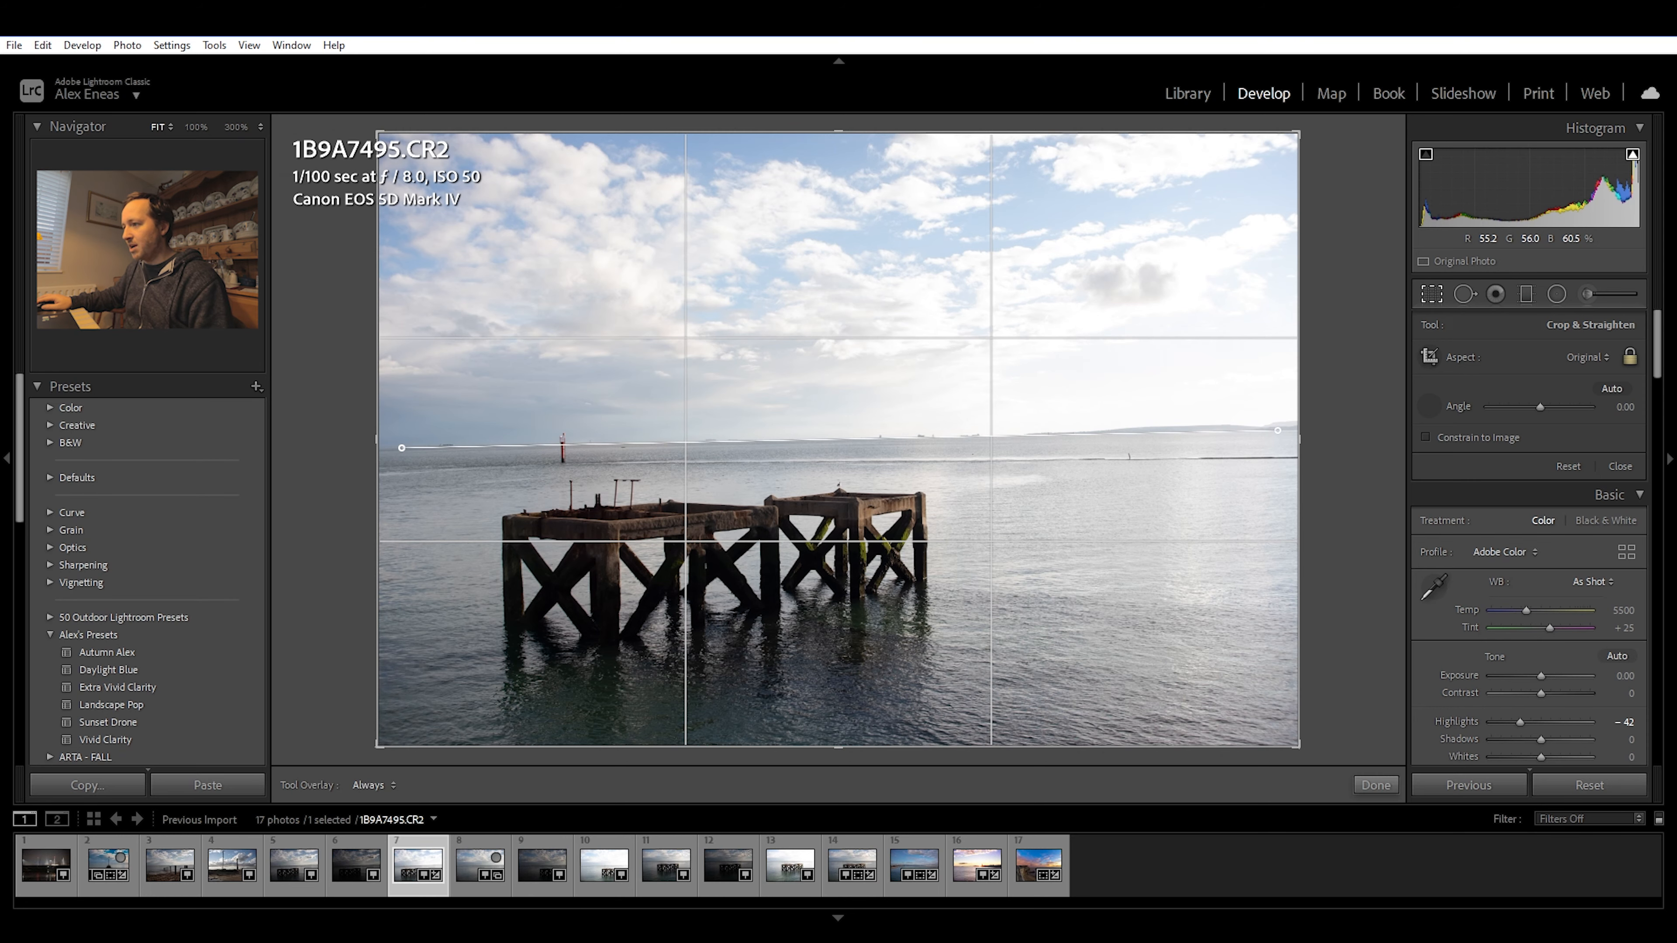
pyautogui.moveTo(1277, 430); pyautogui.dragTo(1273, 431)
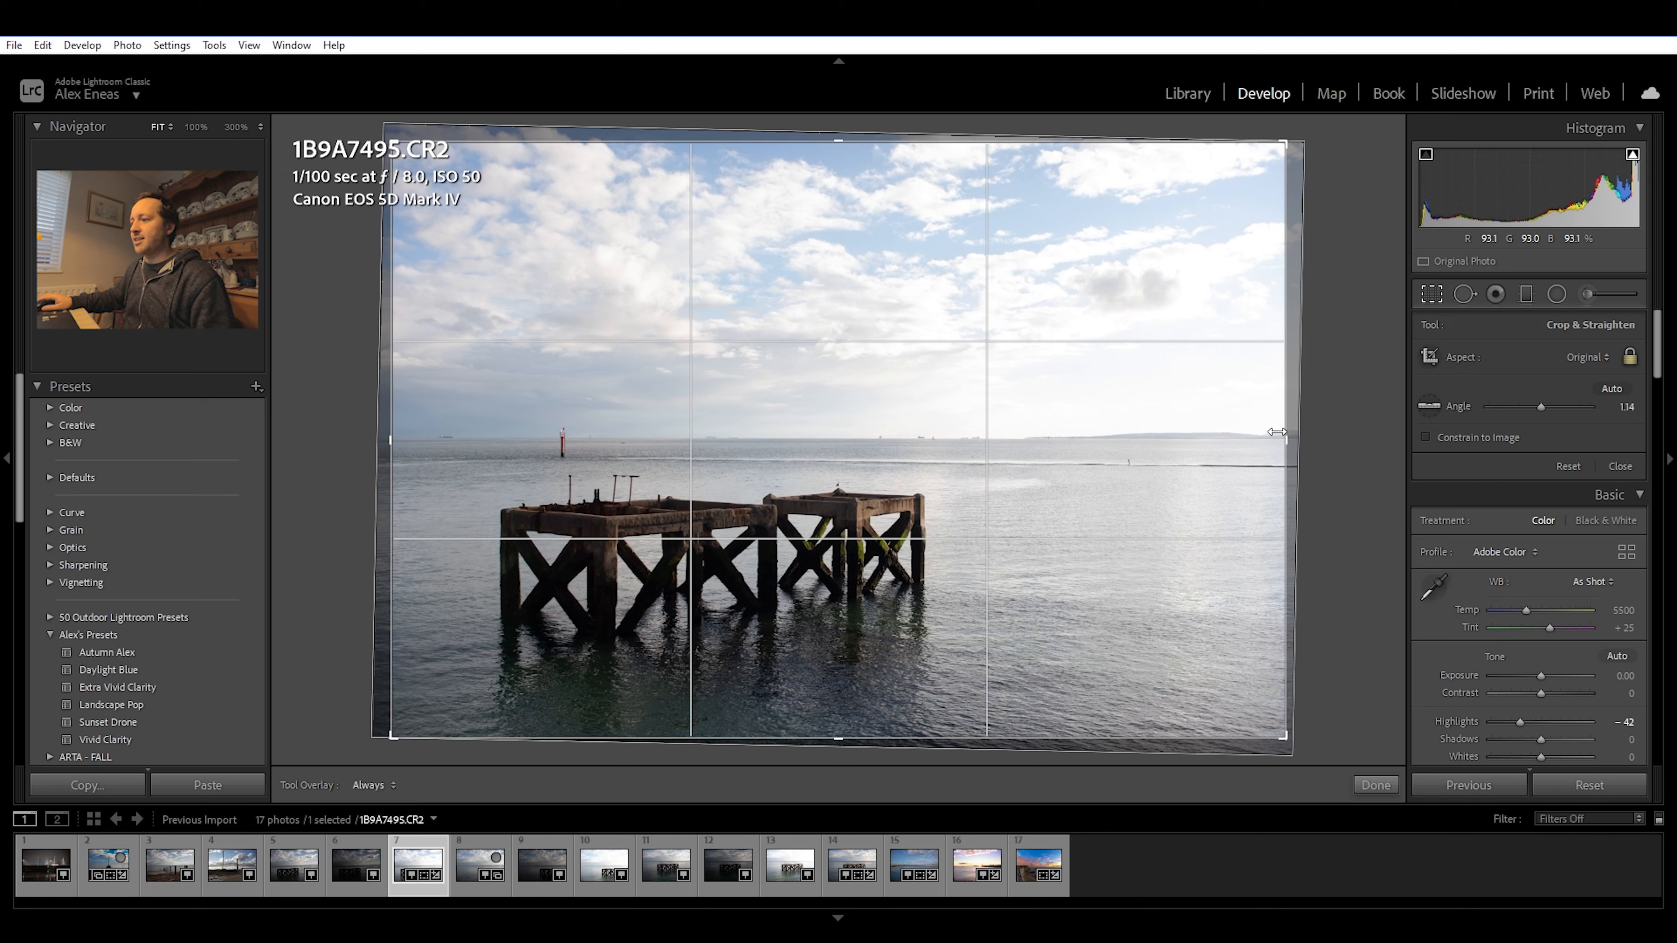
pyautogui.moveTo(1431, 294)
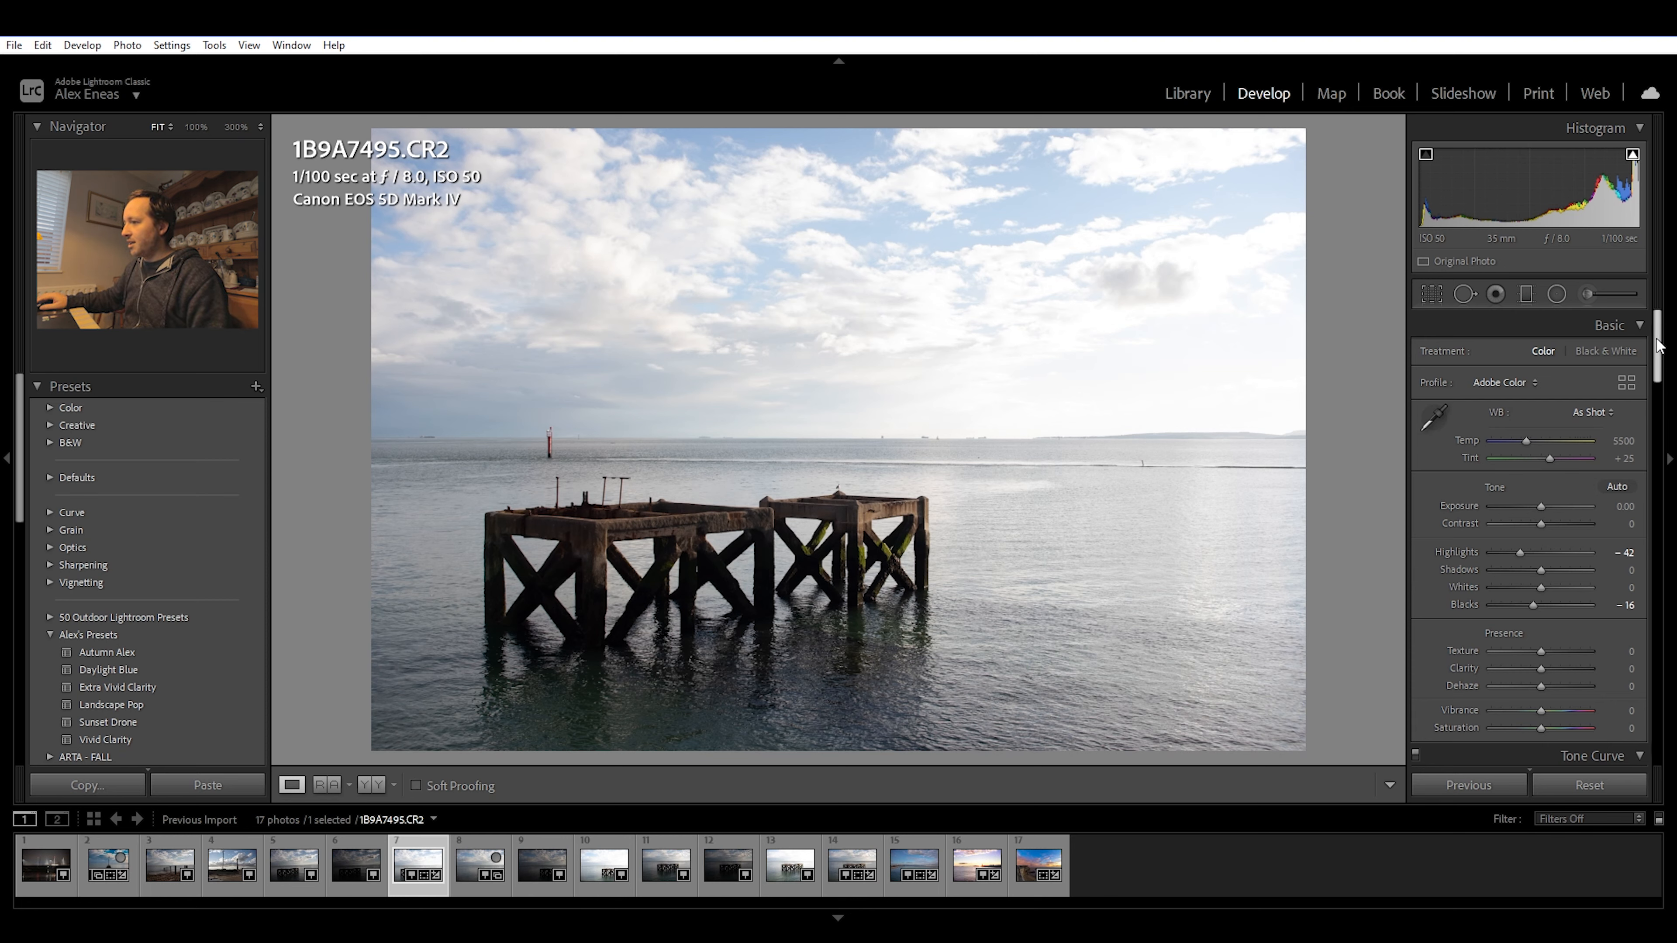
# Sweep Blue Primary Saturation in Calibration to +100, +88, then -100 and back up to compare.
pyautogui.scroll(-3)
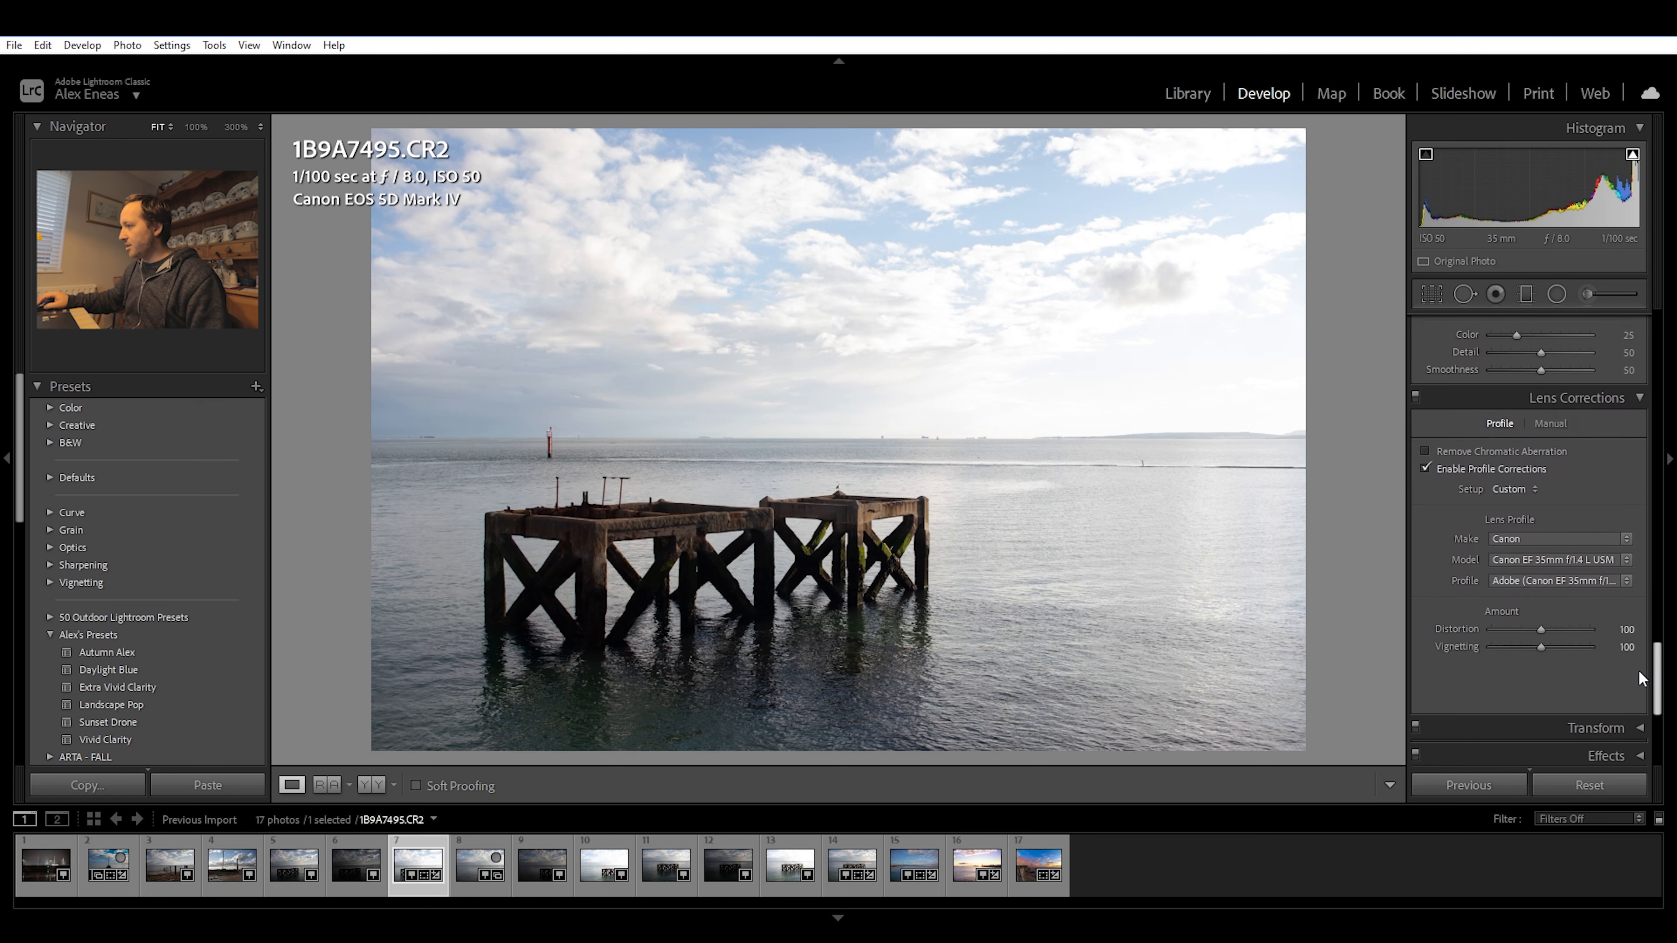
pyautogui.scroll(-3)
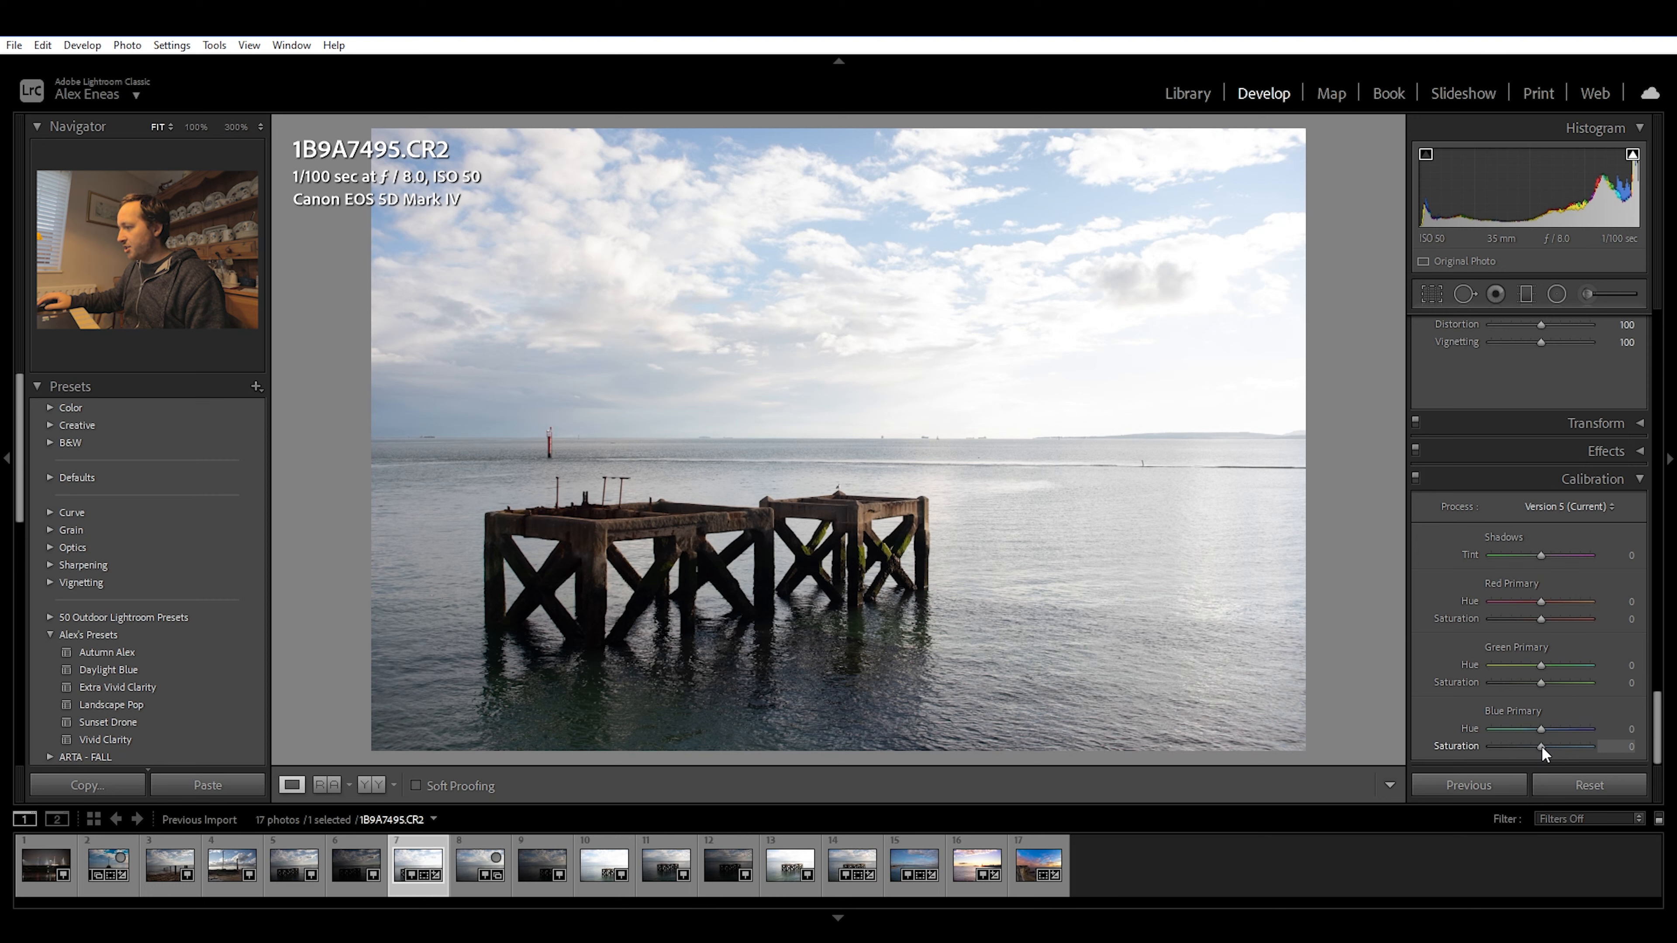
pyautogui.moveTo(1543, 747); pyautogui.dragTo(1593, 747)
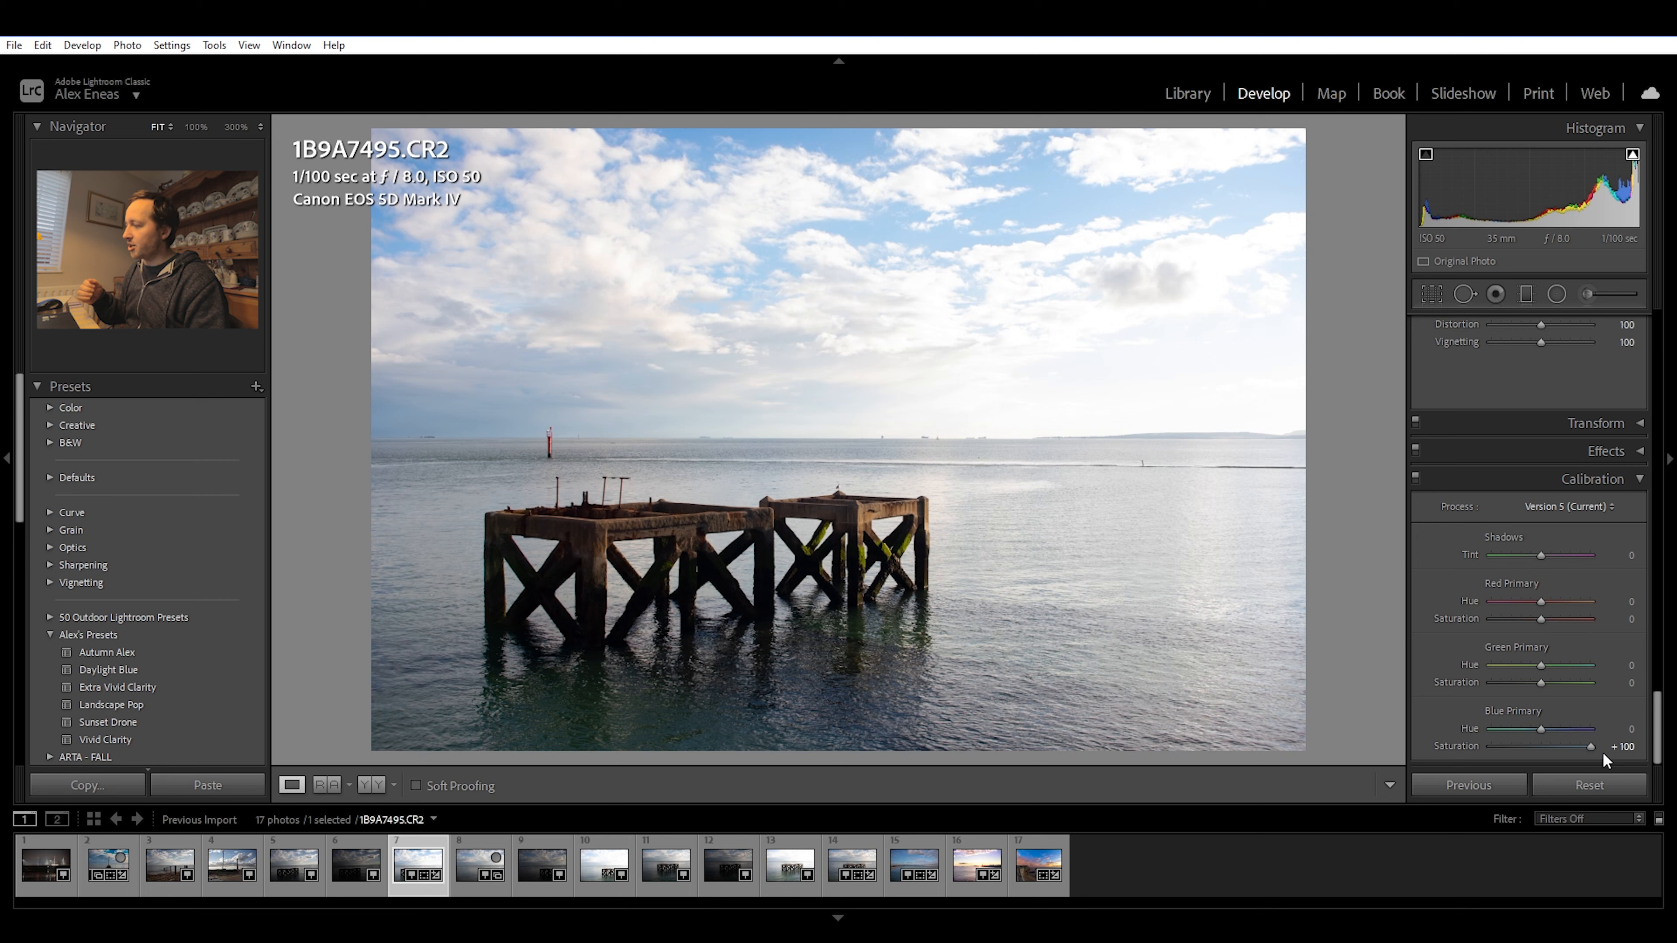
pyautogui.moveTo(1594, 747); pyautogui.dragTo(1583, 747)
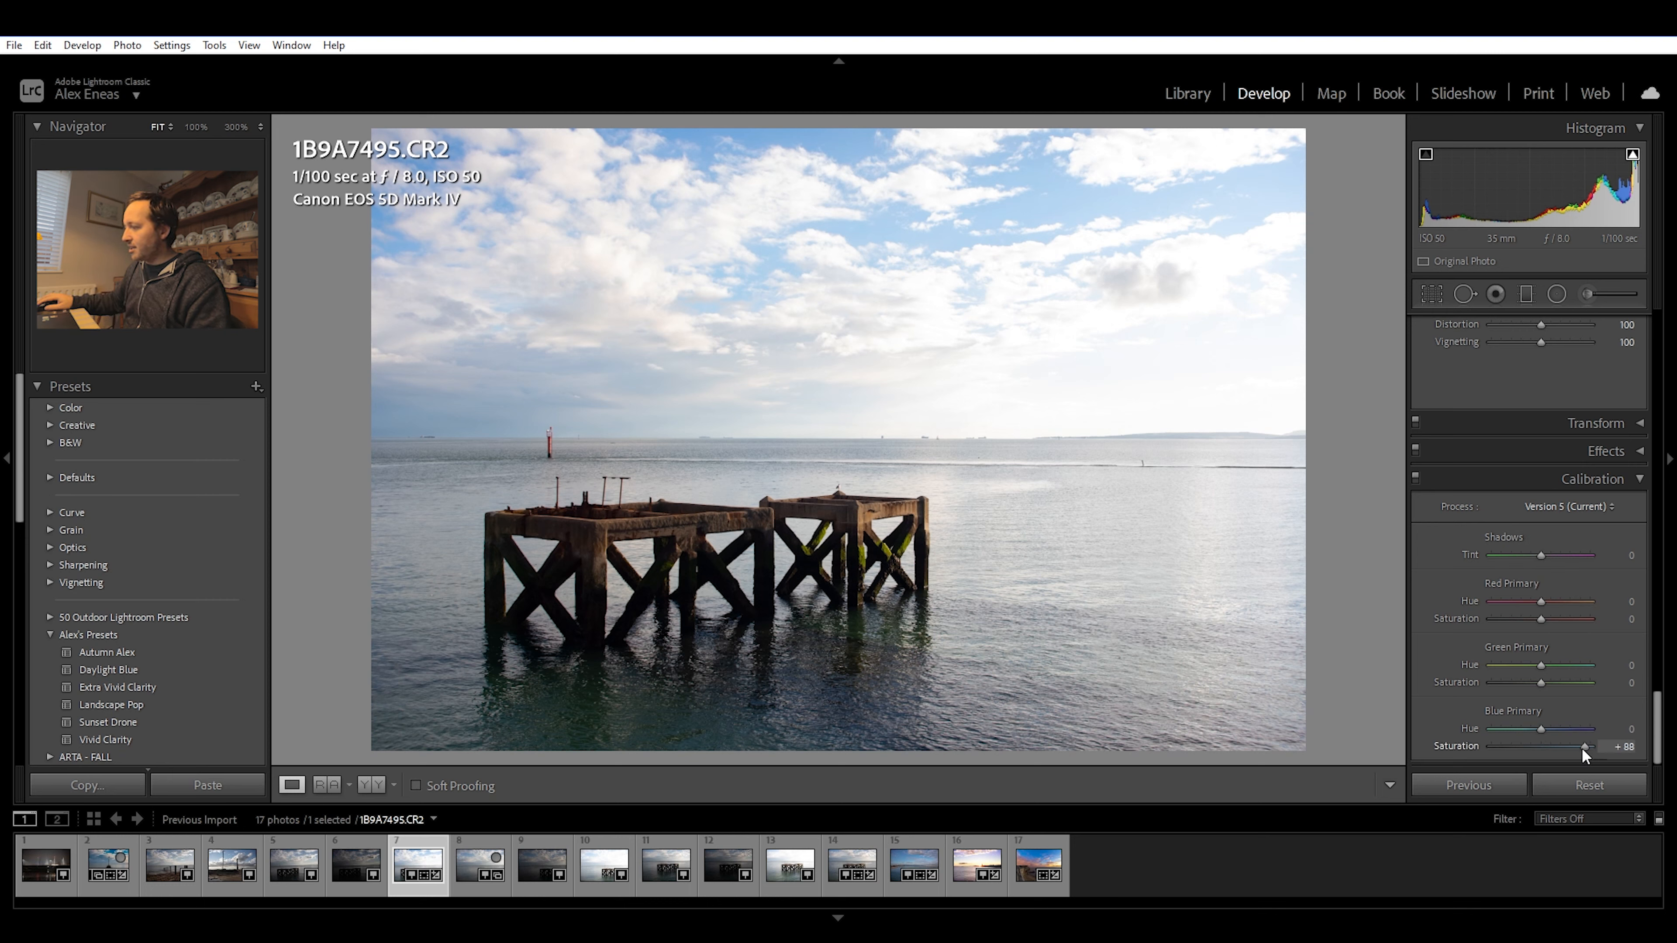
pyautogui.moveTo(1588, 746); pyautogui.dragTo(1492, 745)
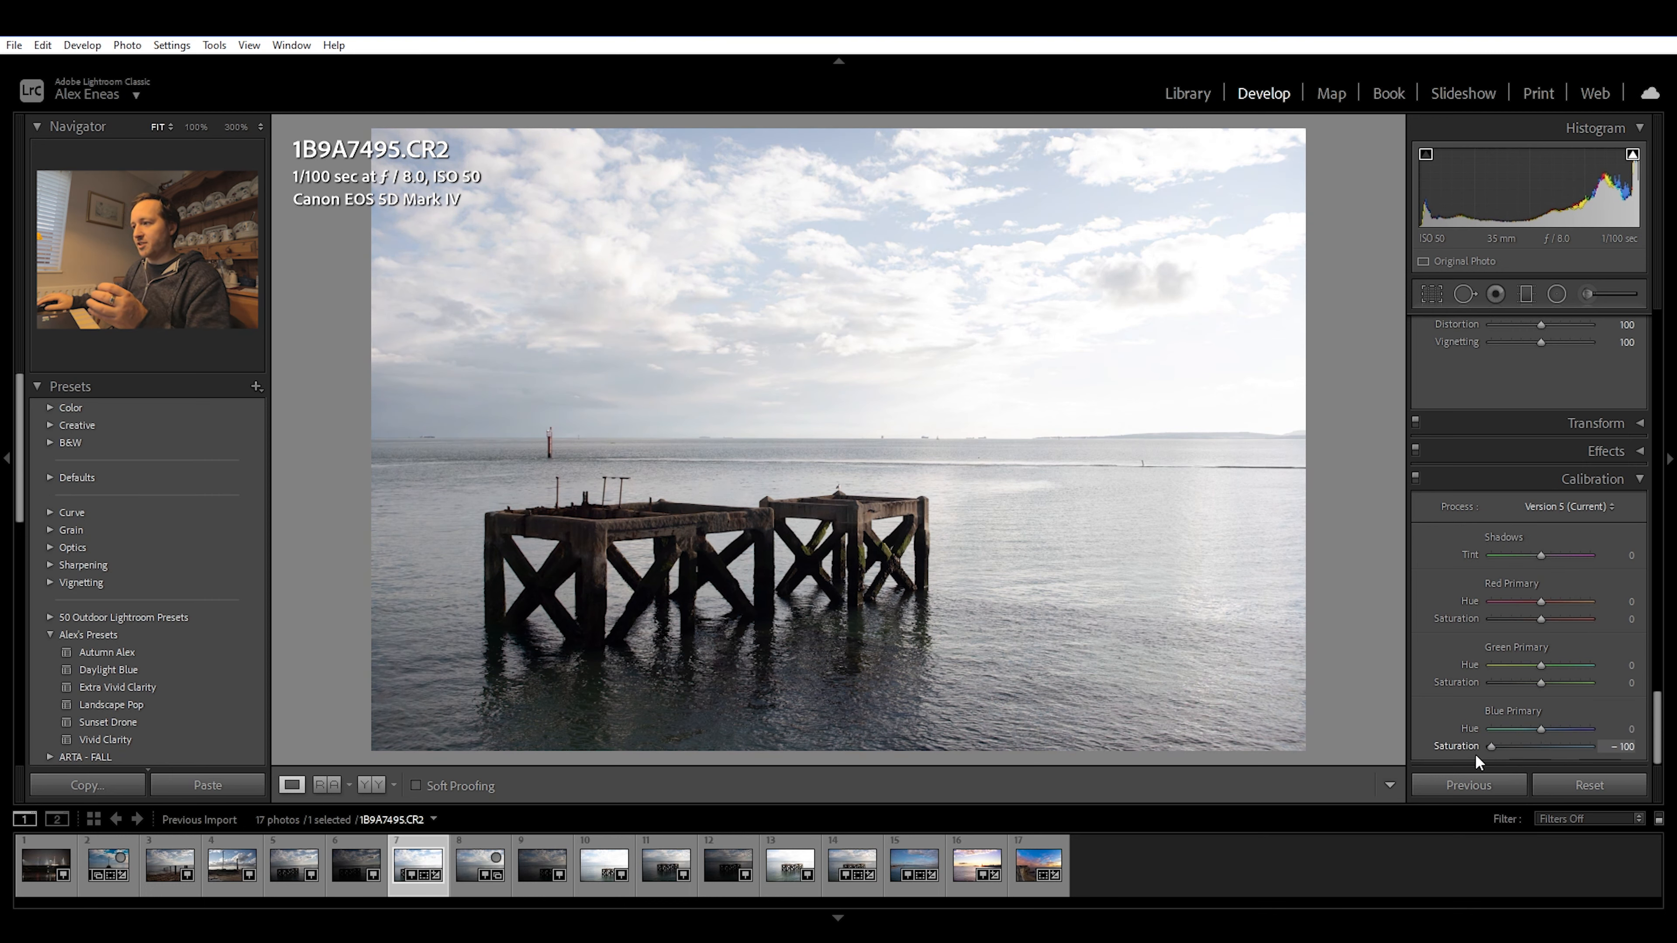
pyautogui.moveTo(1492, 745); pyautogui.dragTo(1568, 745)
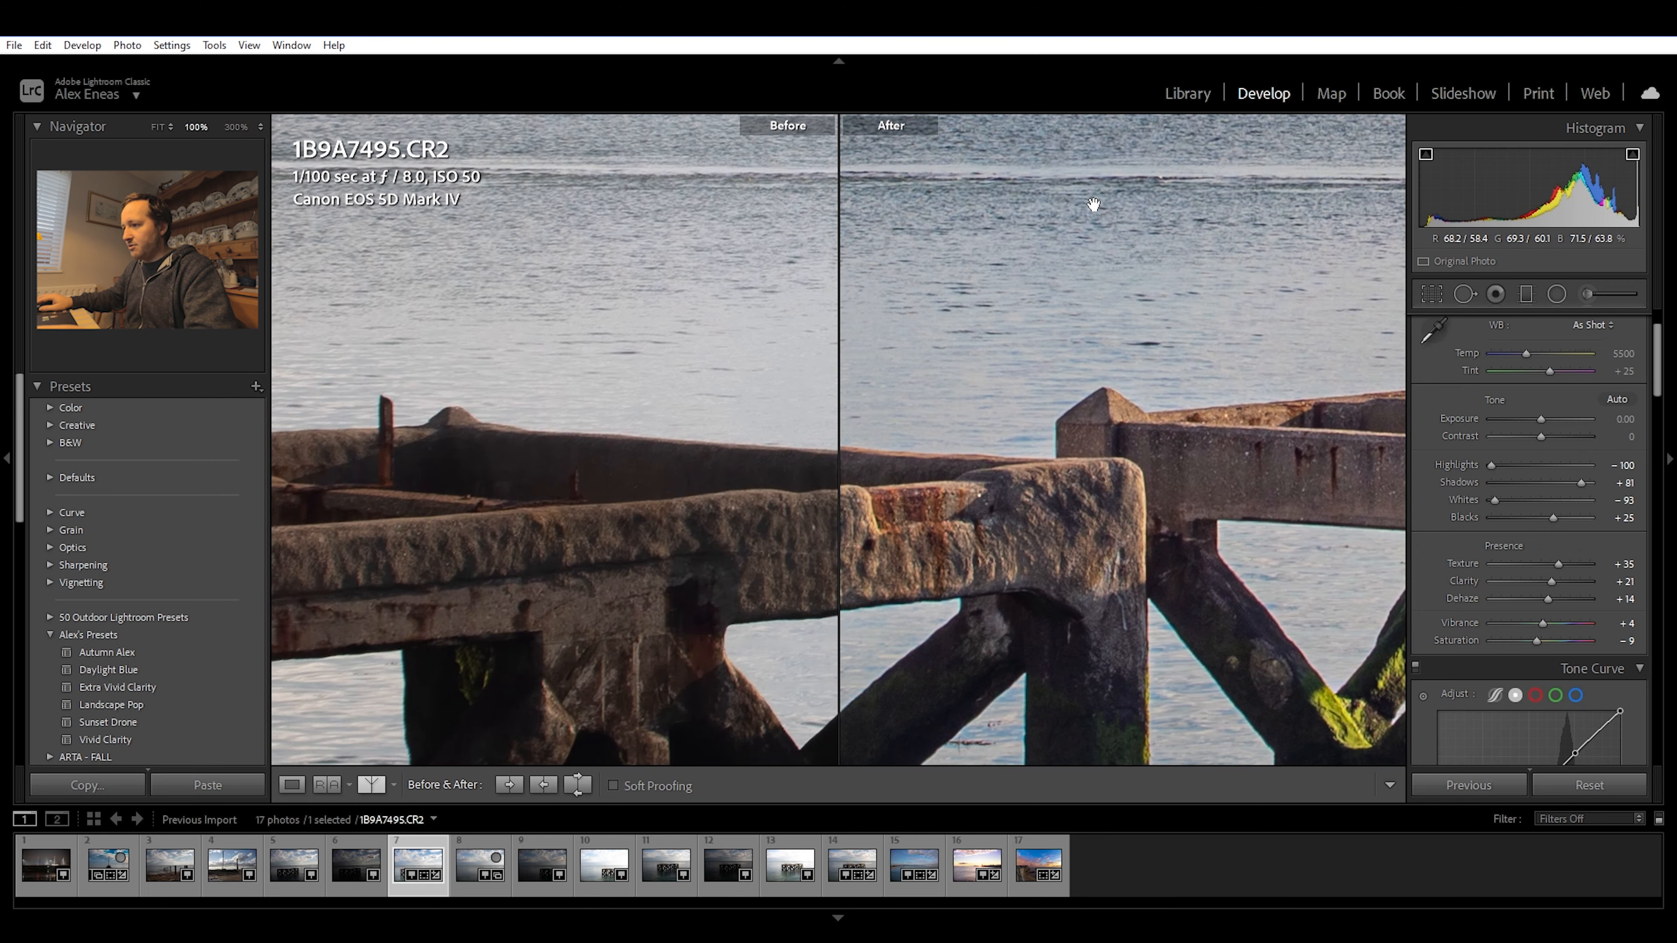
pyautogui.moveTo(746, 568)
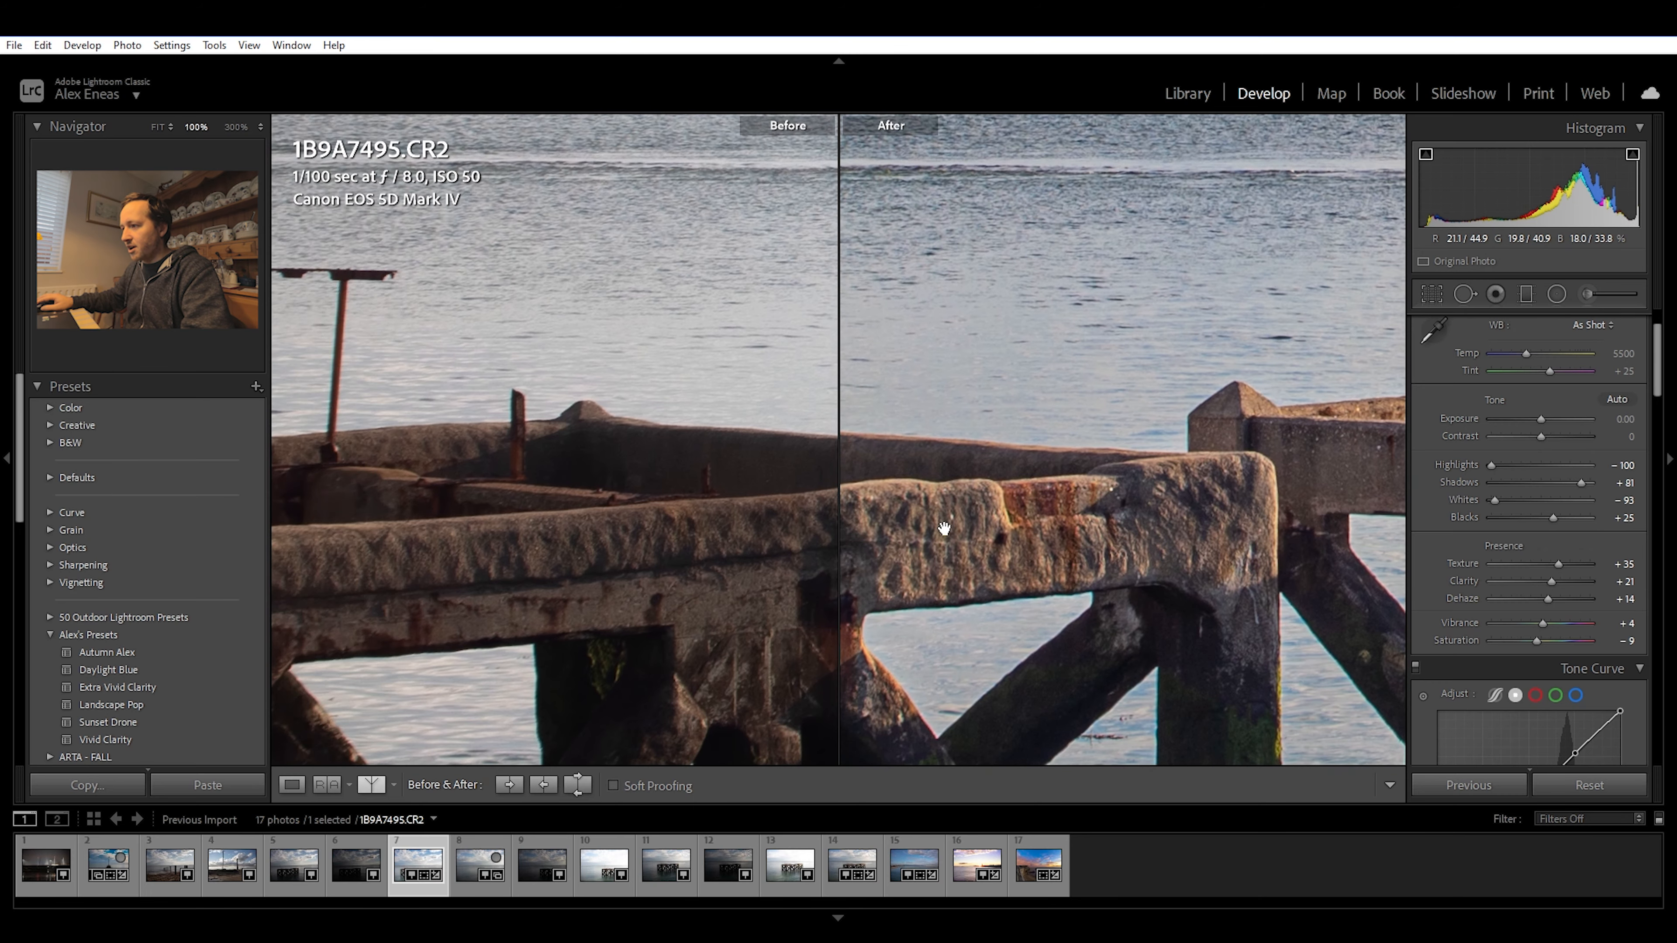
pyautogui.moveTo(895, 410)
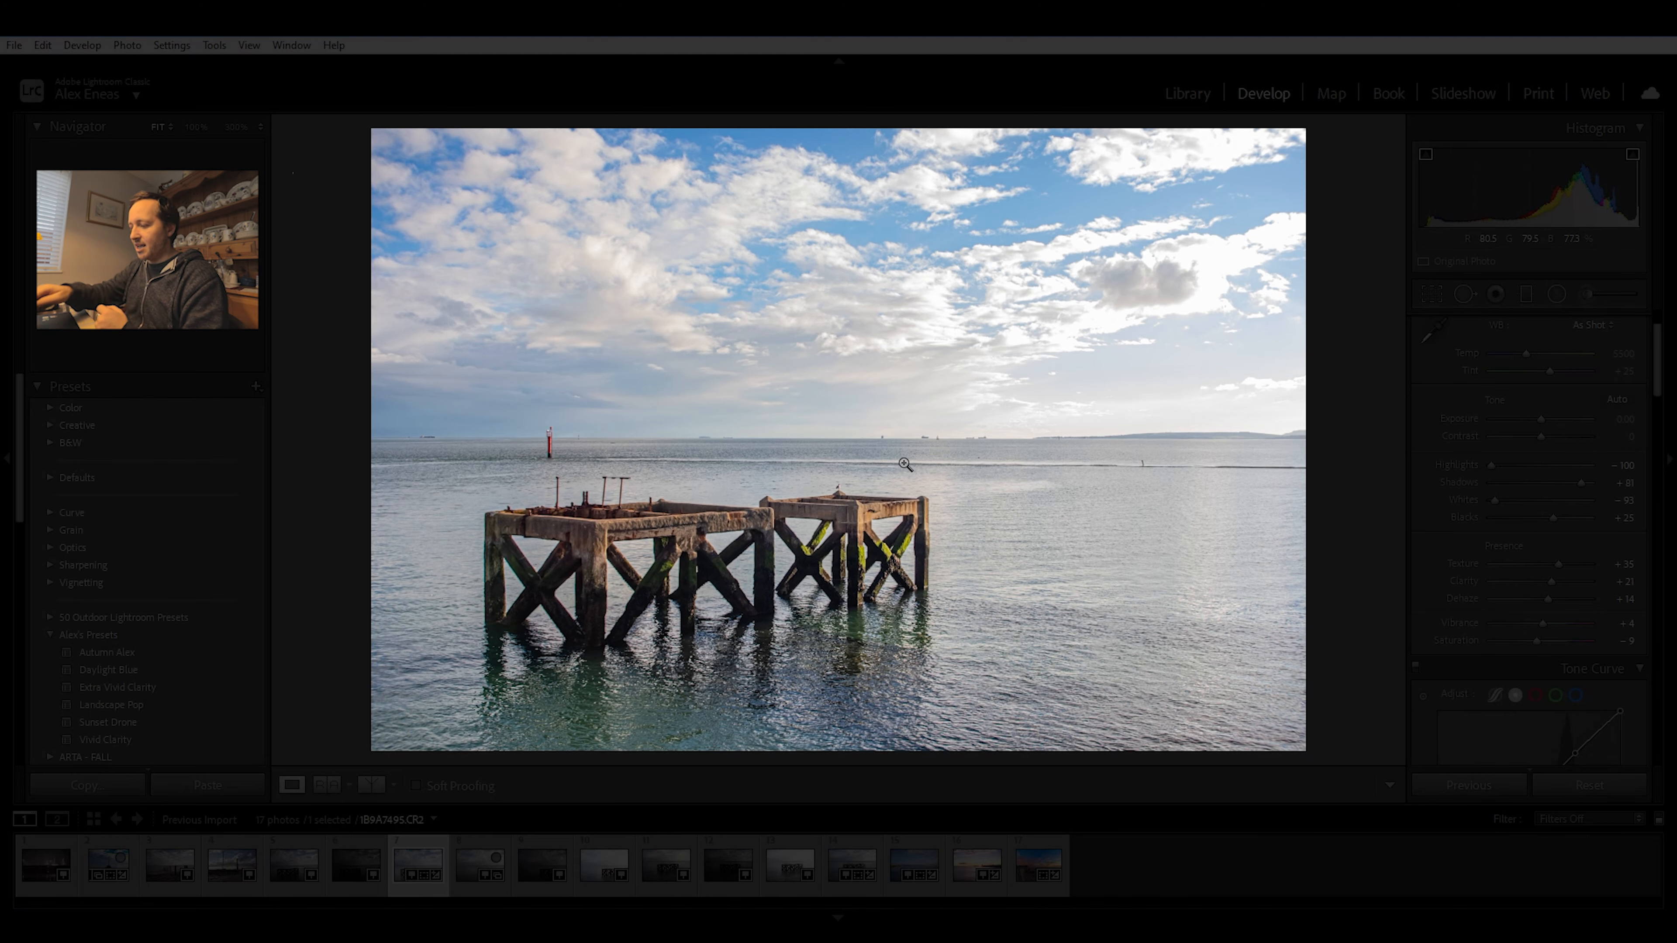
# Cycle the dimmed Lights Out preview, then move to the next unedited pier photo 1B9A7496.
pyautogui.press('i')
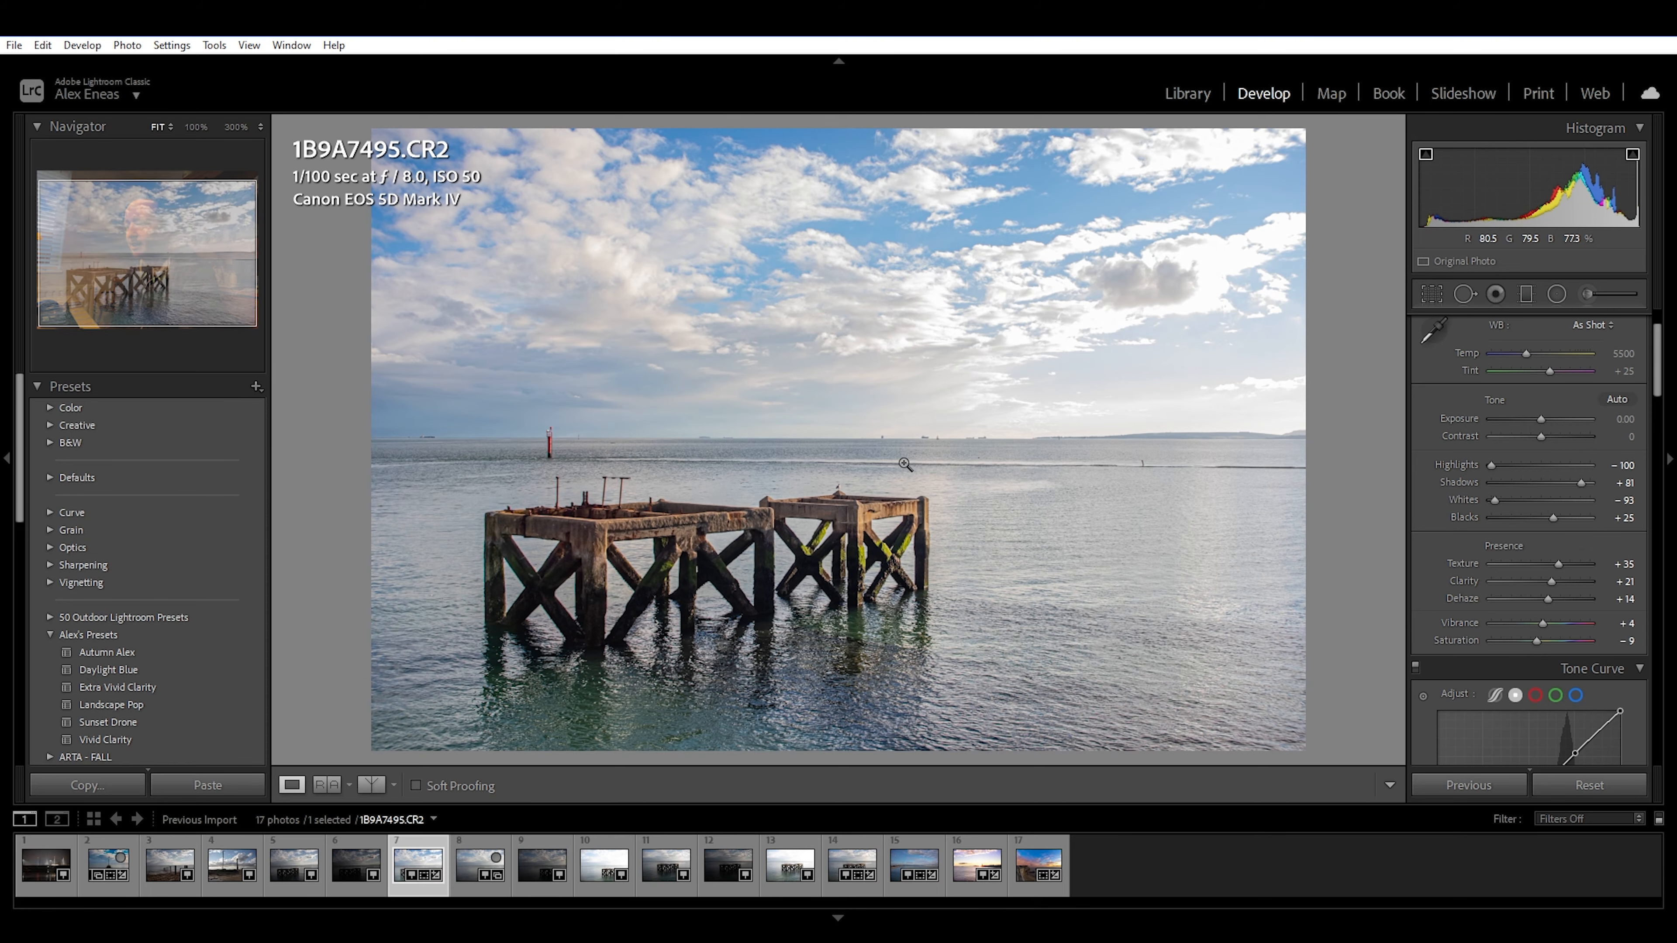
pyautogui.click(480, 864)
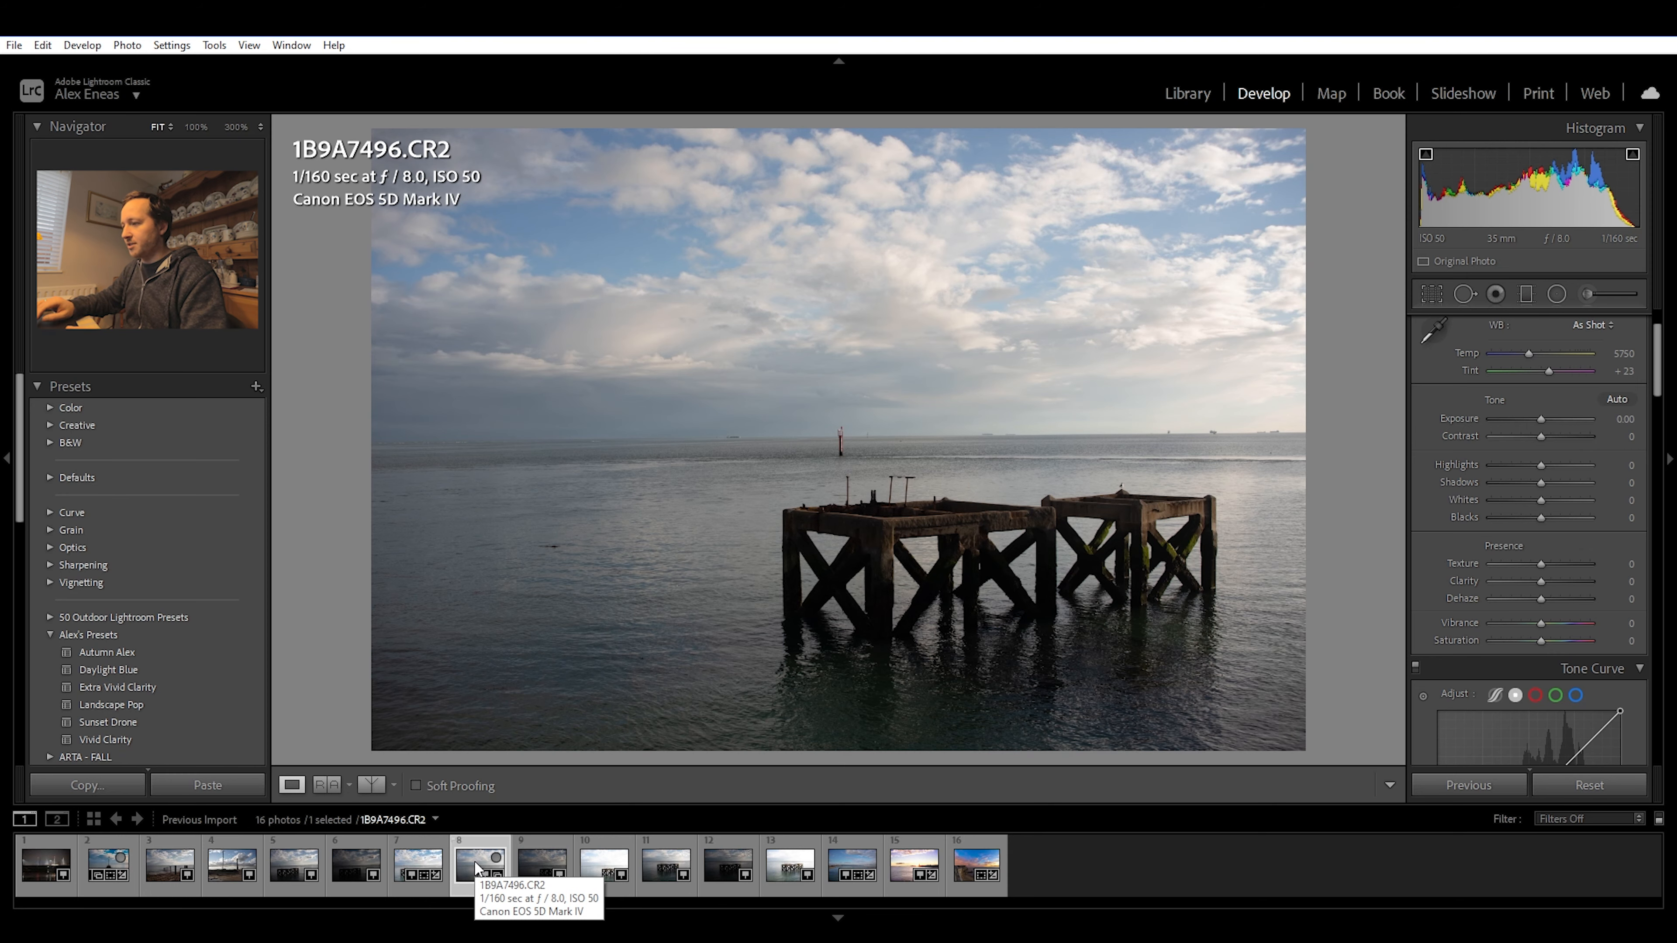
# Select the three bracketed pier exposures and merge them into HDR DNG 1B9A7498-HDR-2.
pyautogui.click(604, 864)
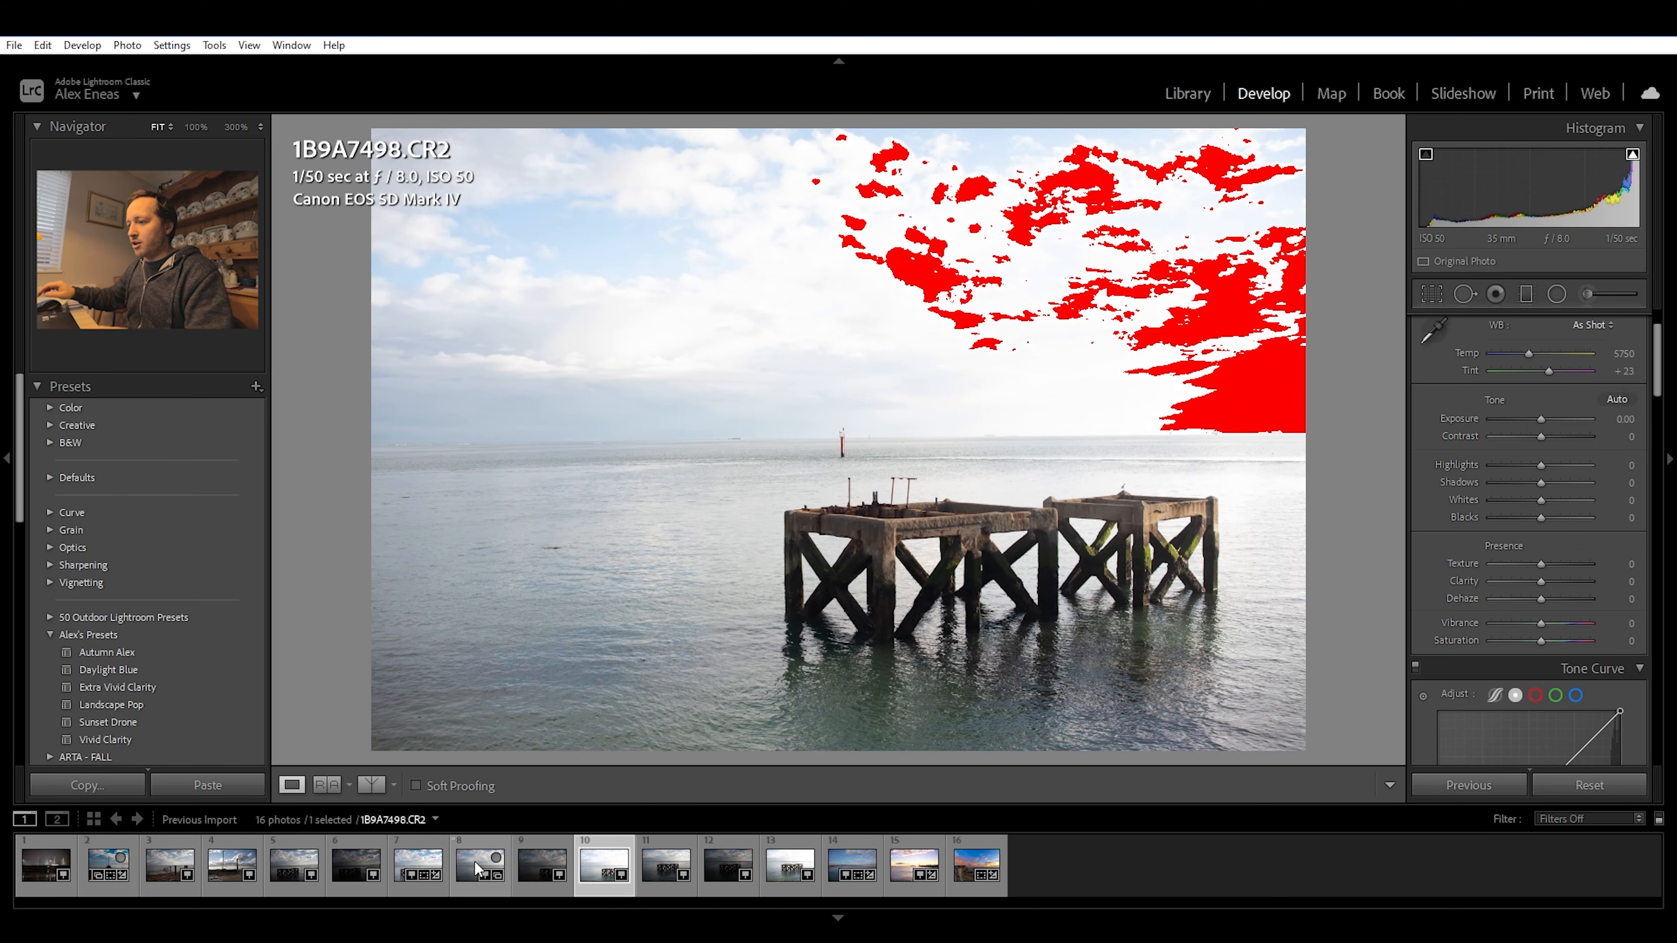
pyautogui.click(540, 864)
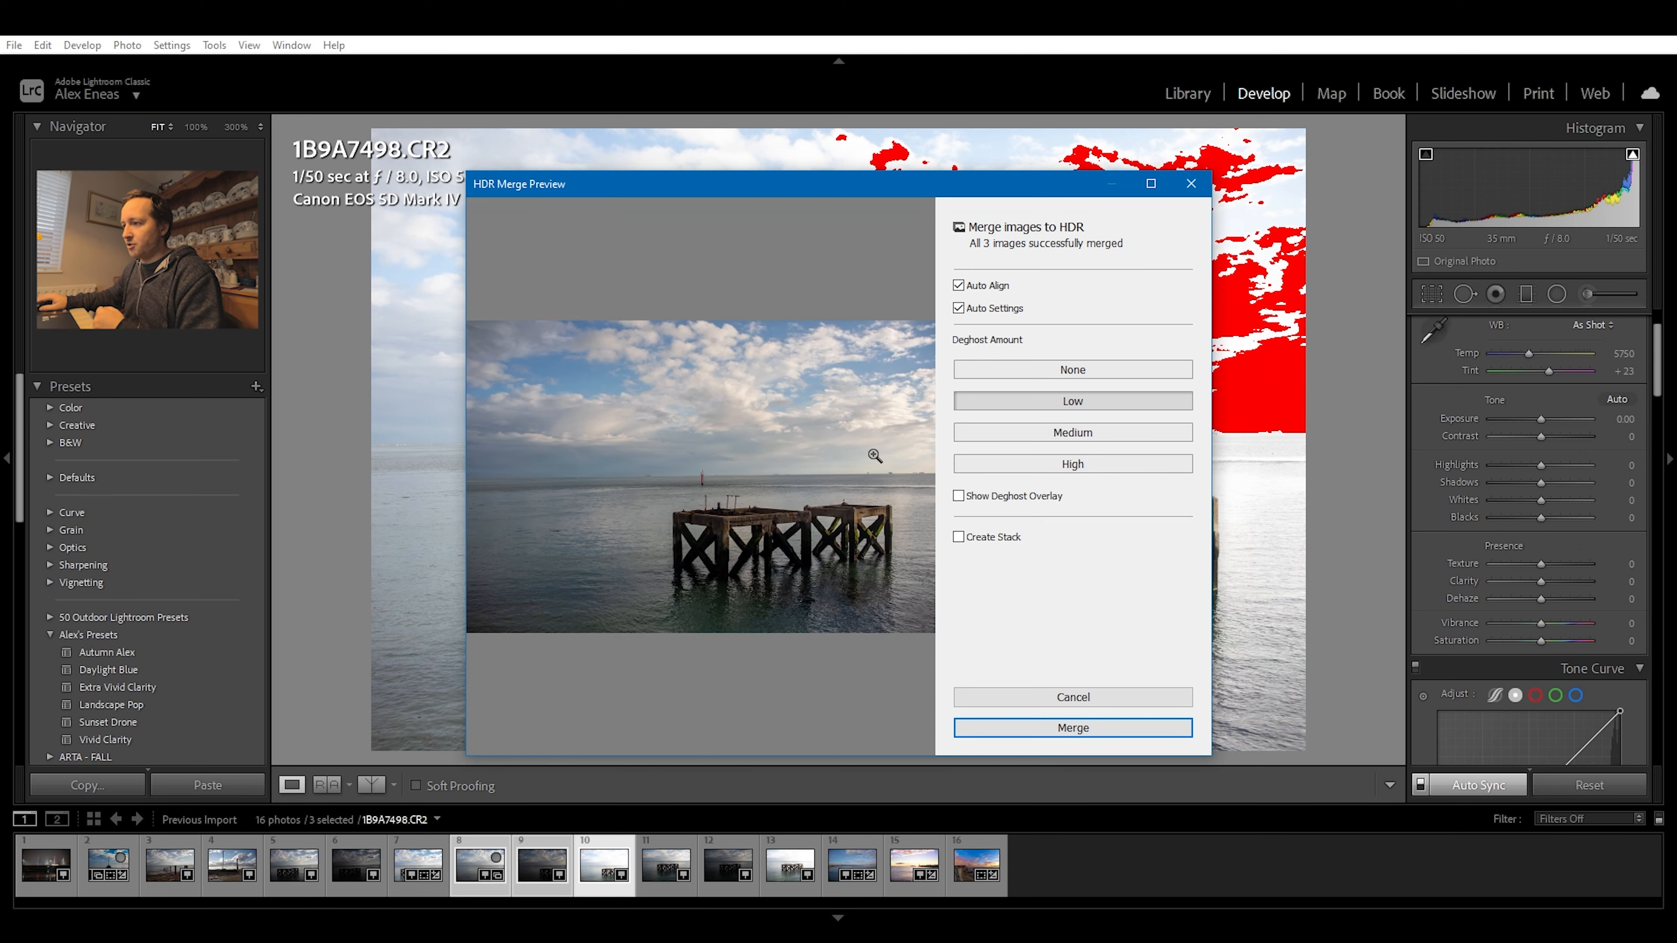
pyautogui.moveTo(781, 649)
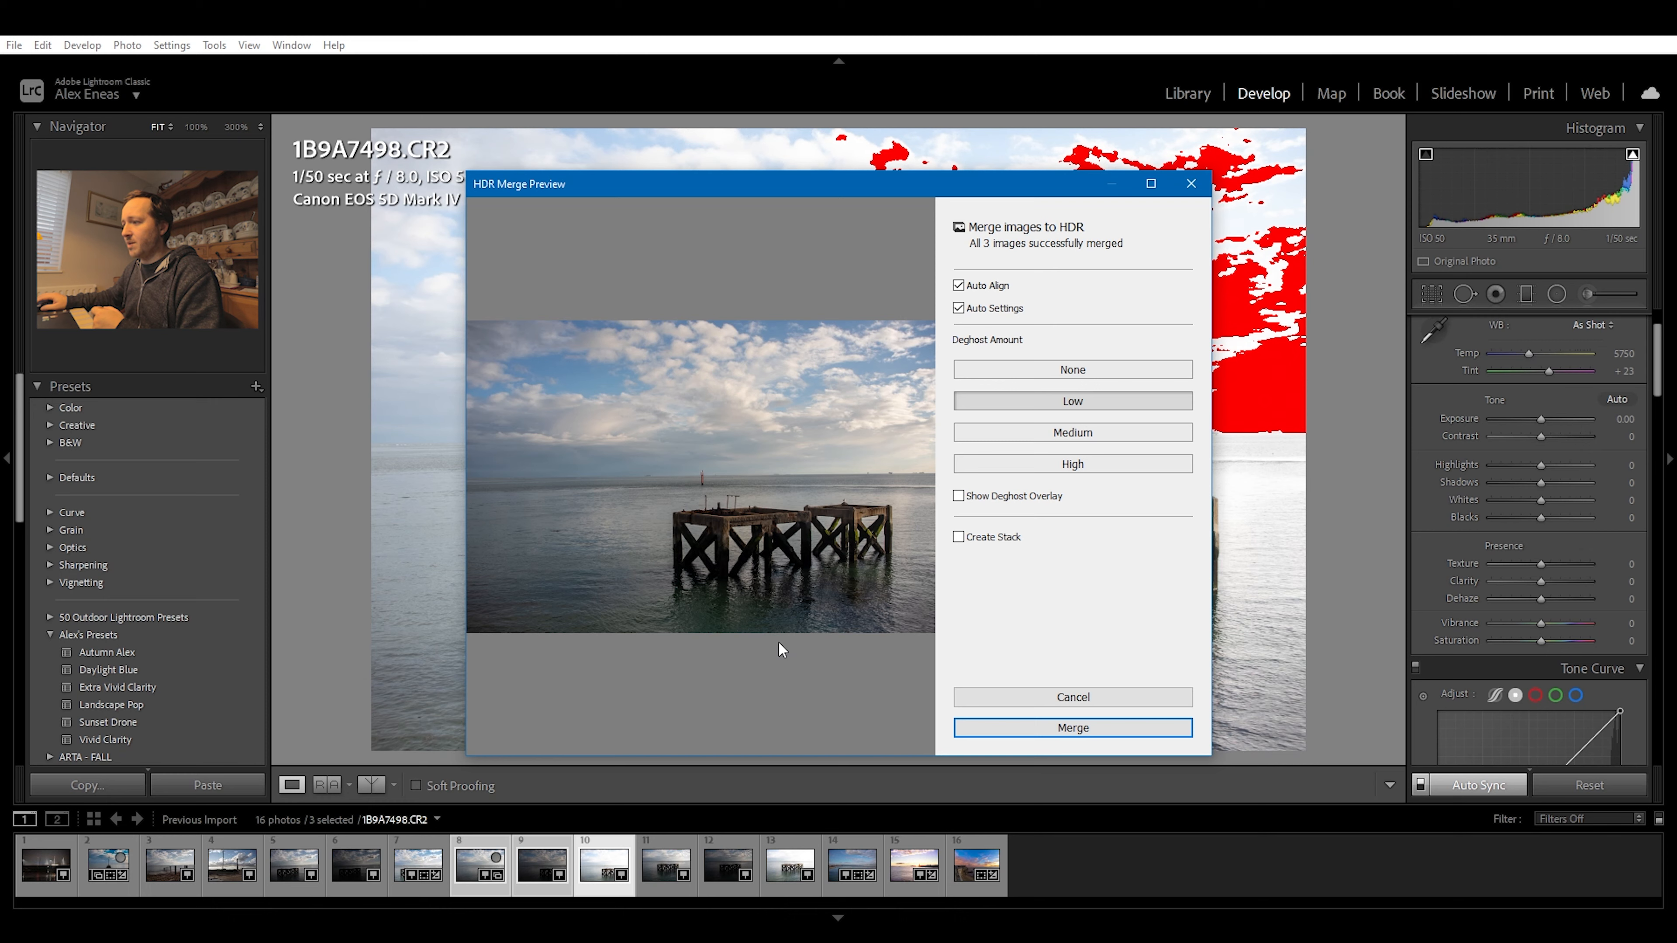
pyautogui.click(1071, 727)
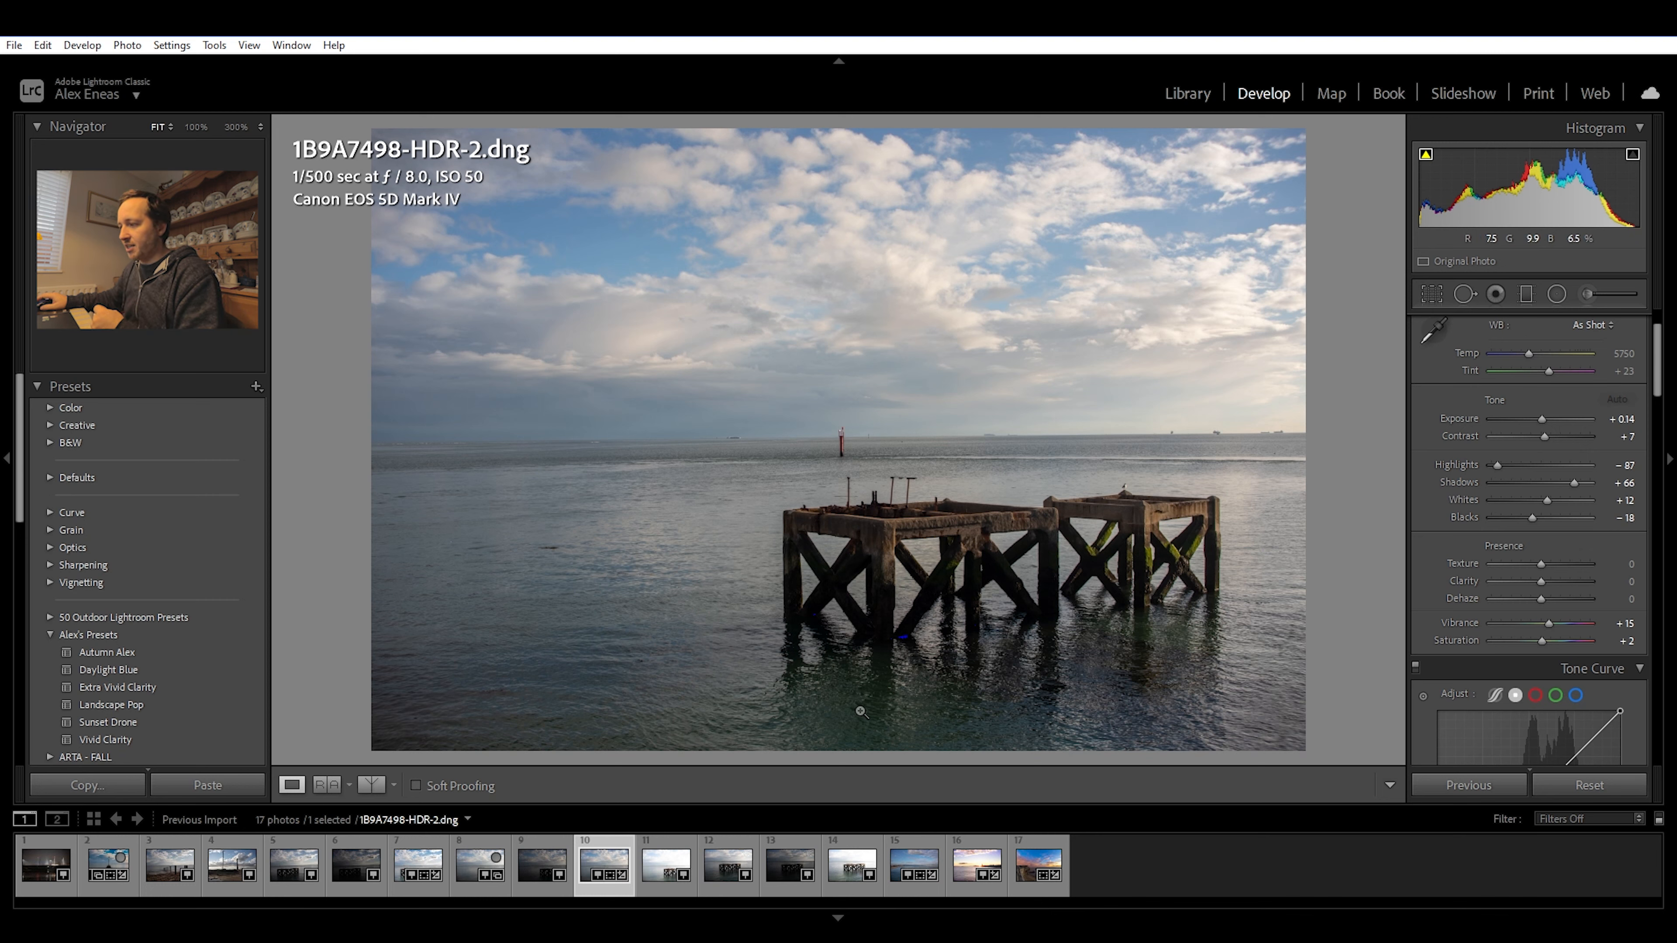
pyautogui.moveTo(767, 620)
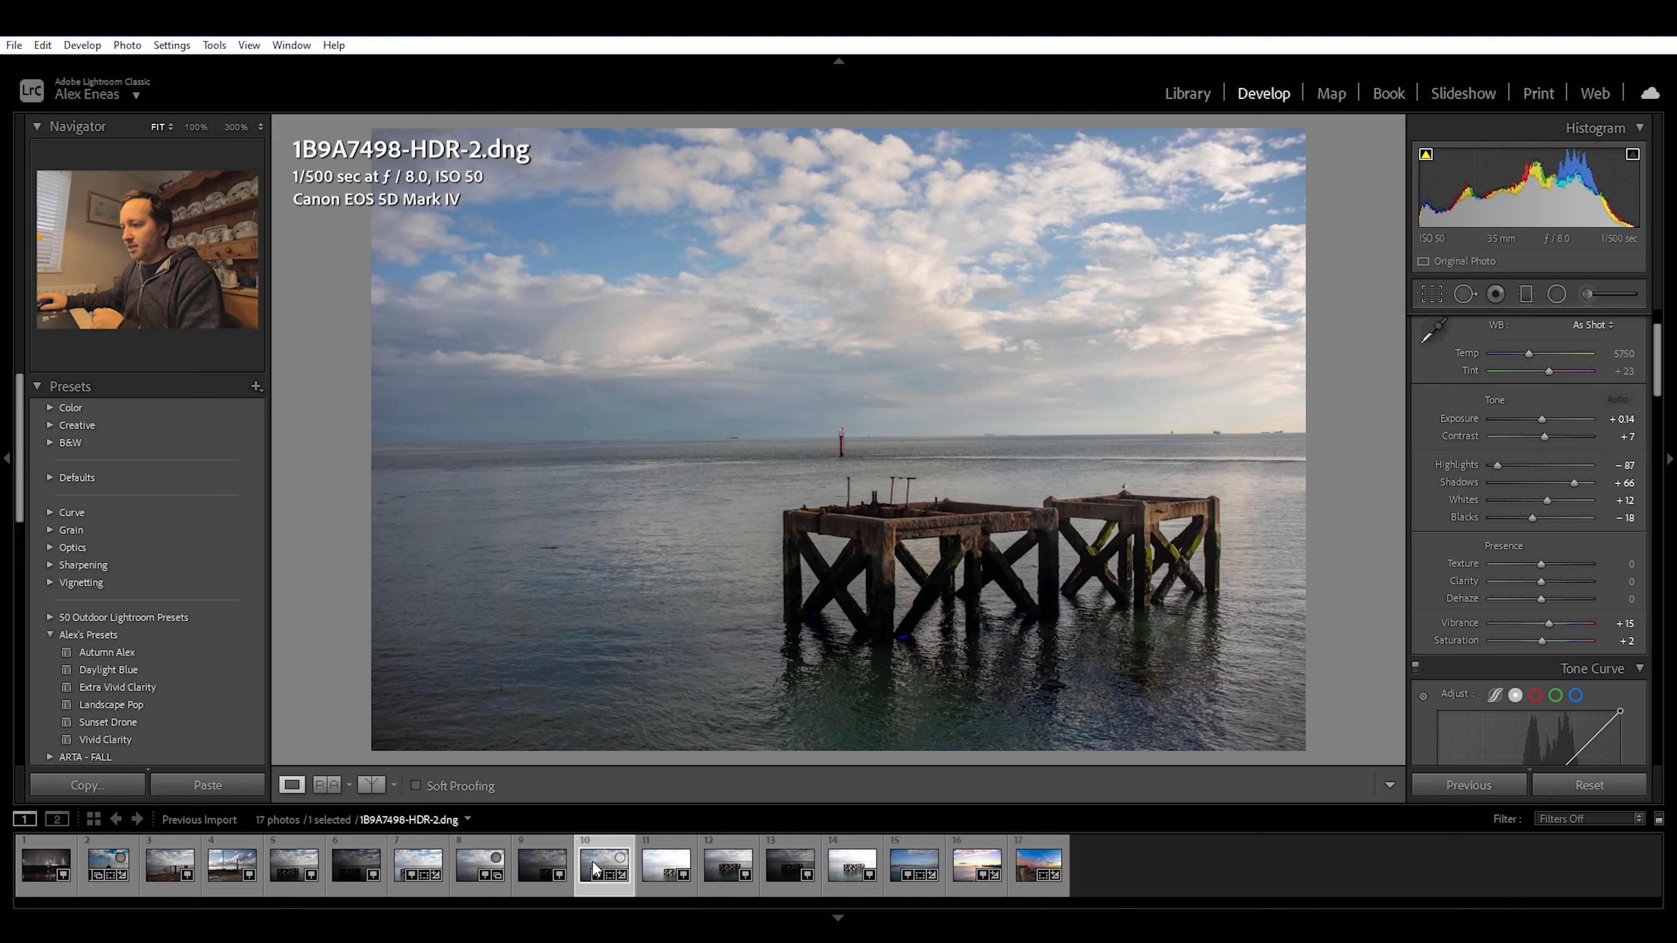
# Remove the duplicate HDR-2 DNG from the catalog only, then move to pier photo 1B9A7502.
pyautogui.rightClick(604, 864)
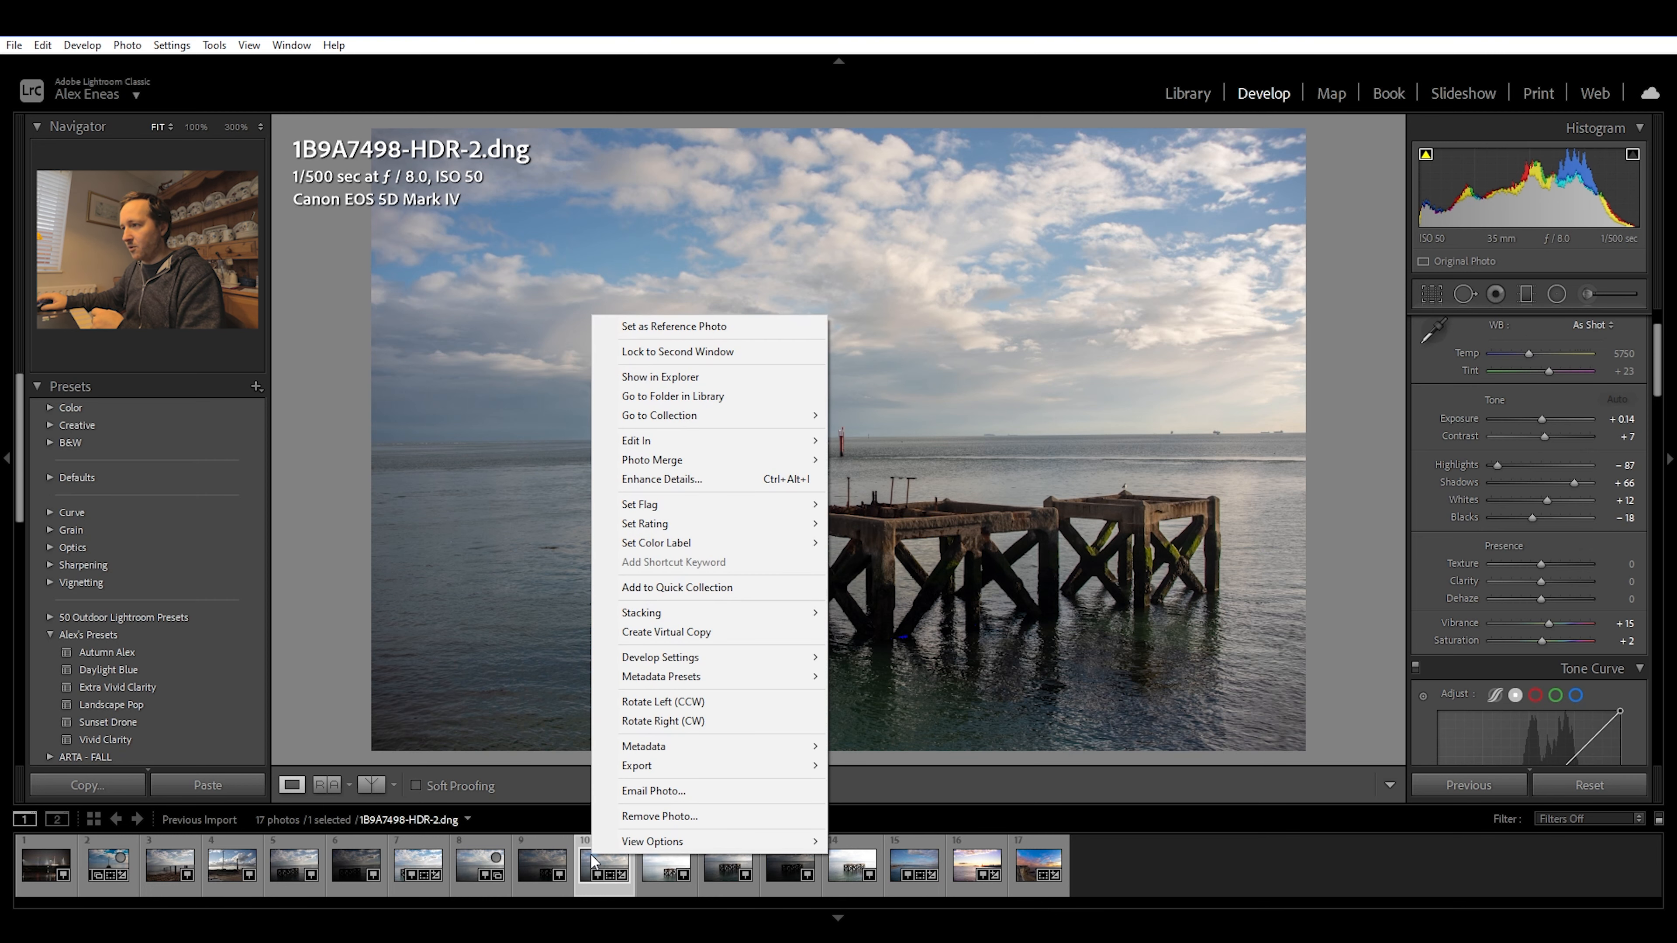
pyautogui.click(660, 816)
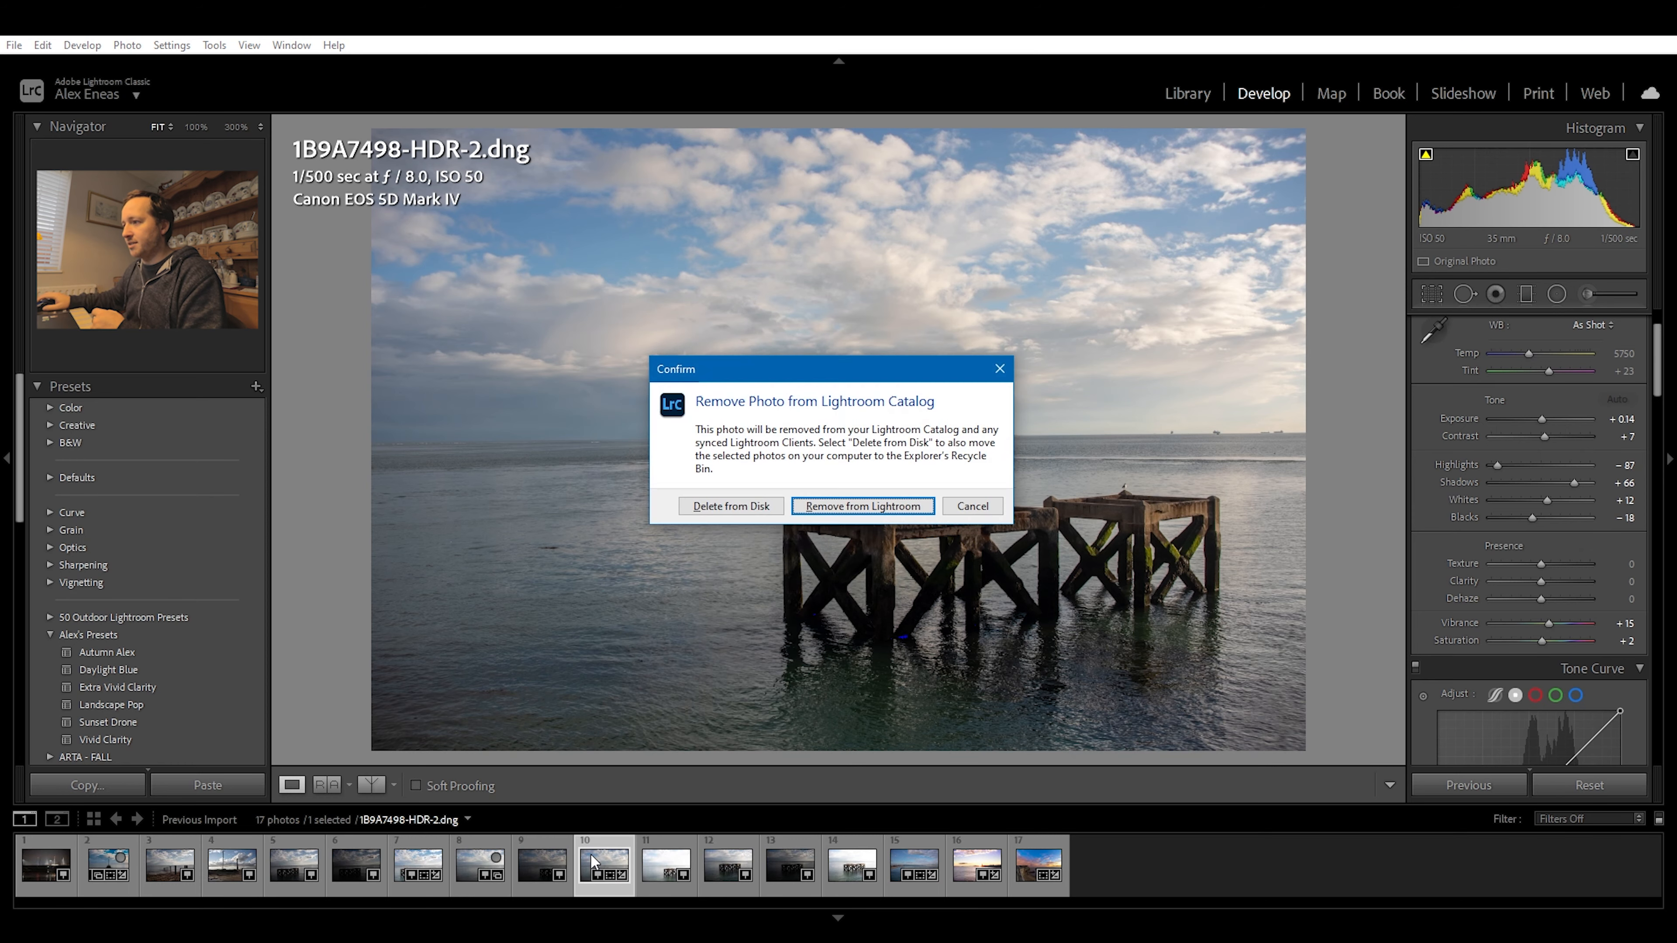
pyautogui.click(862, 506)
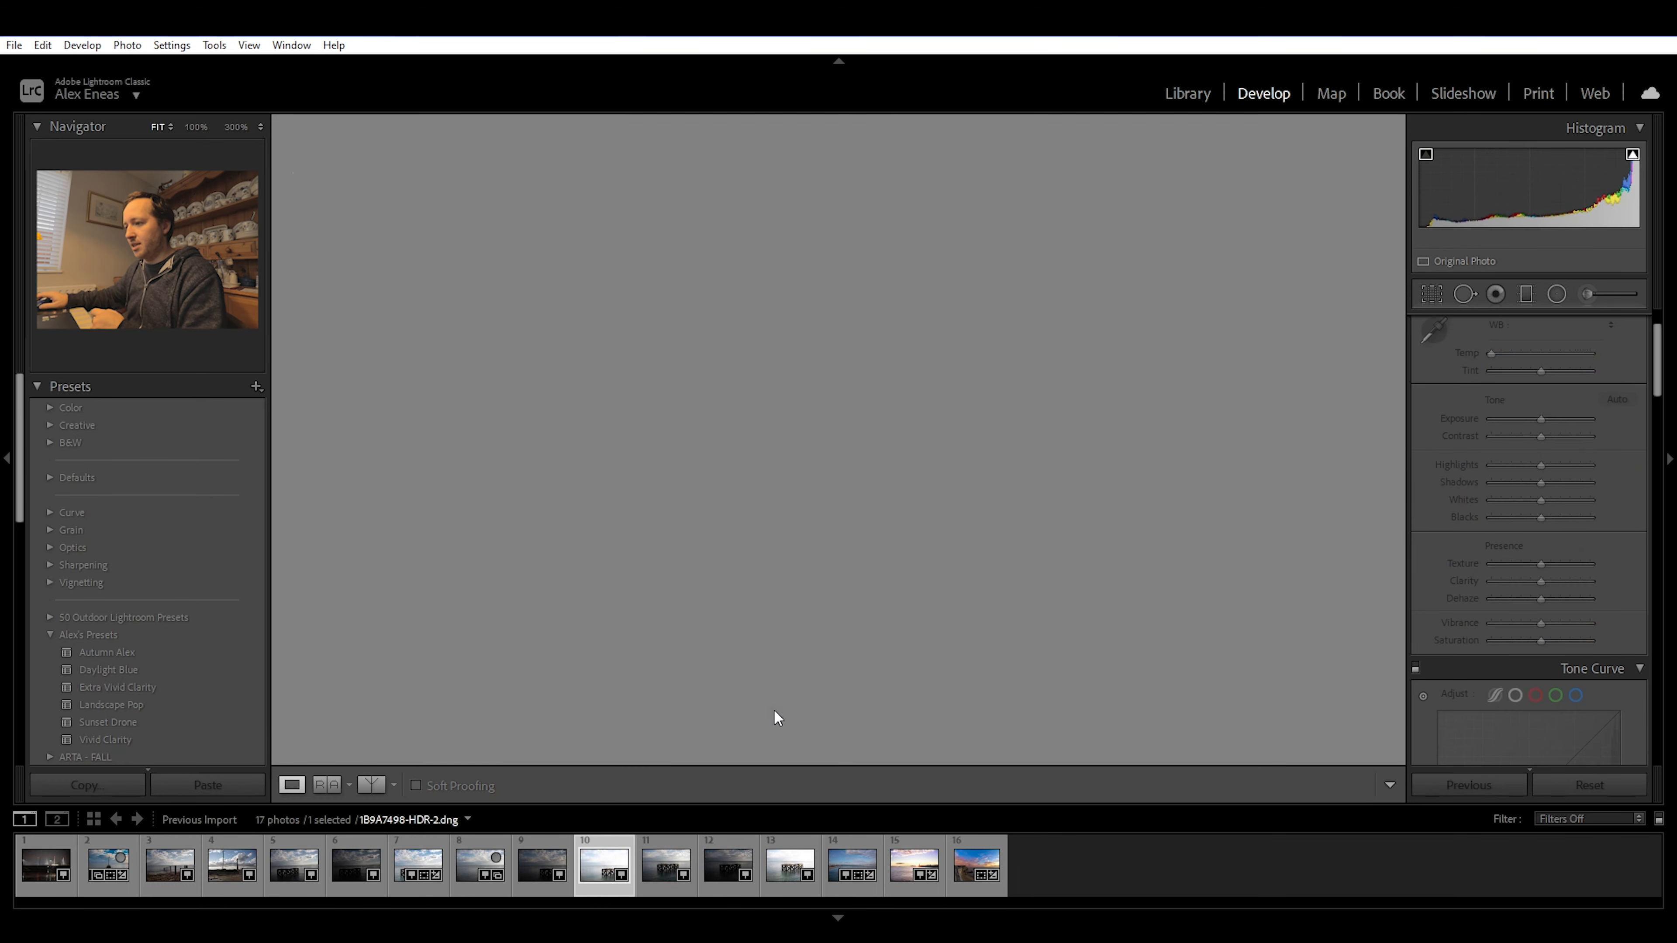
pyautogui.click(726, 865)
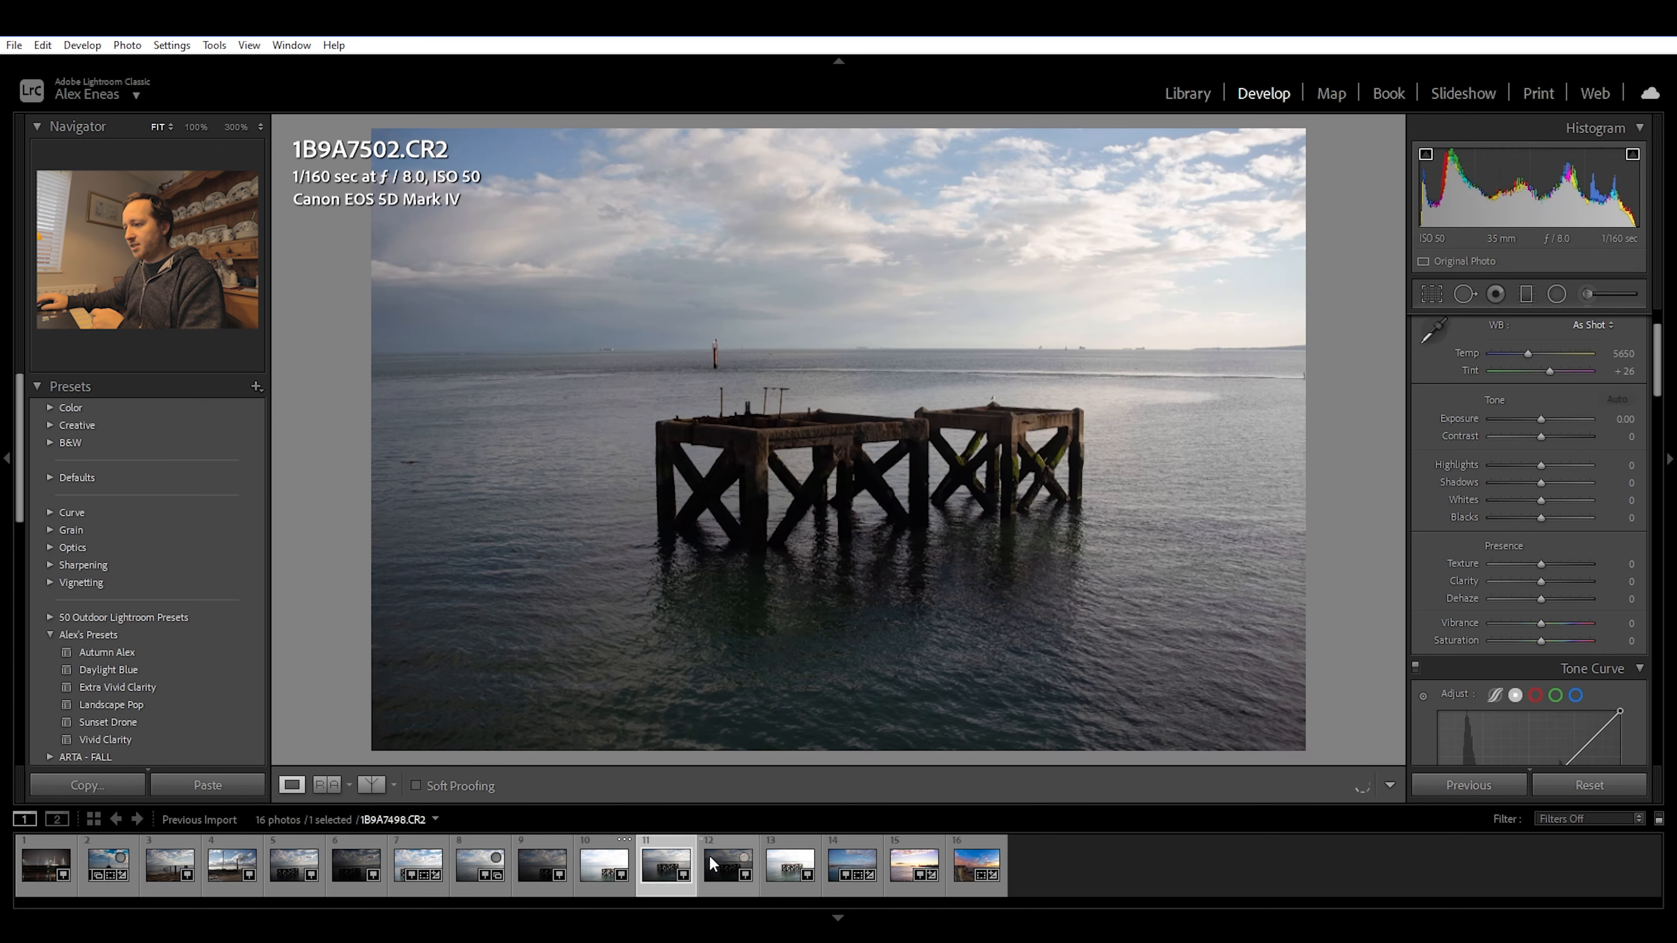
# Merge the 1B9A7502 bracket of three into HDR, then start a Photo Merge on the 1B9A7496 set.
pyautogui.click(790, 864)
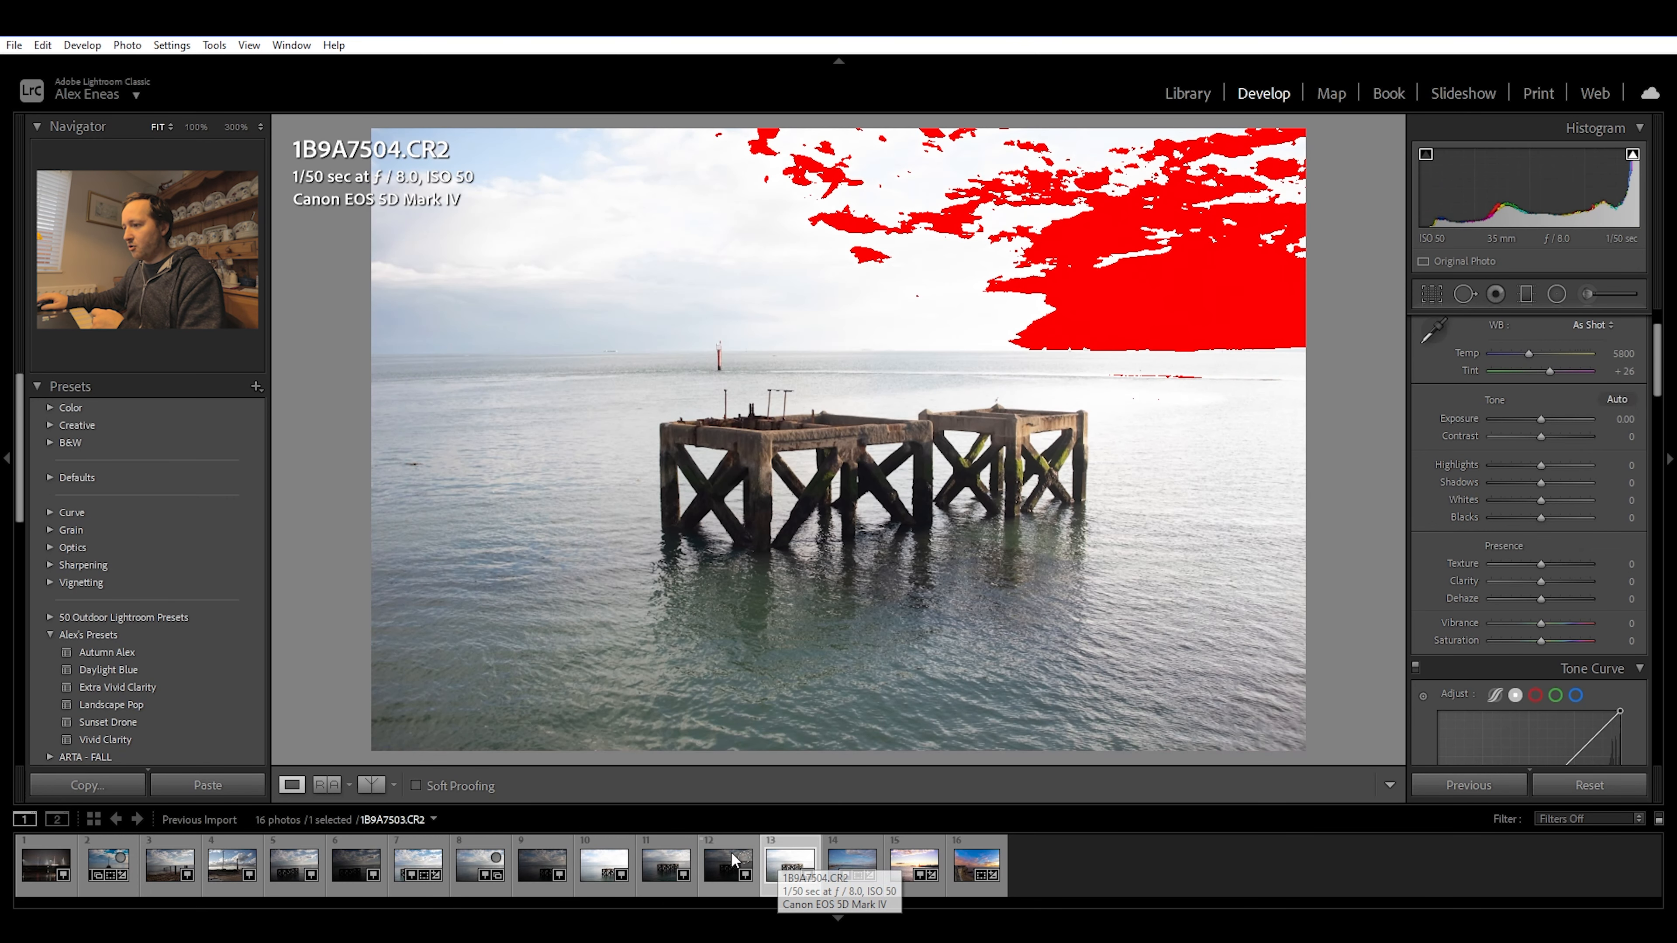
pyautogui.click(665, 867)
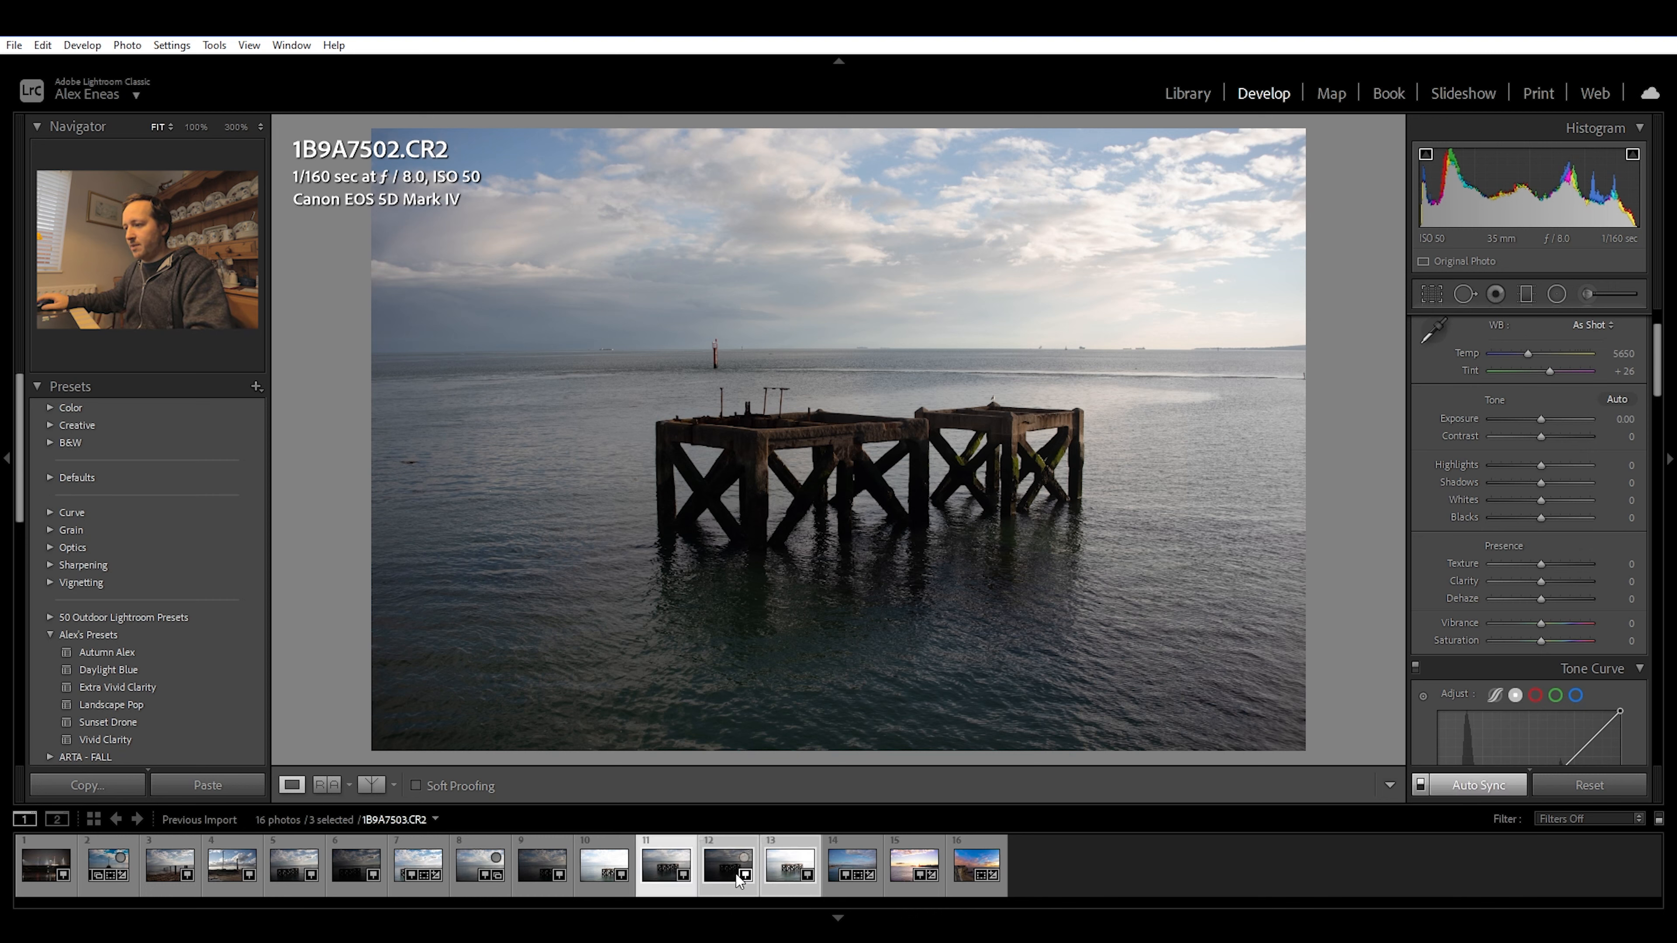
pyautogui.rightClick(737, 867)
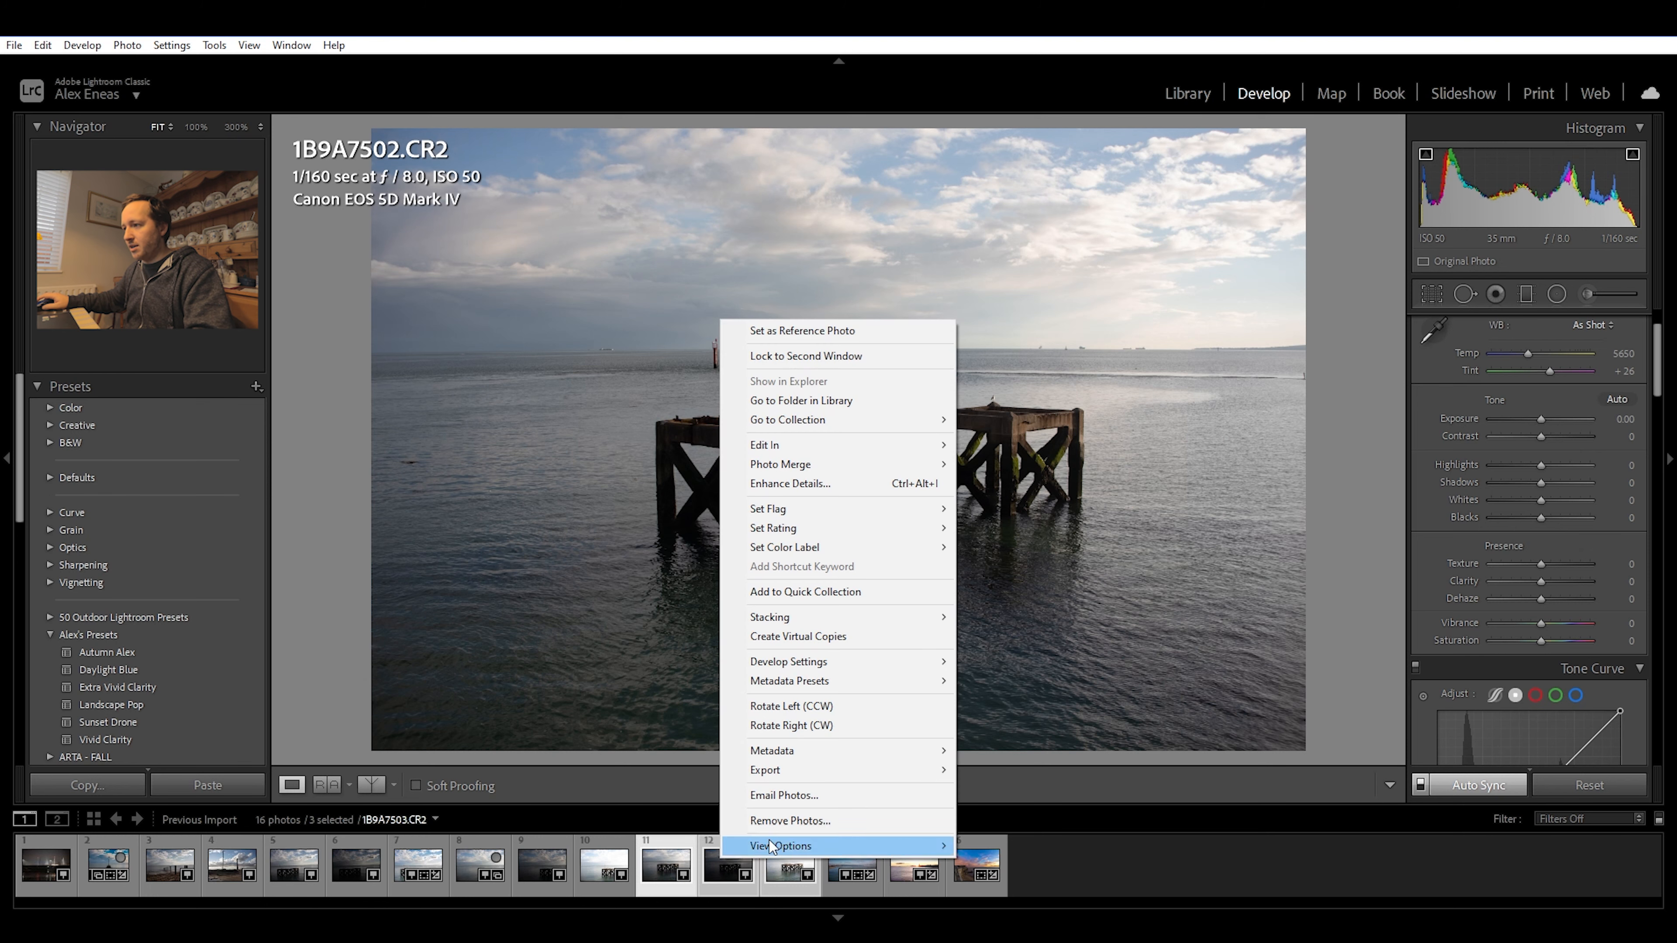
pyautogui.moveTo(781, 464)
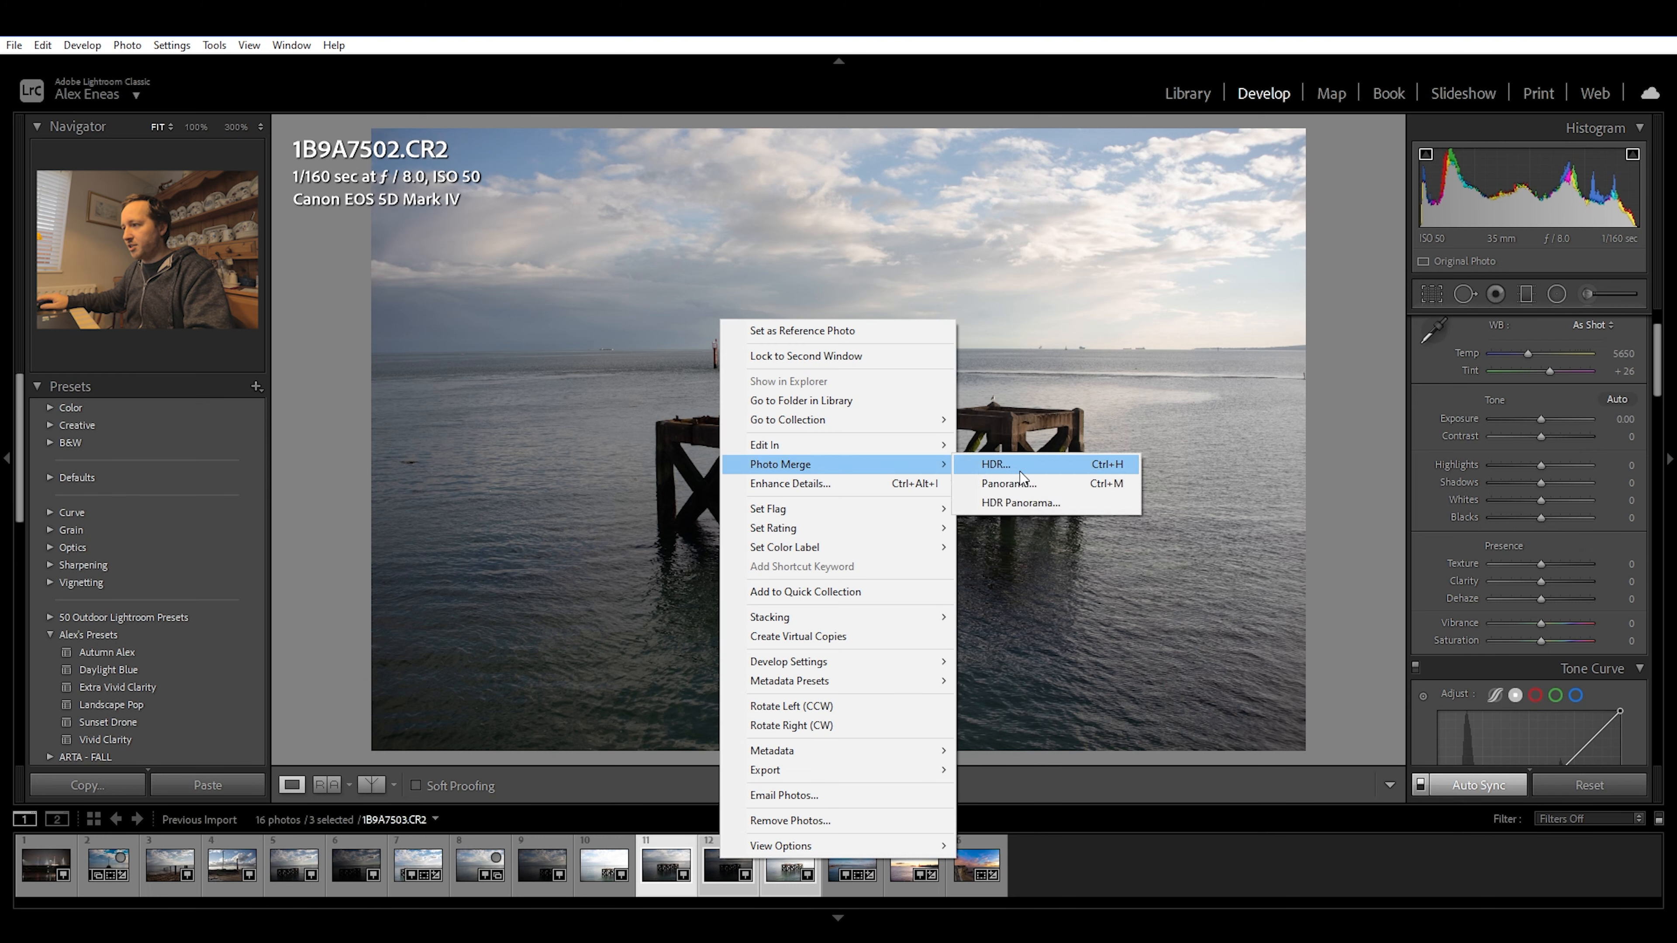
pyautogui.moveTo(1054, 477)
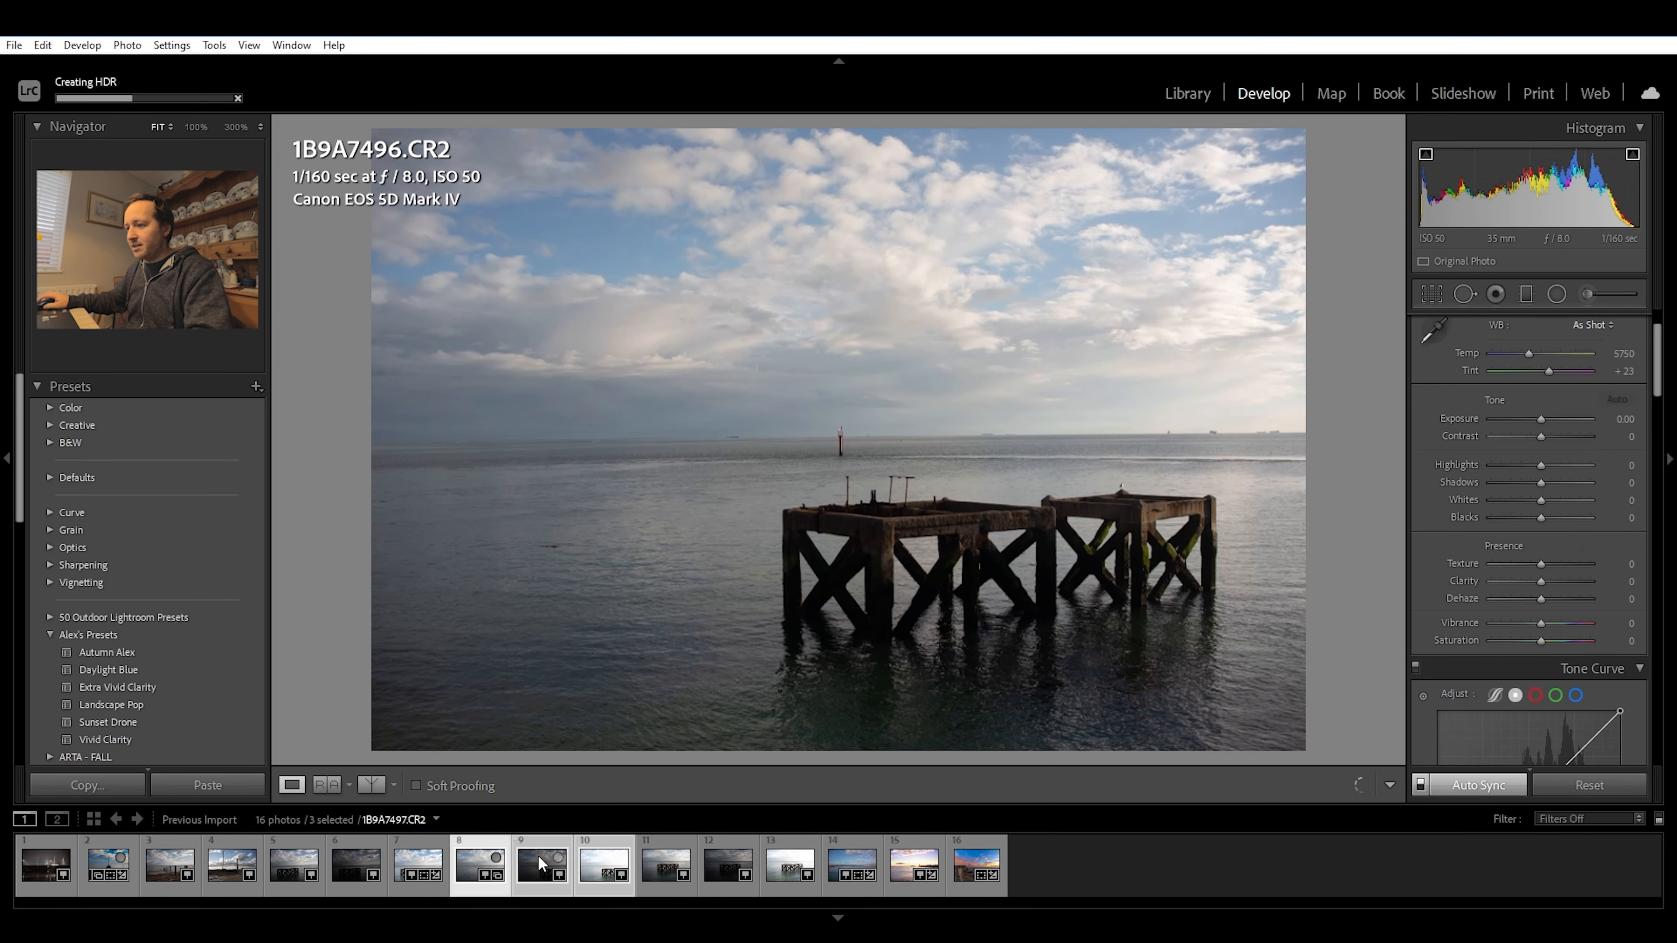
pyautogui.rightClick(542, 864)
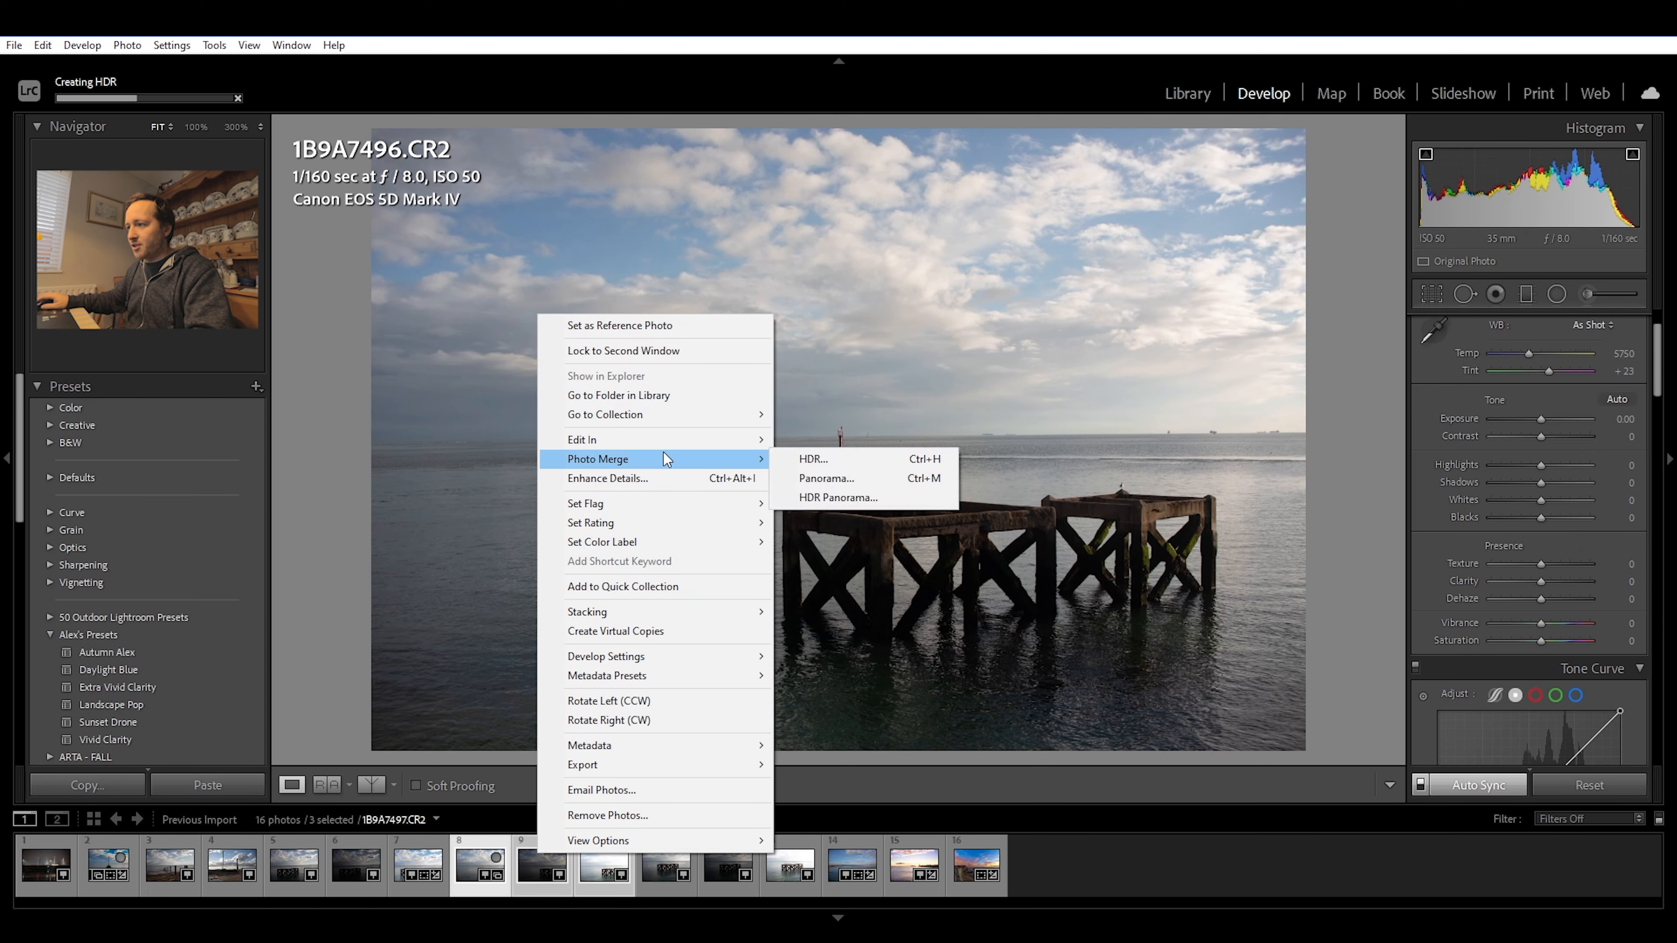
pyautogui.moveTo(857, 459)
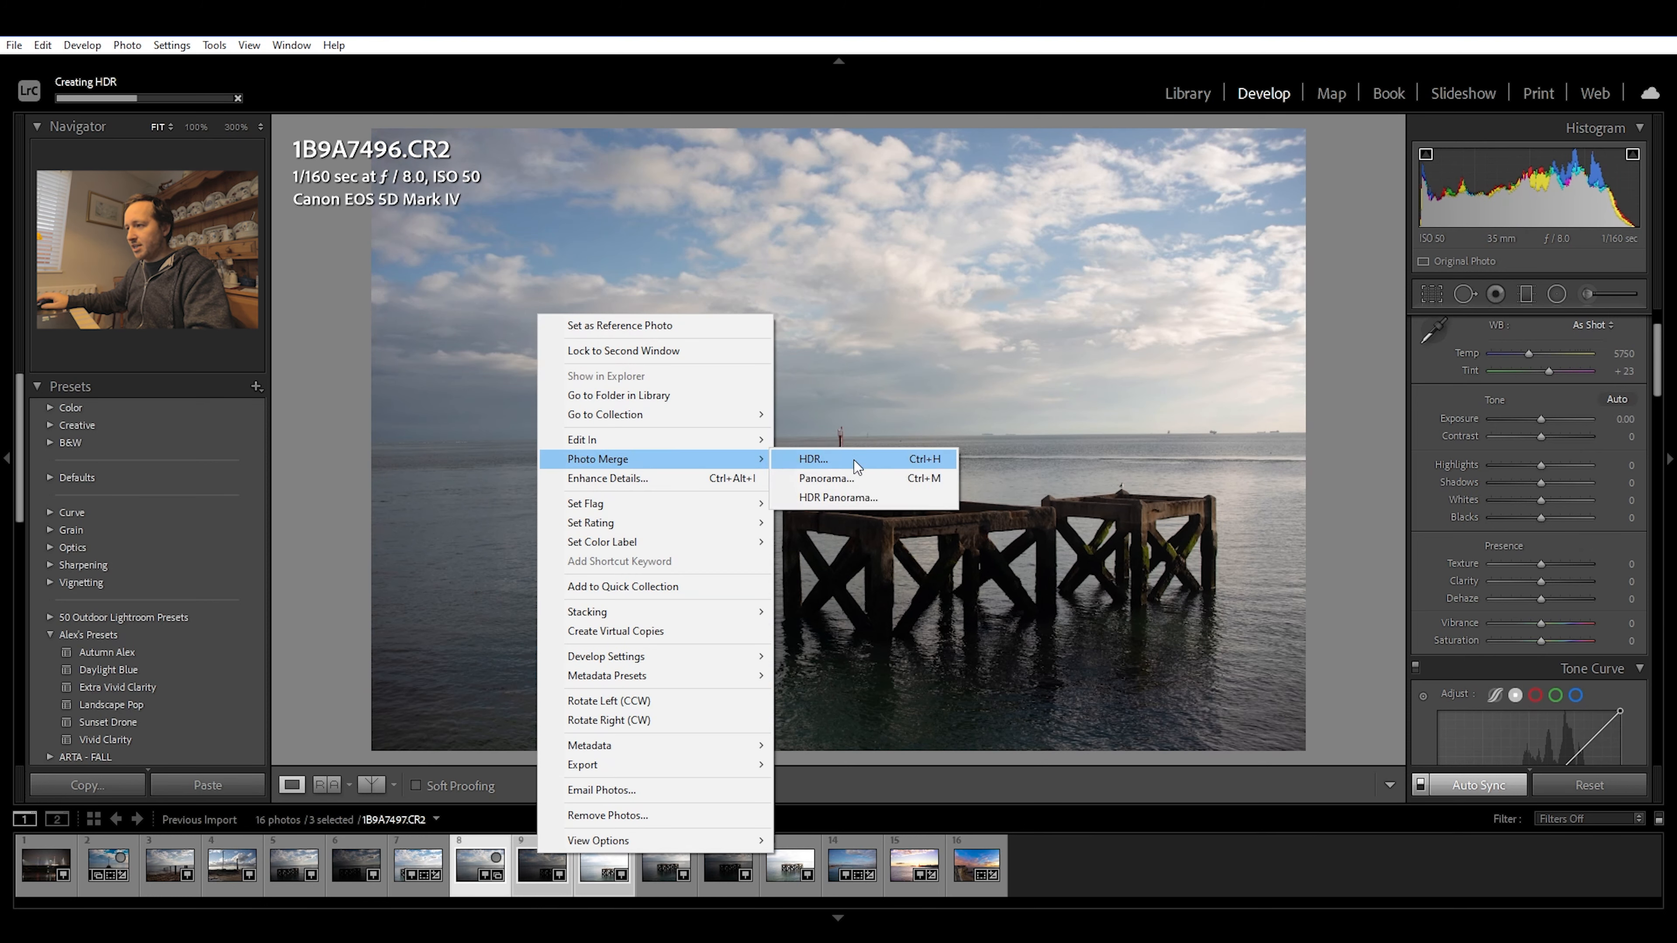